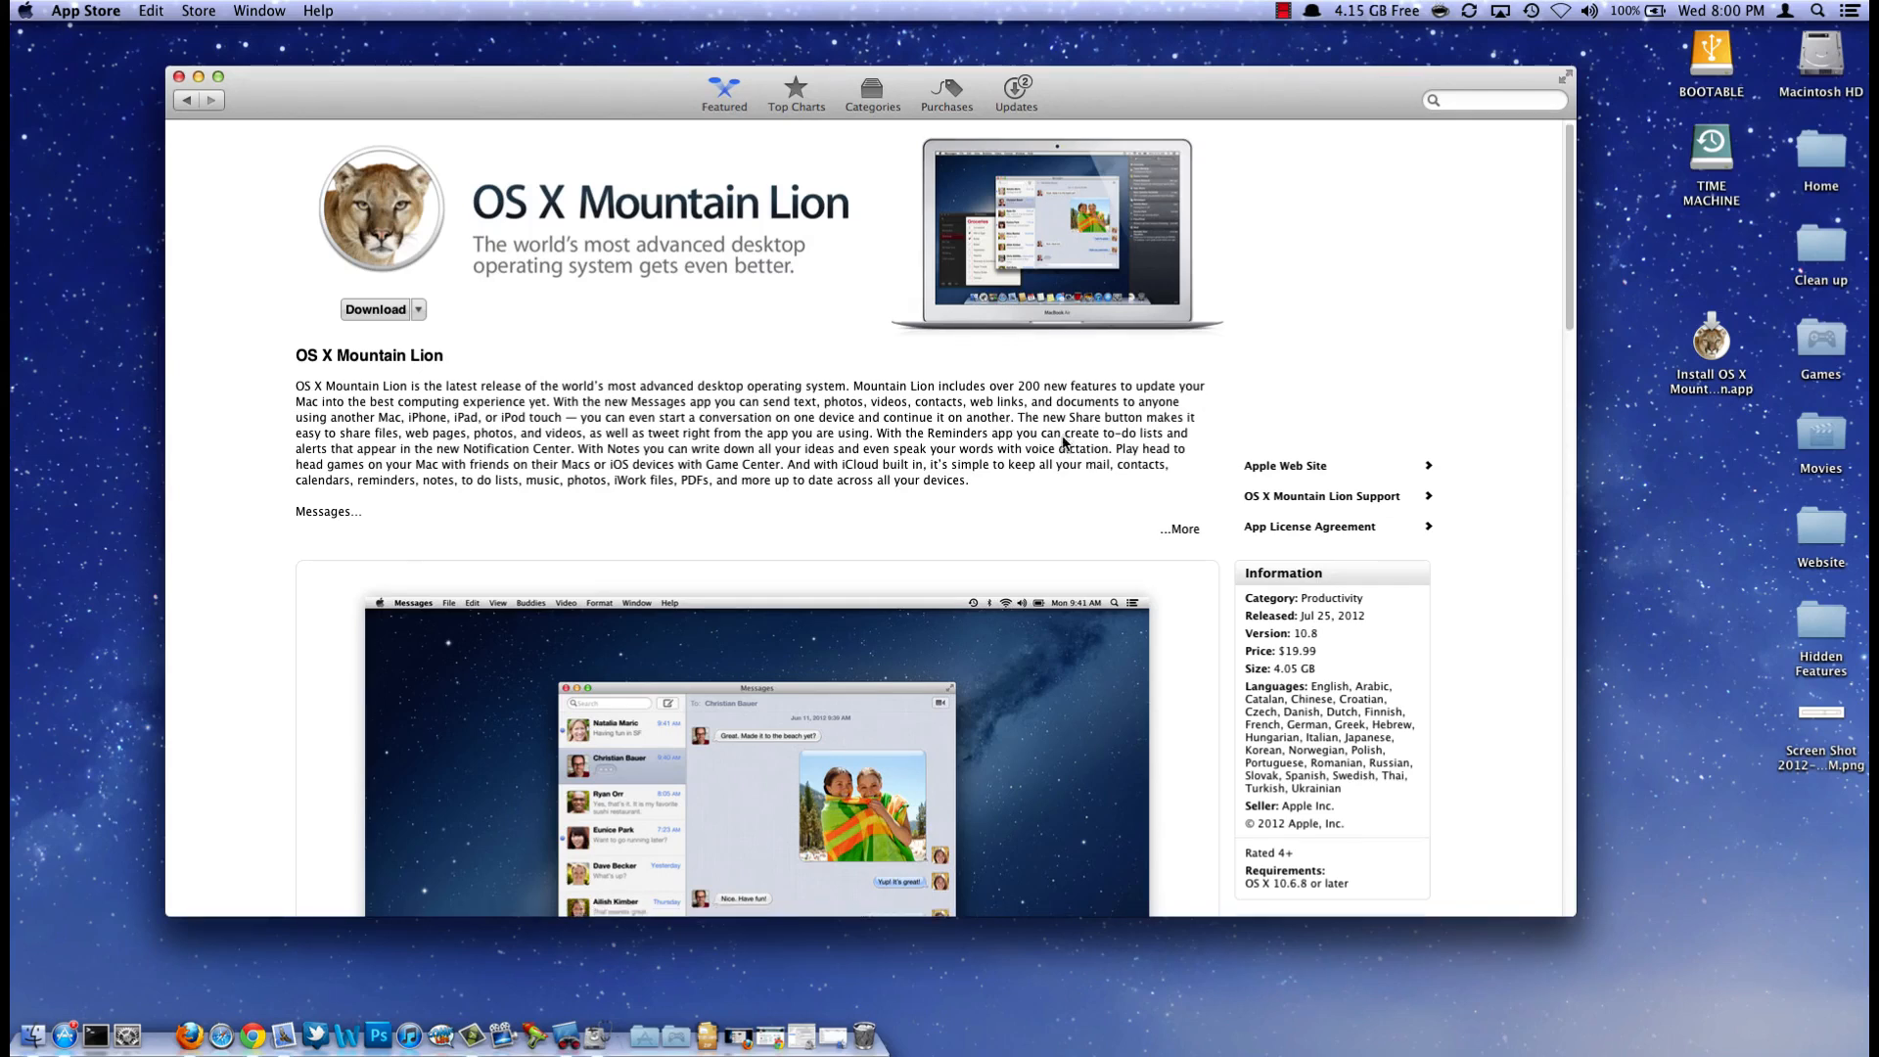
pyautogui.moveTo(1374, 899)
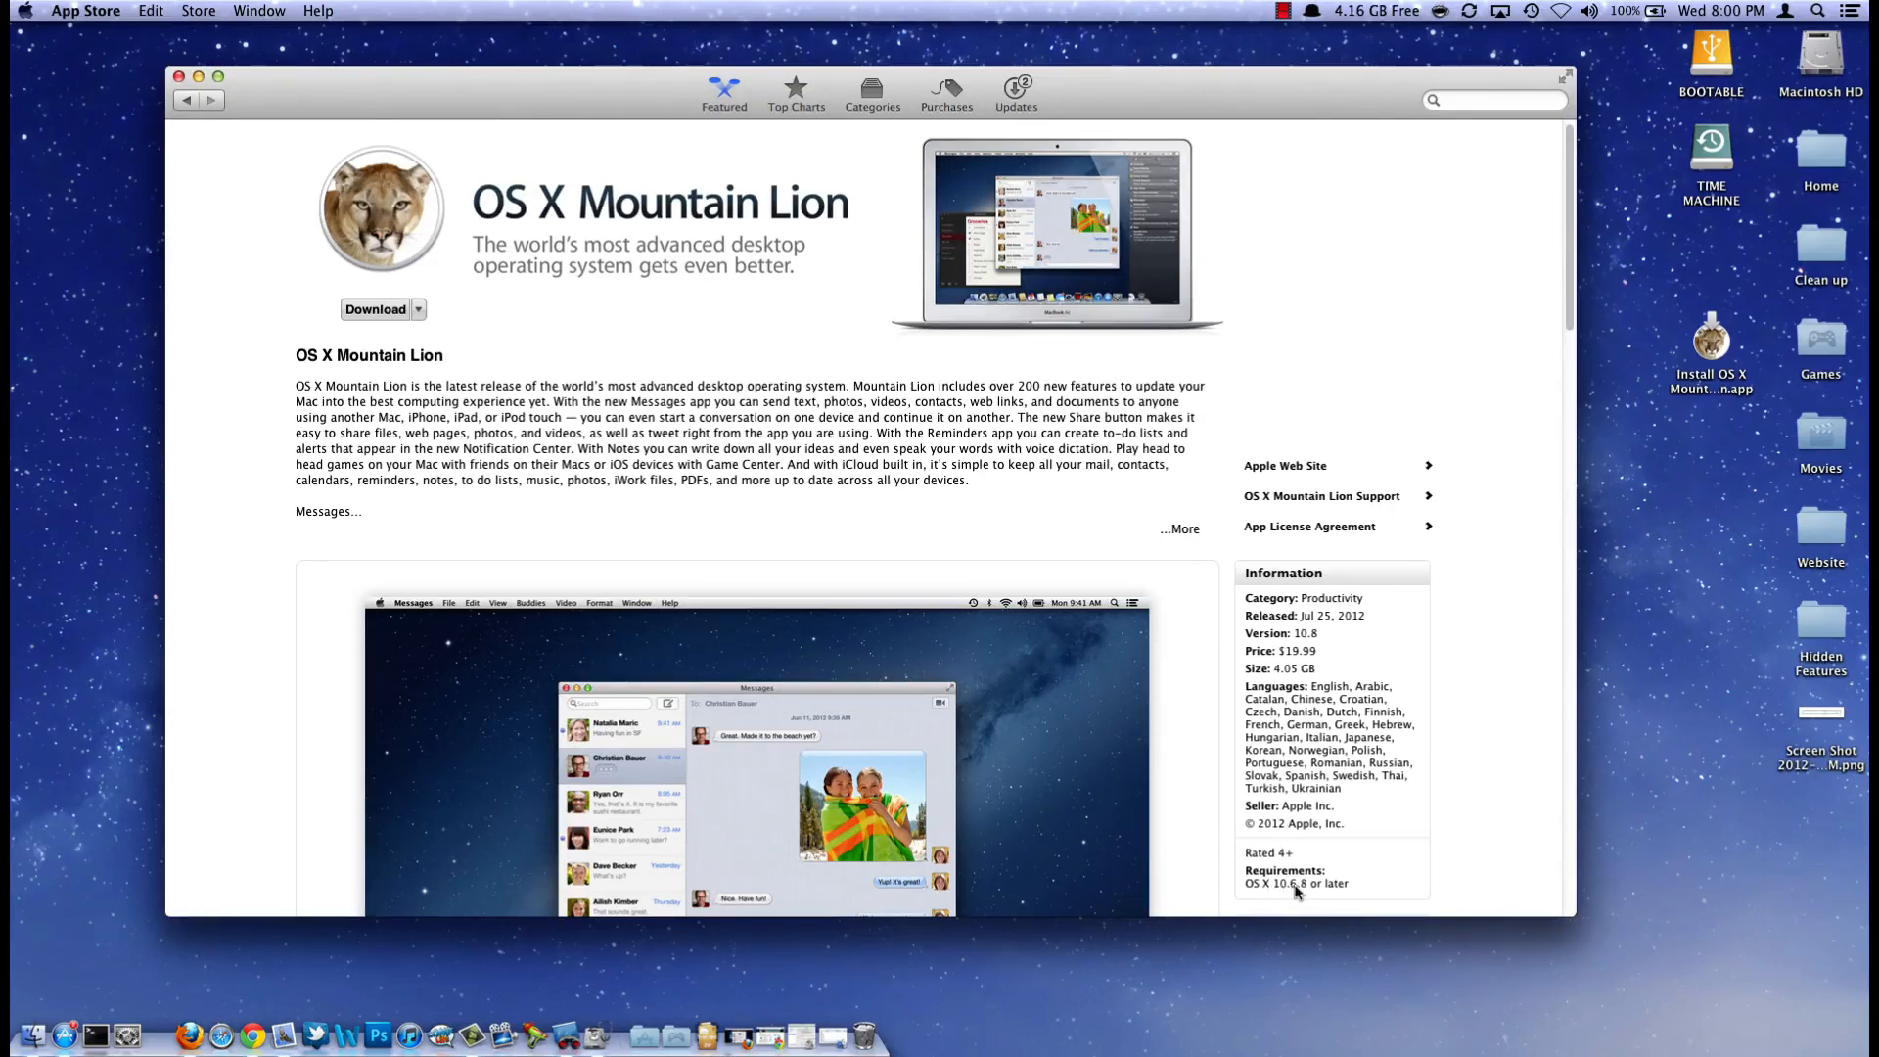
pyautogui.moveTo(1325, 892)
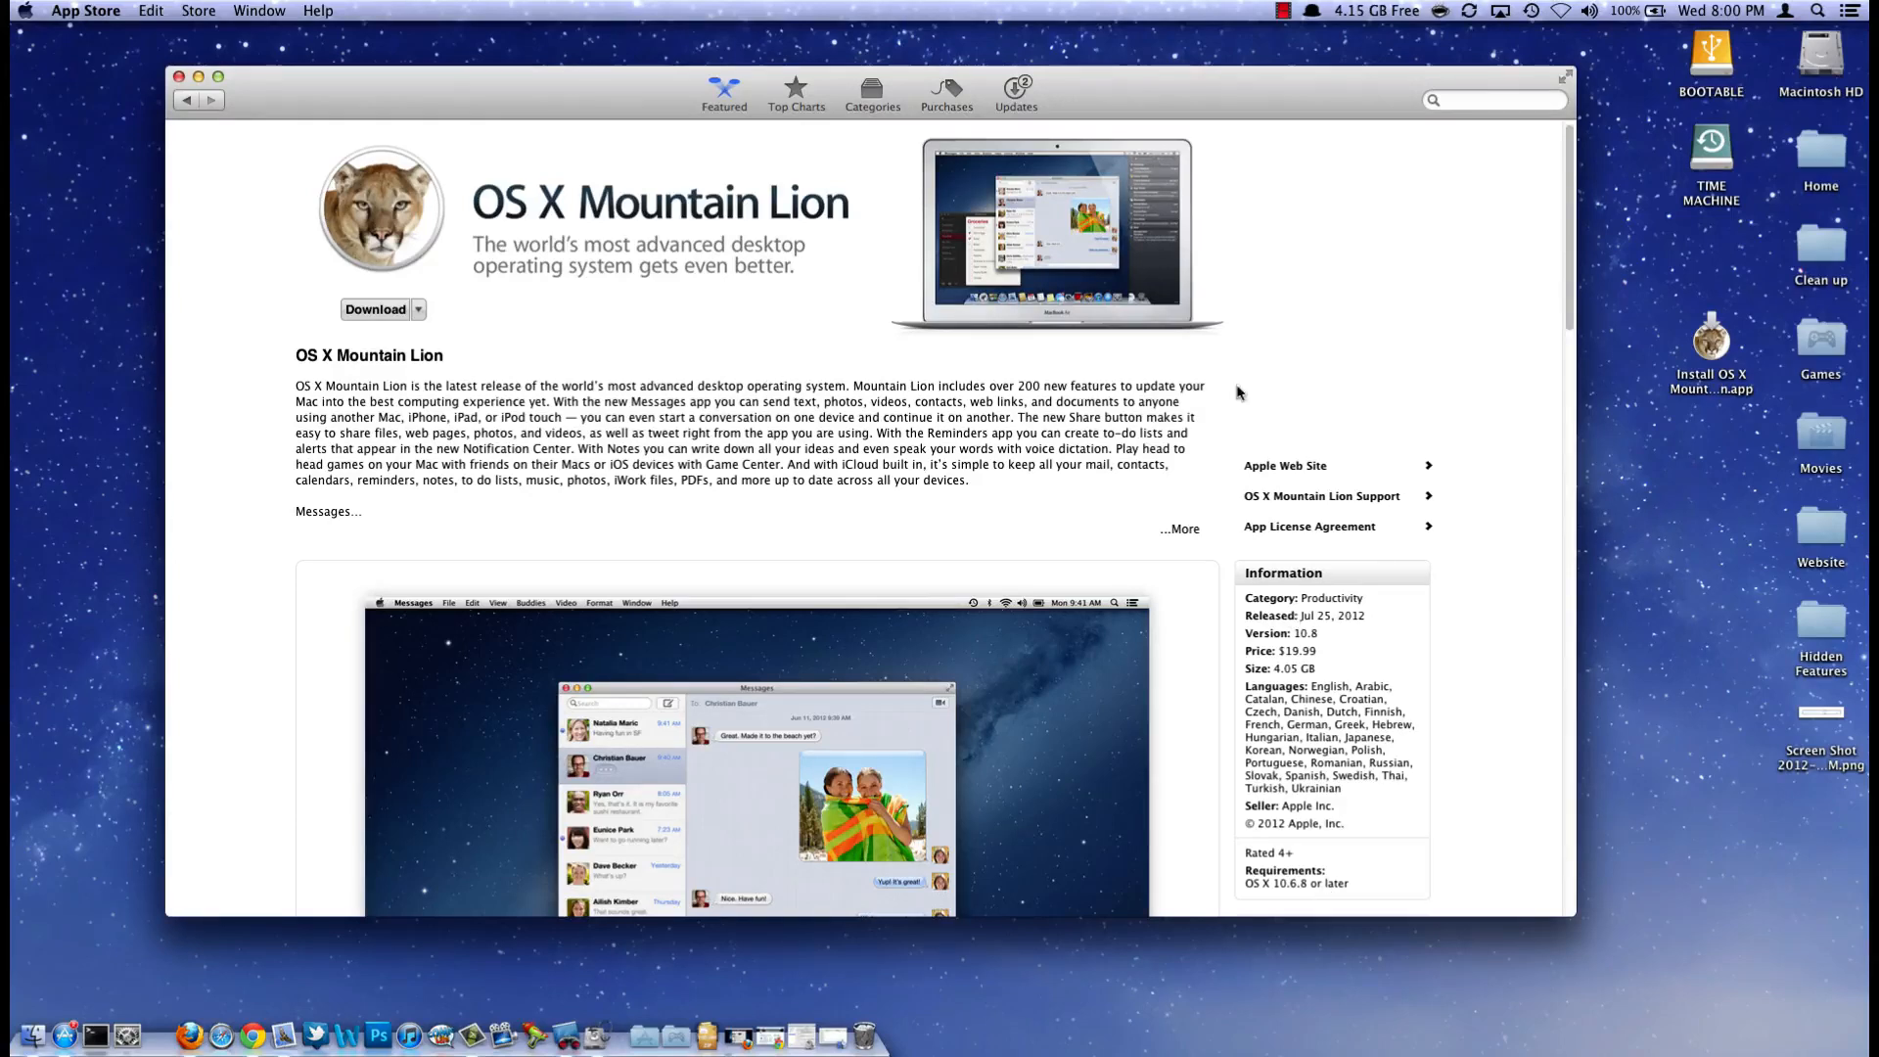
pyautogui.moveTo(1216, 396)
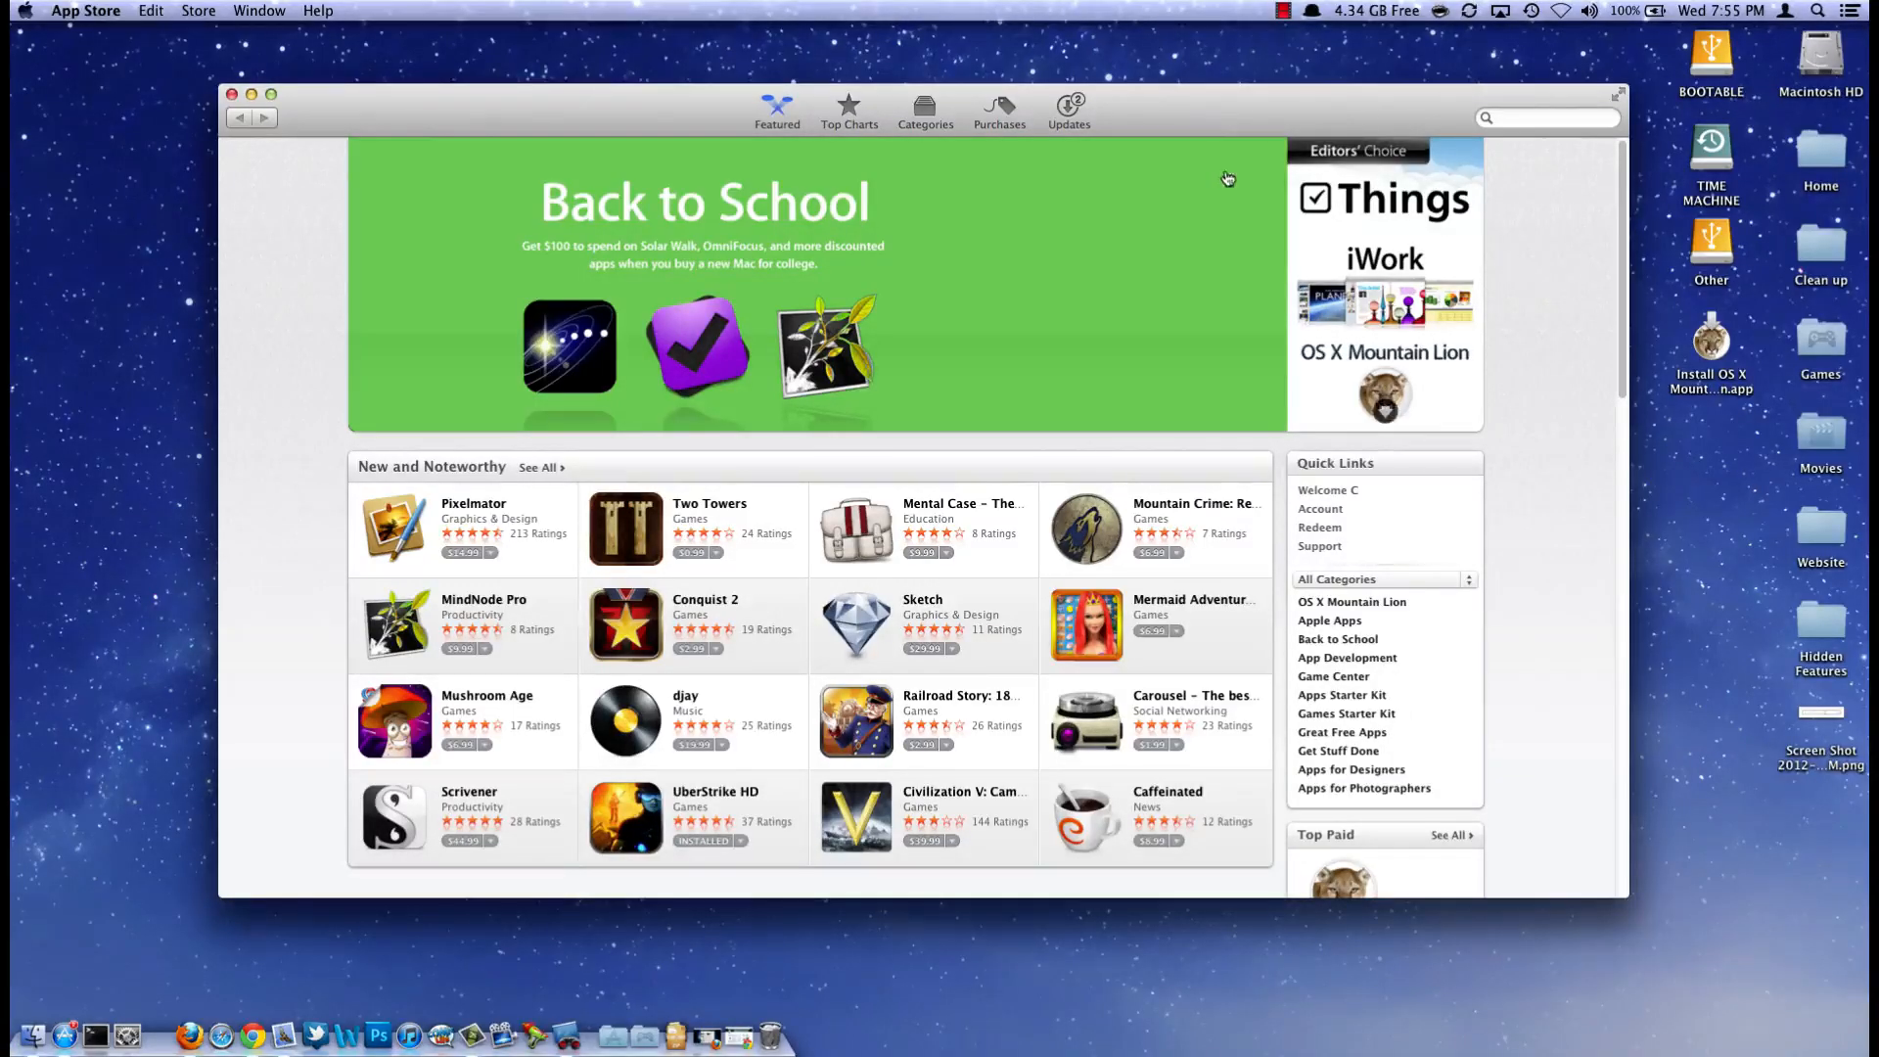
# Step: Open the OS X Mountain Lion page from Top Paid and review its requirements
pyautogui.scroll(-3)
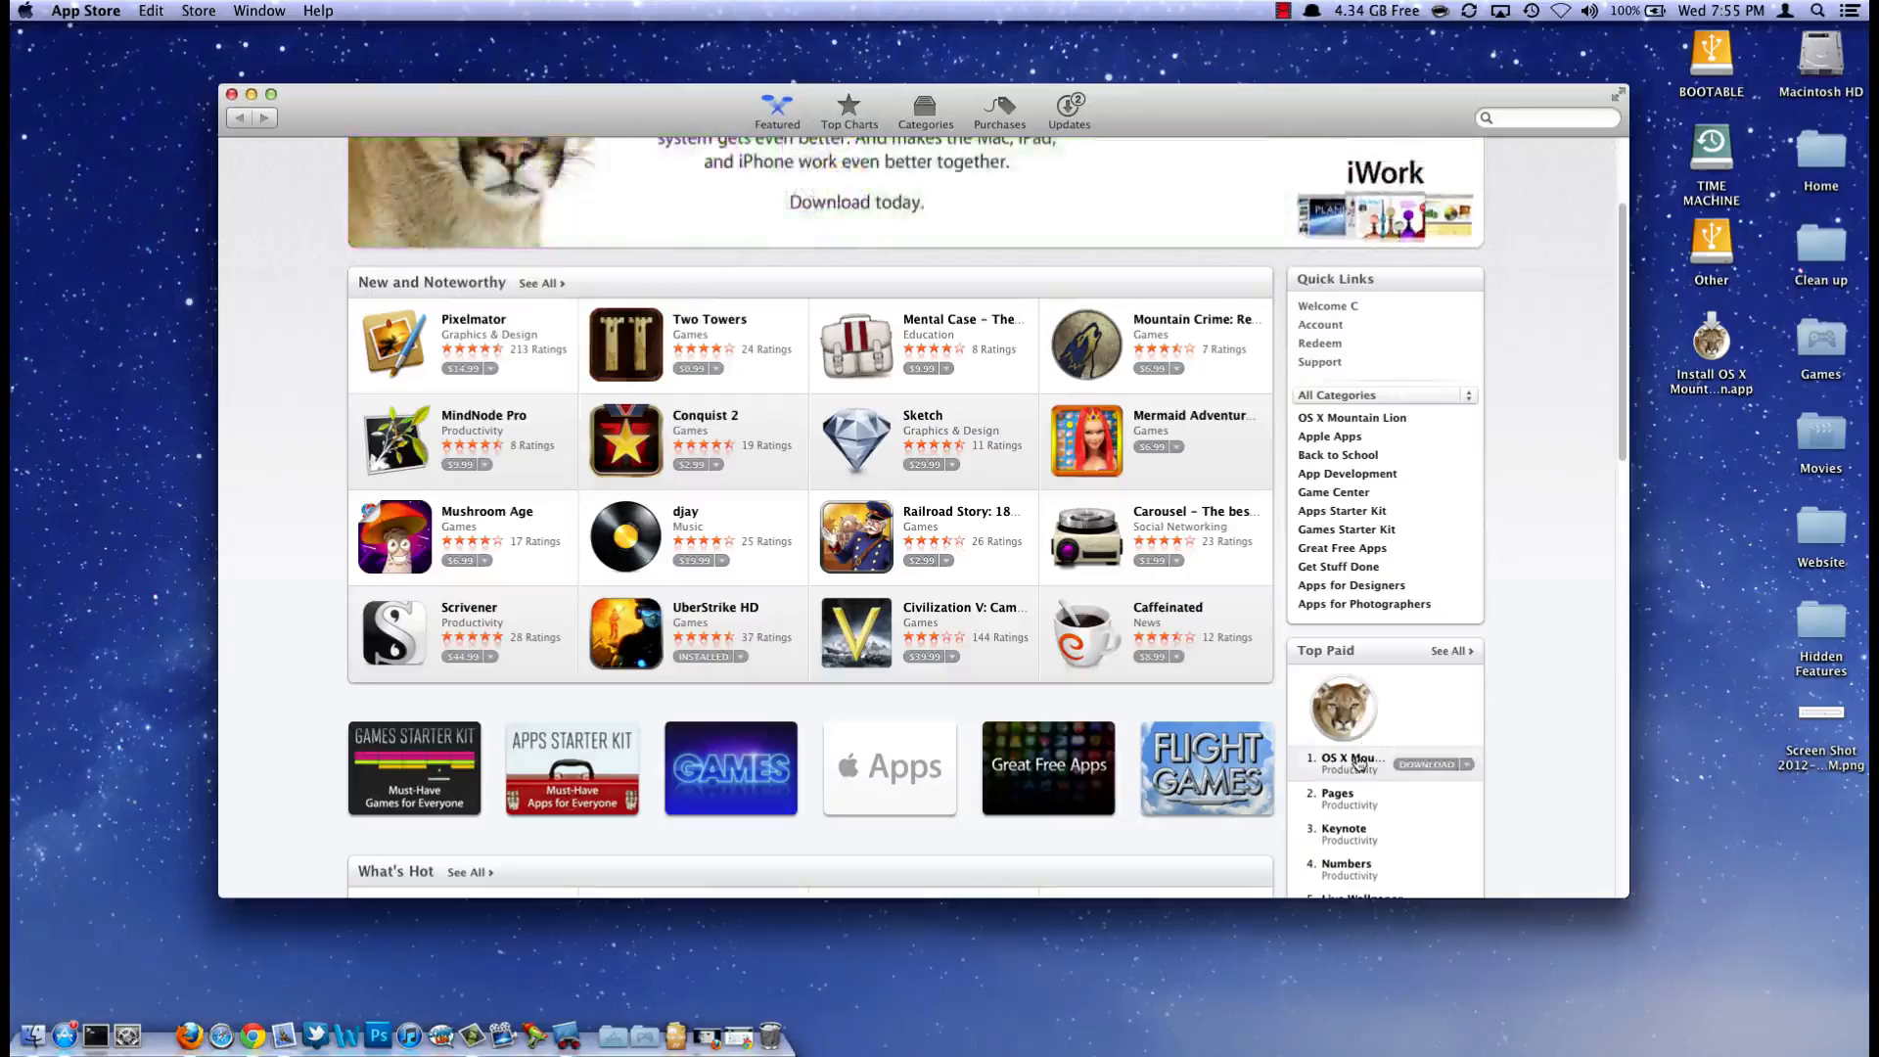
pyautogui.click(1353, 766)
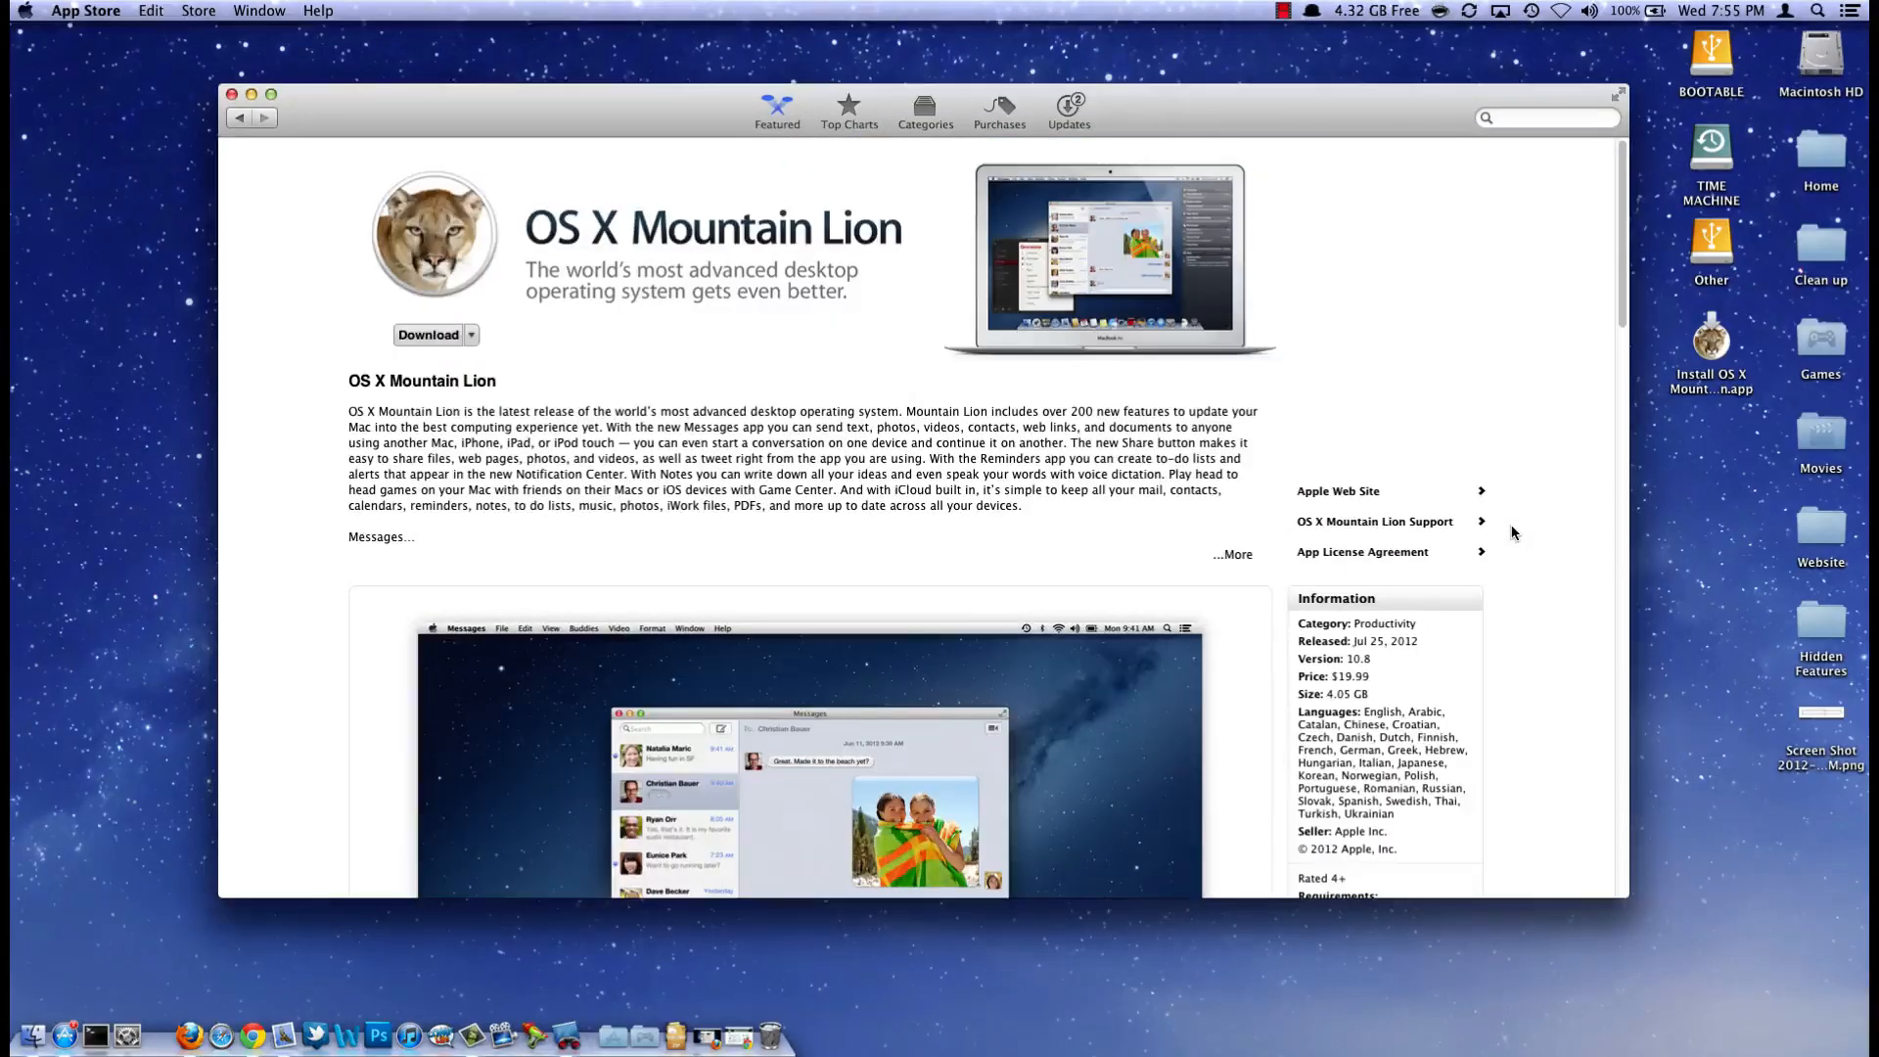
pyautogui.moveTo(1486, 423)
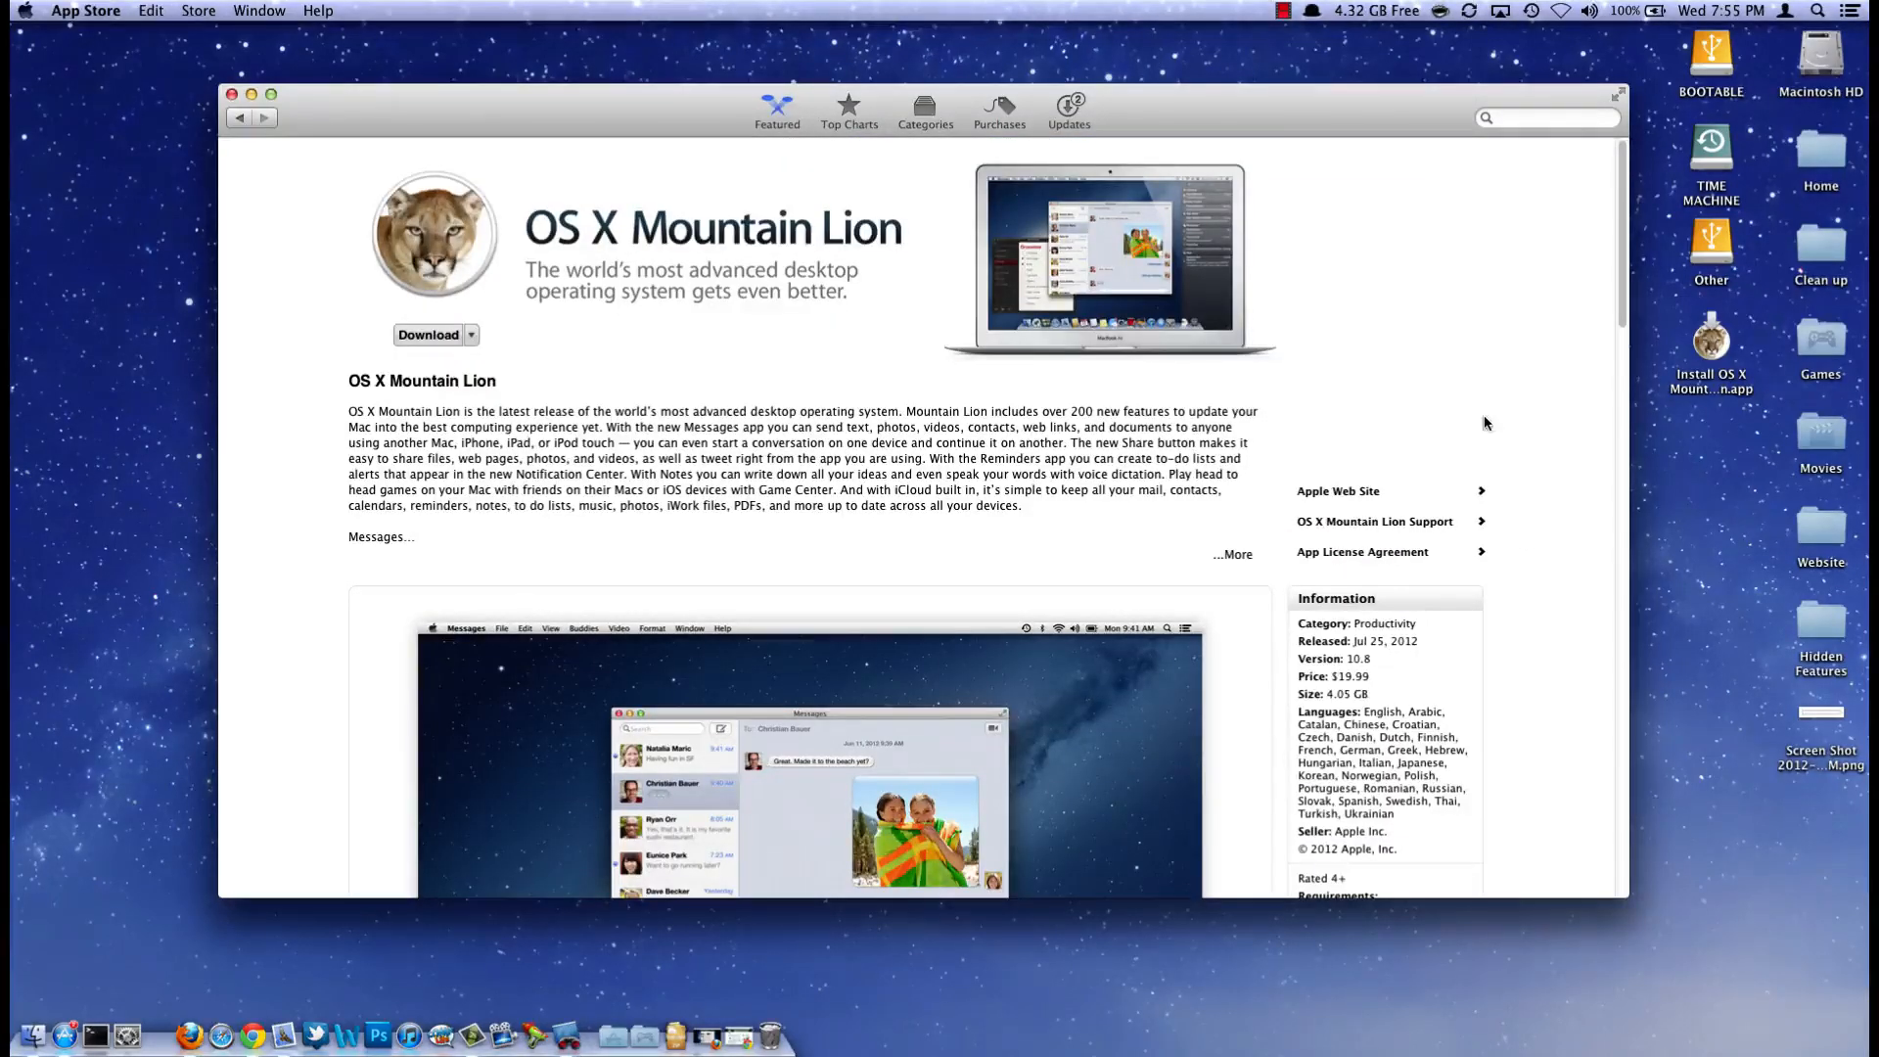
pyautogui.scroll(-3)
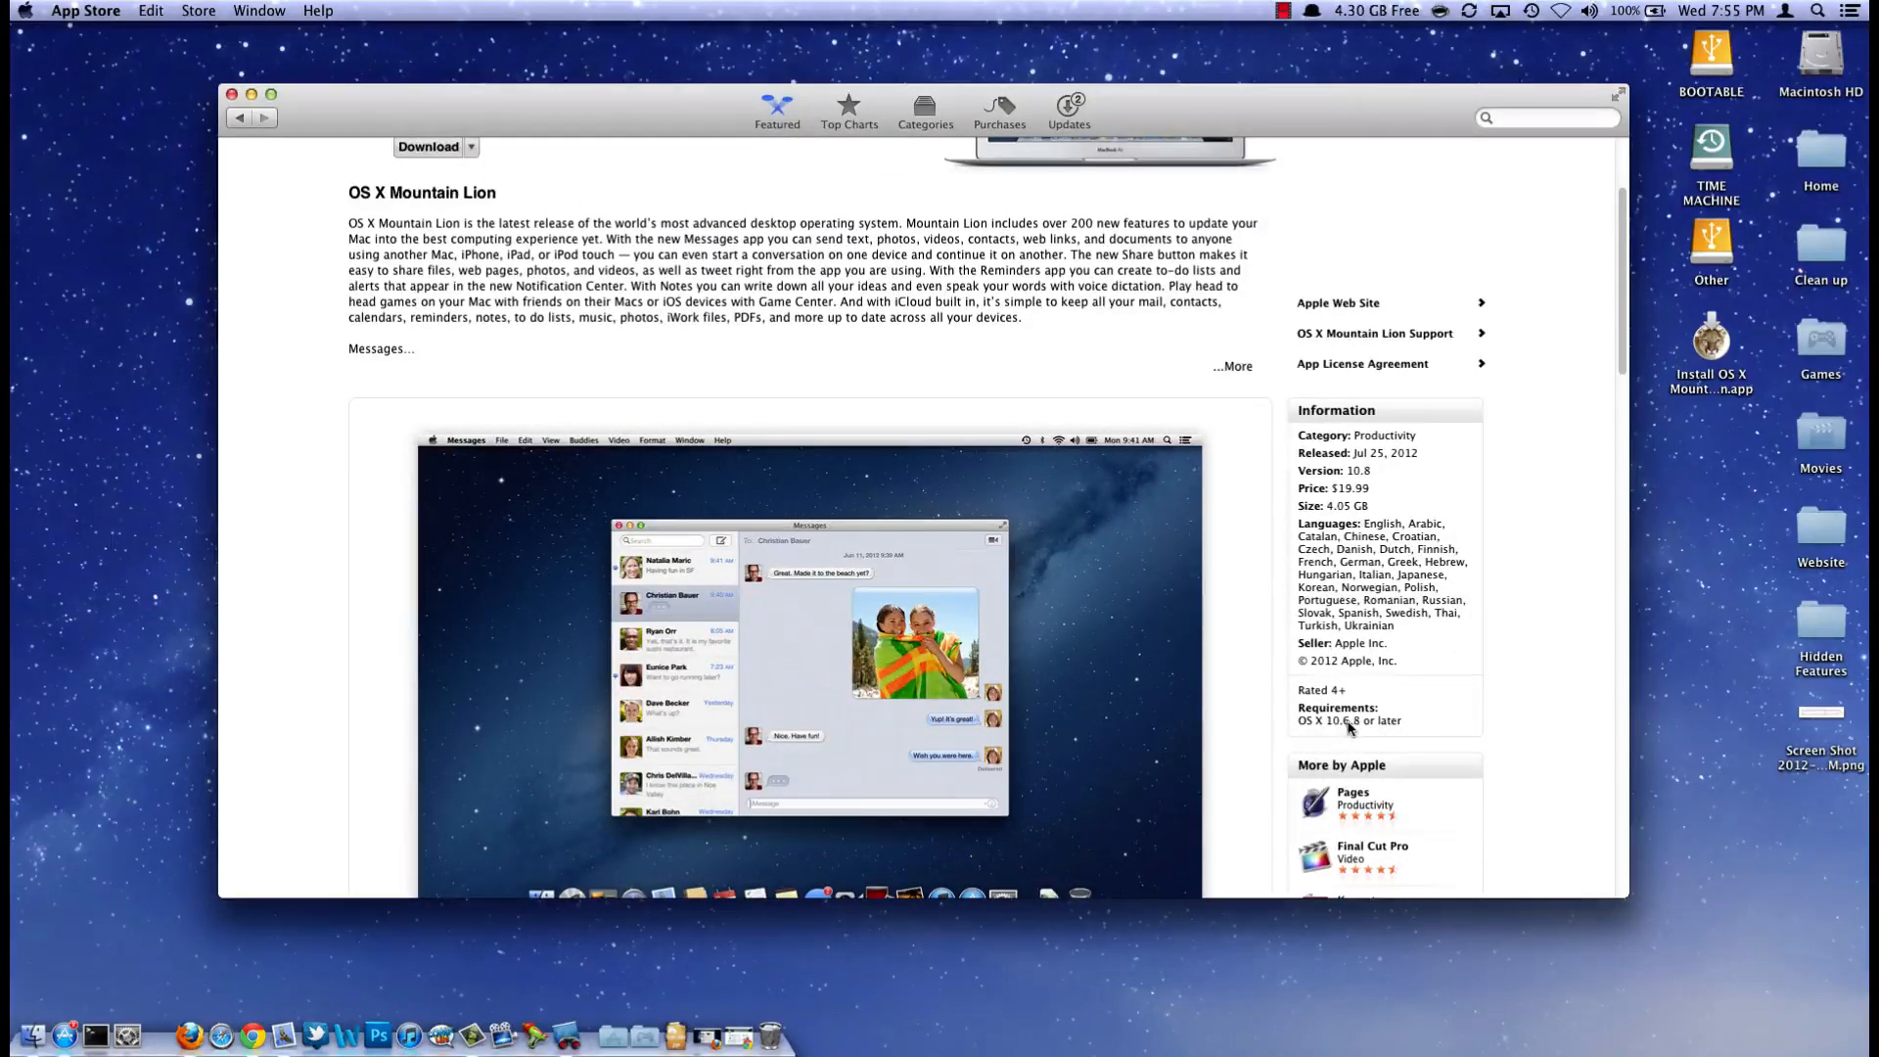
pyautogui.moveTo(1390, 728)
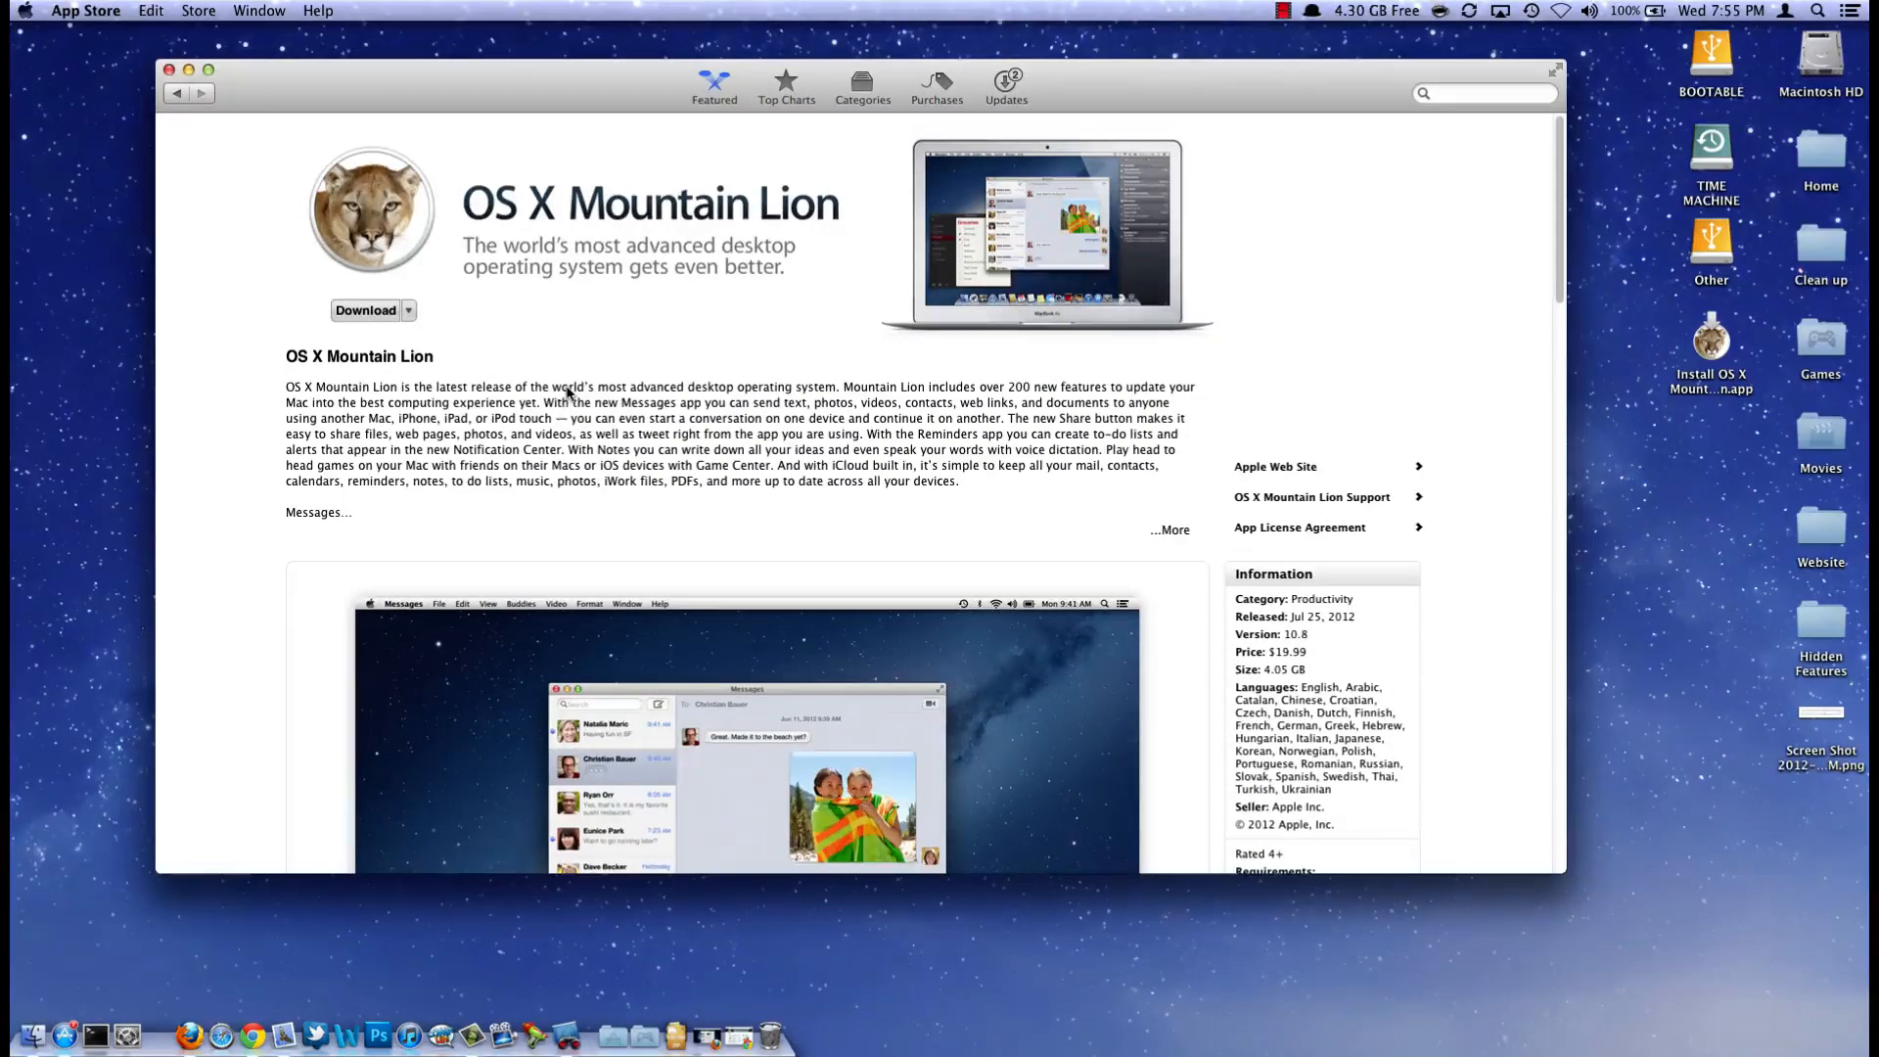
pyautogui.moveTo(239, 537)
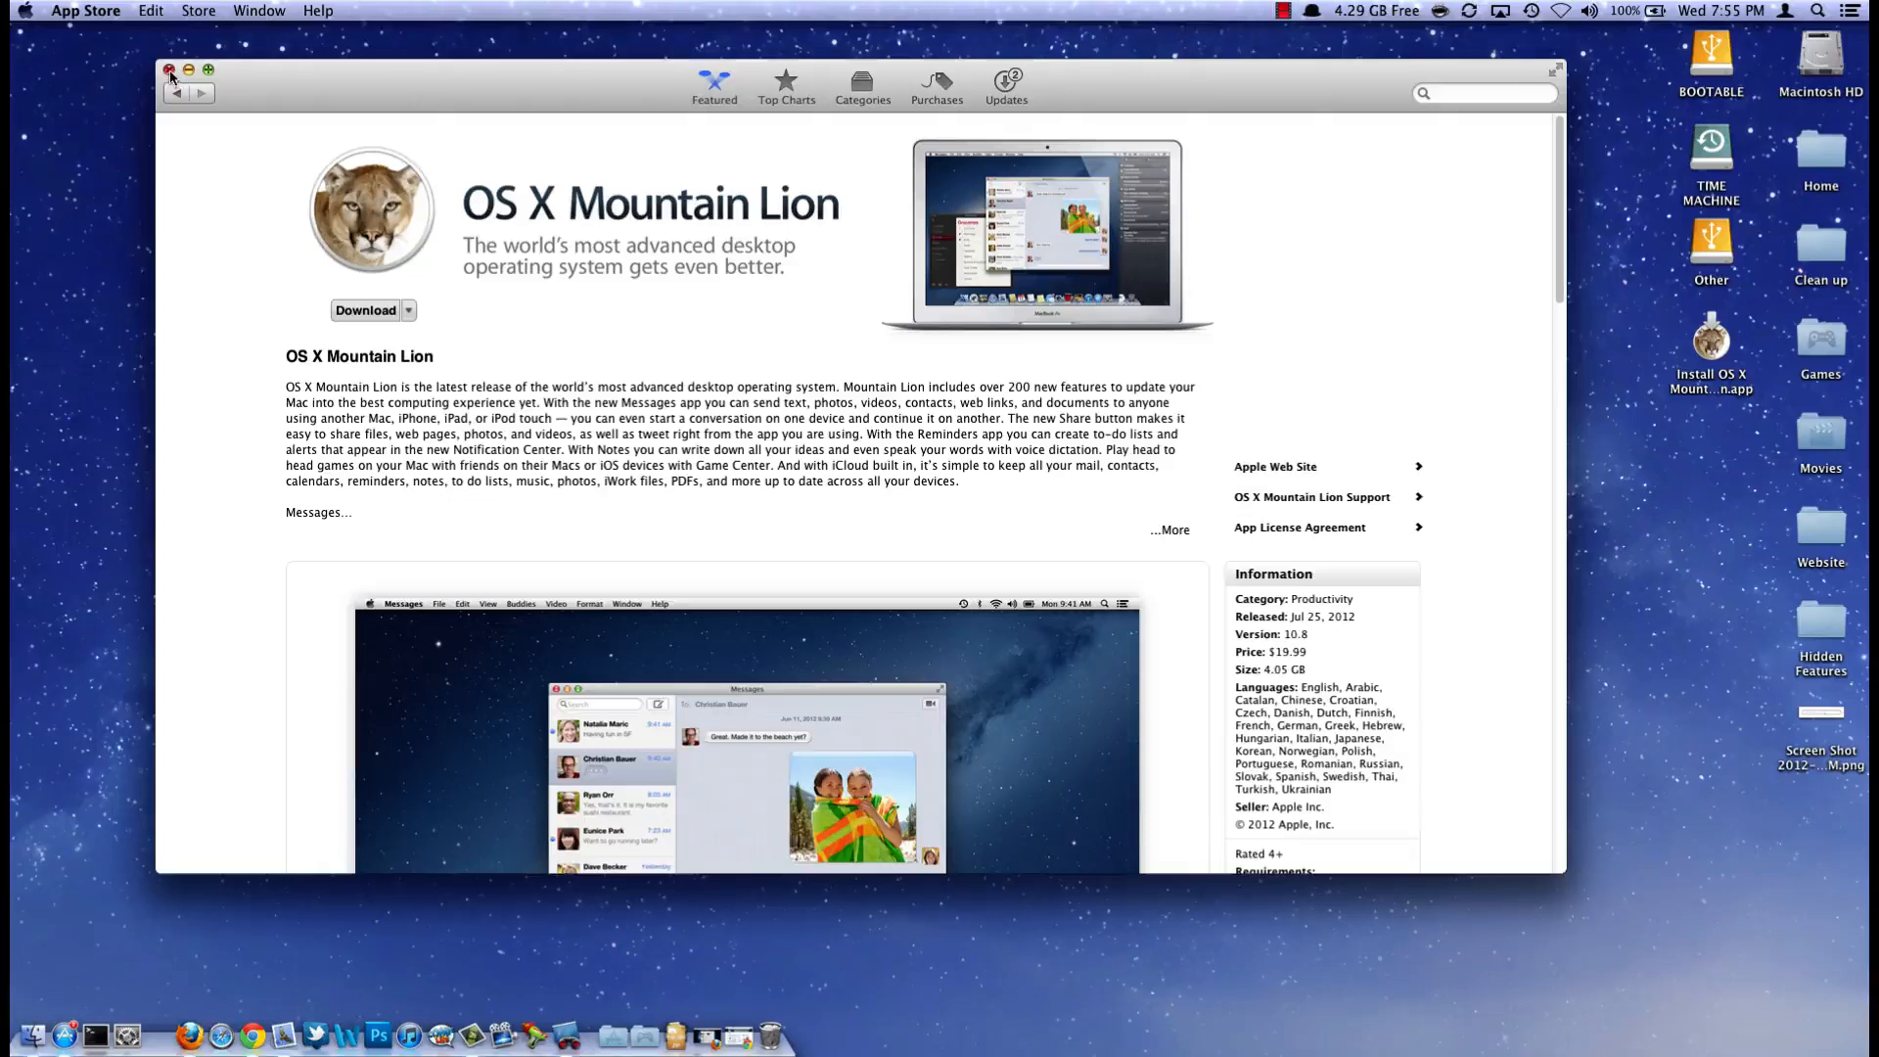
# Step: Close App Store and browse the installer's package contents to InstallESD.dmg in SharedSupport
pyautogui.click(170, 70)
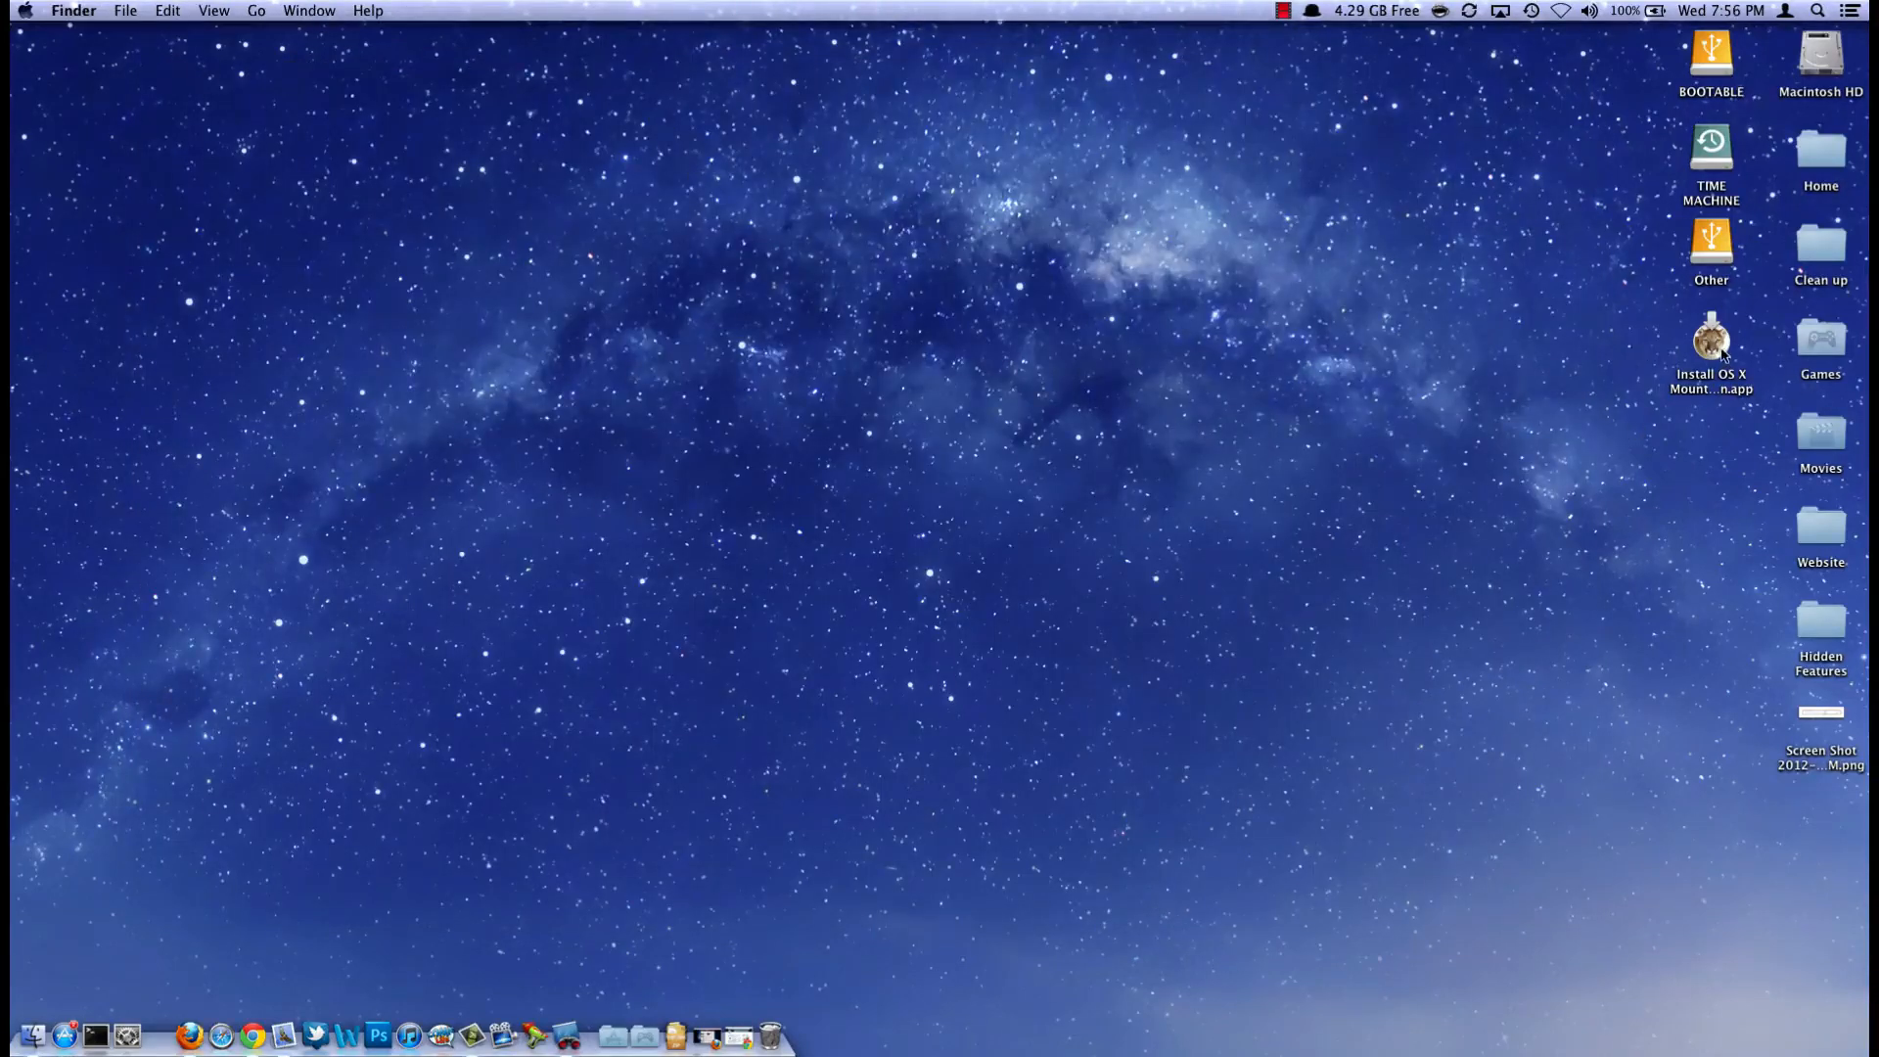
pyautogui.rightClick(1711, 343)
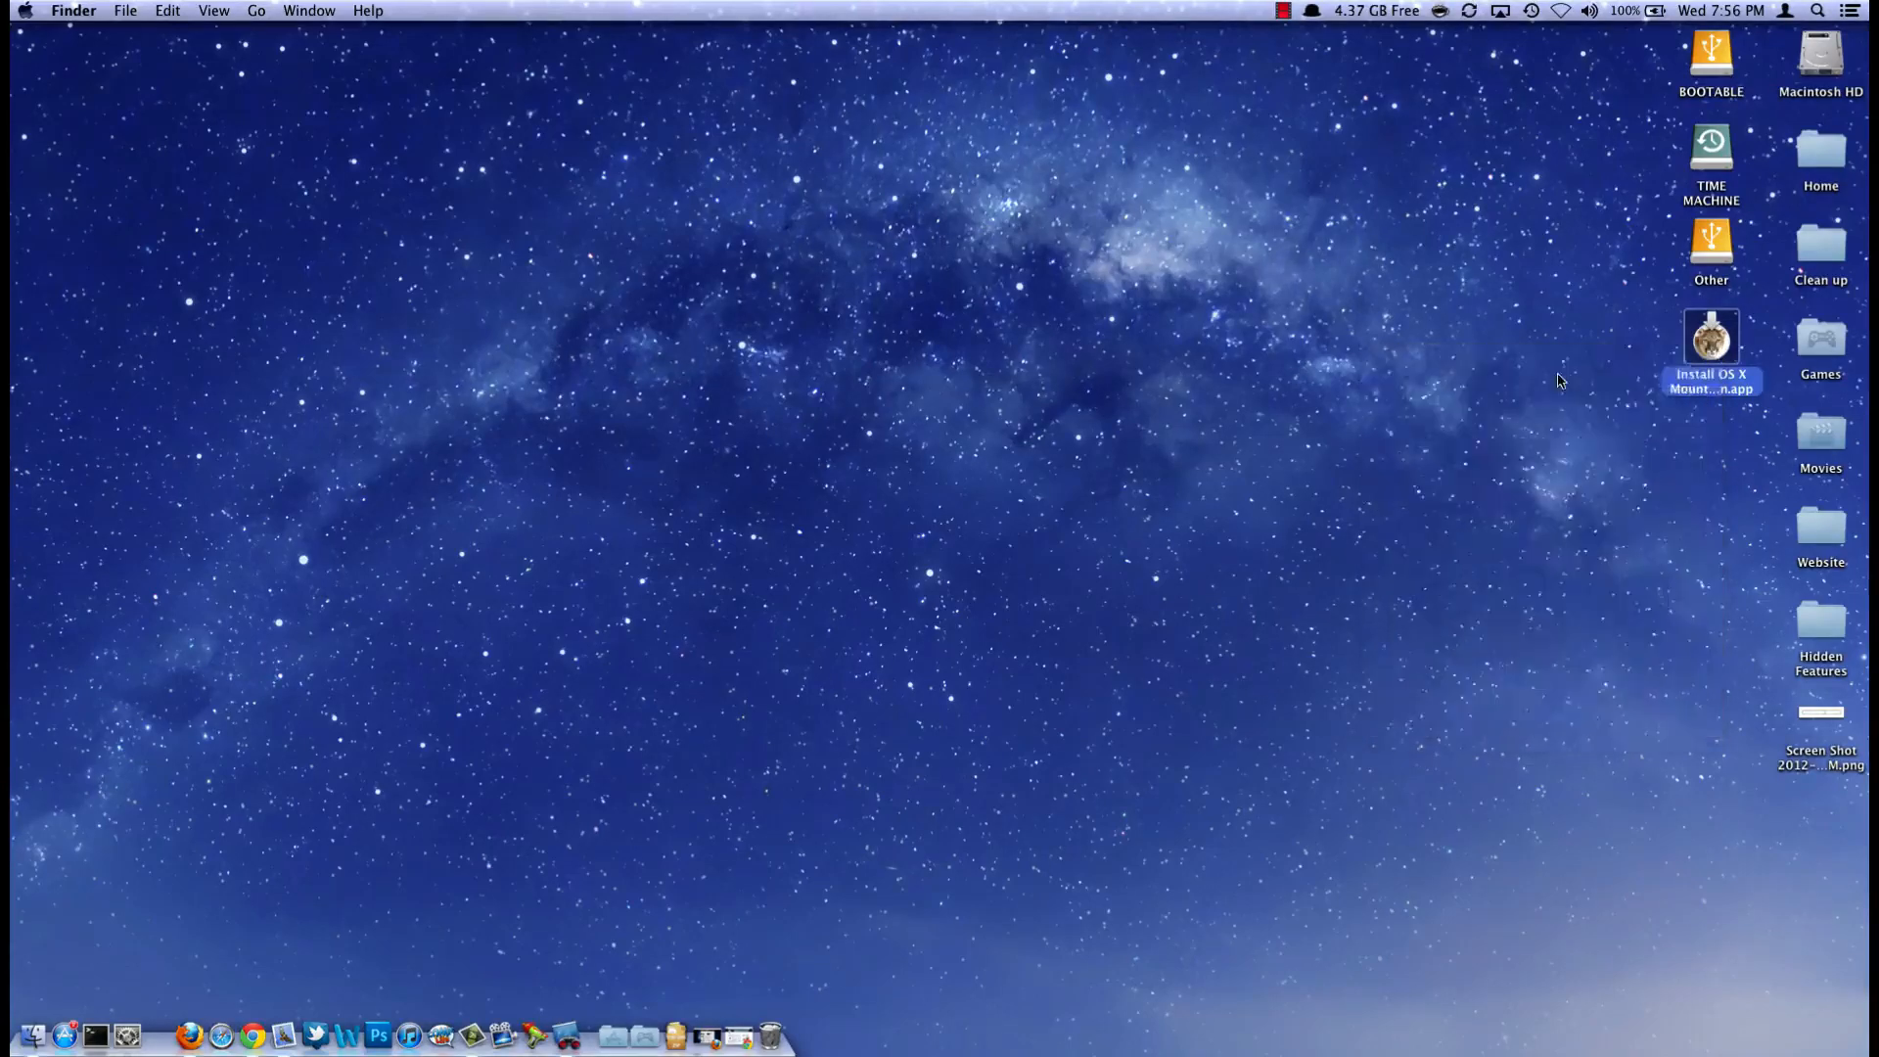
pyautogui.doubleClick(1711, 338)
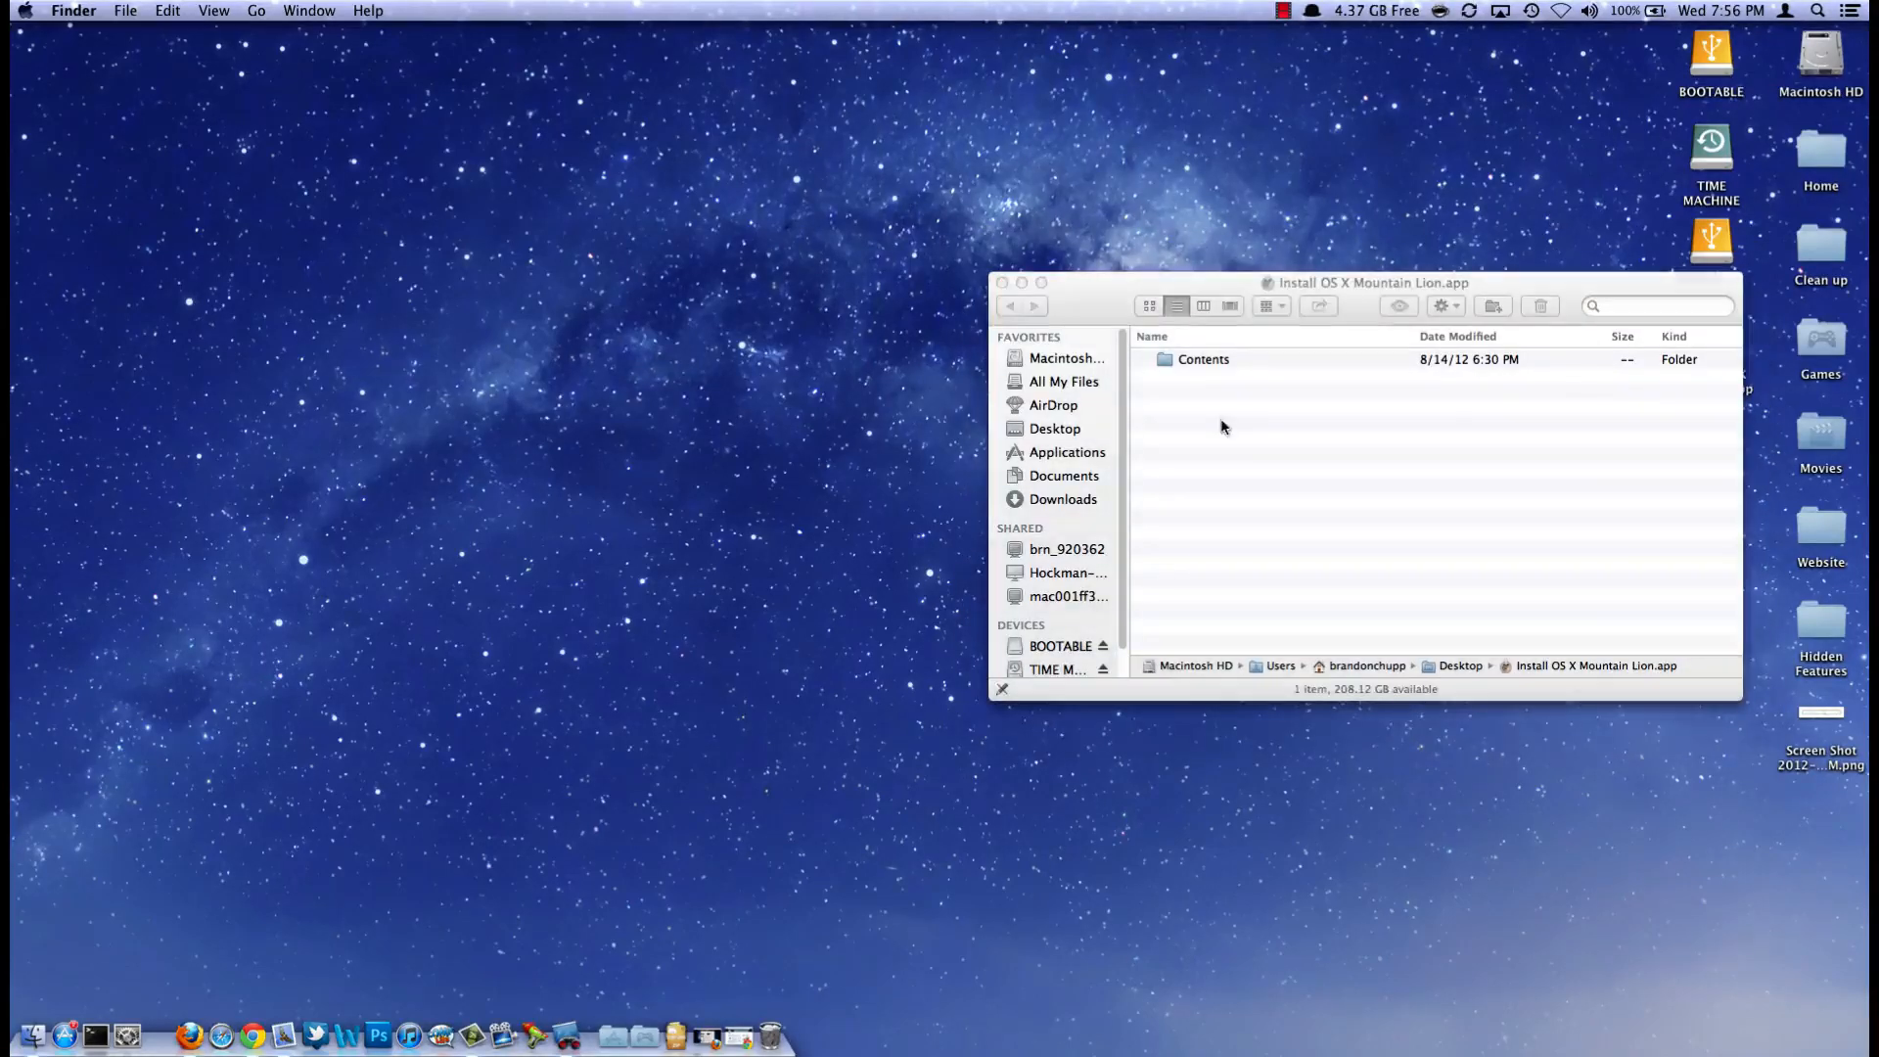
pyautogui.doubleClick(1204, 358)
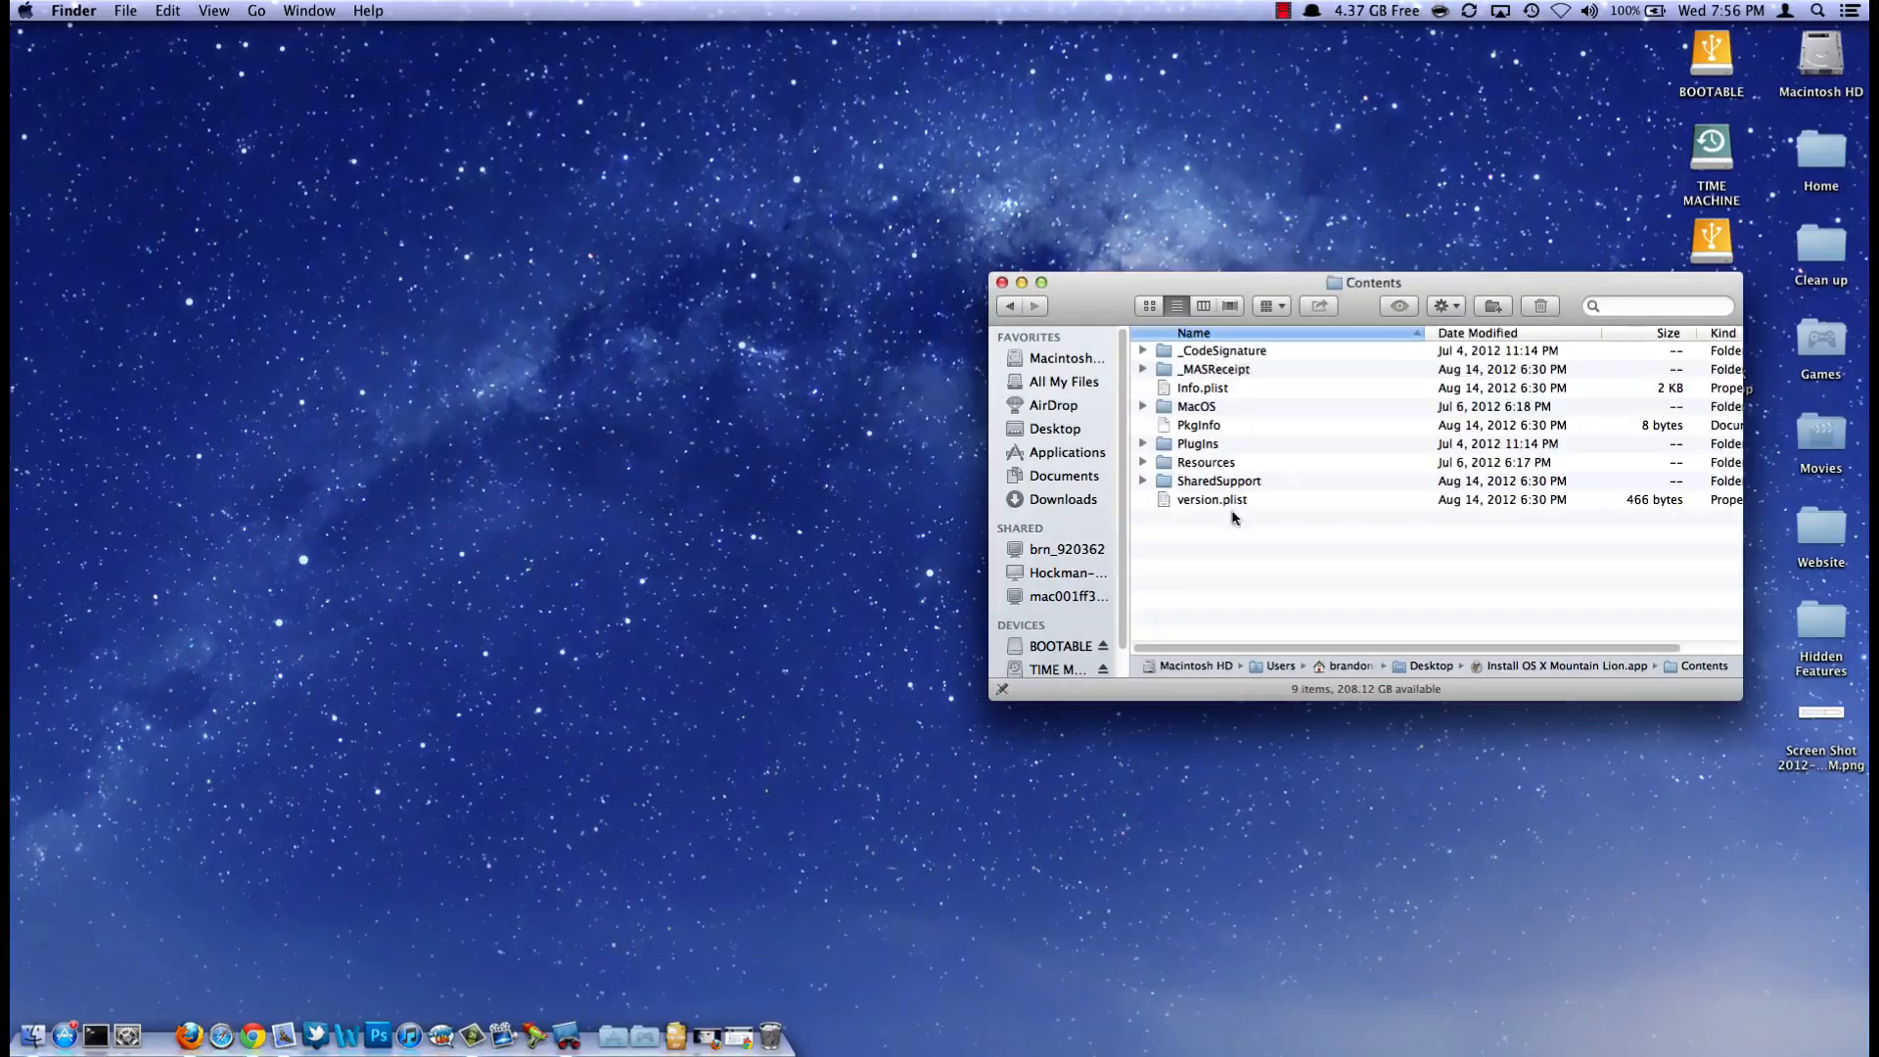
pyautogui.doubleClick(1218, 481)
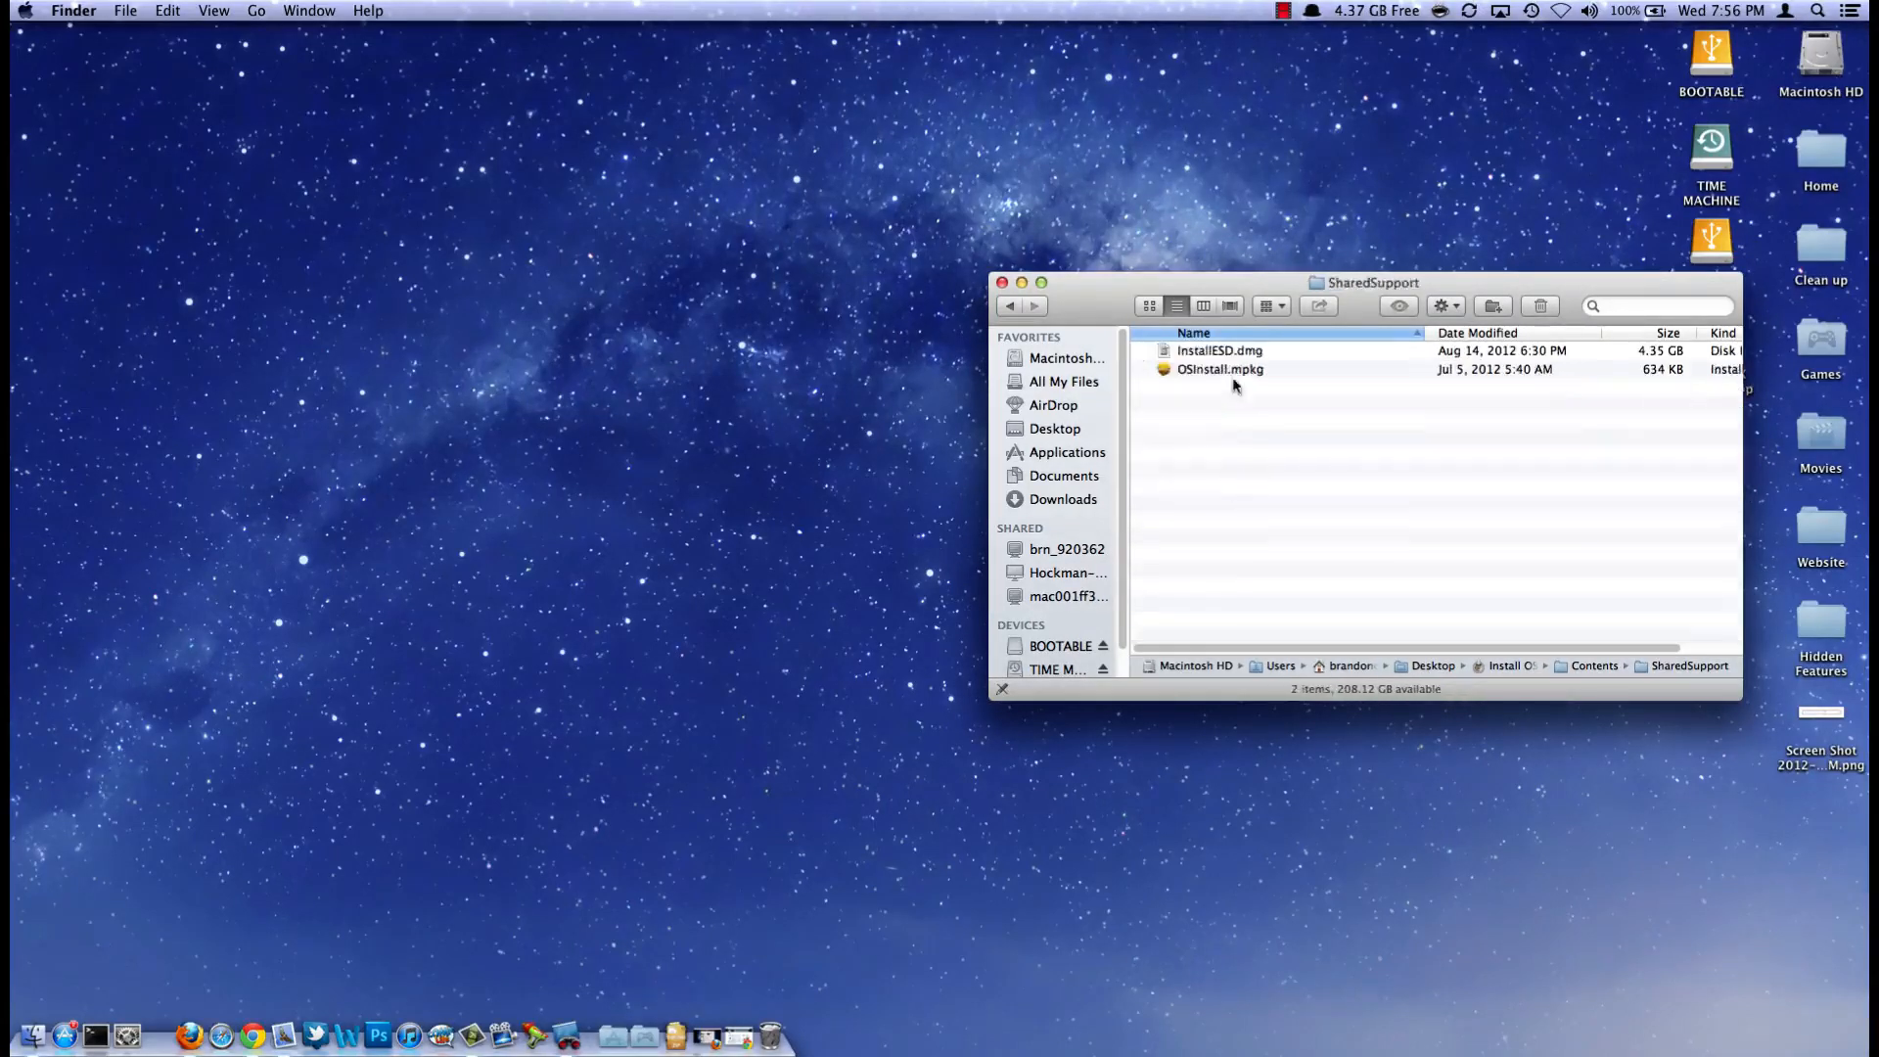
pyautogui.click(1220, 351)
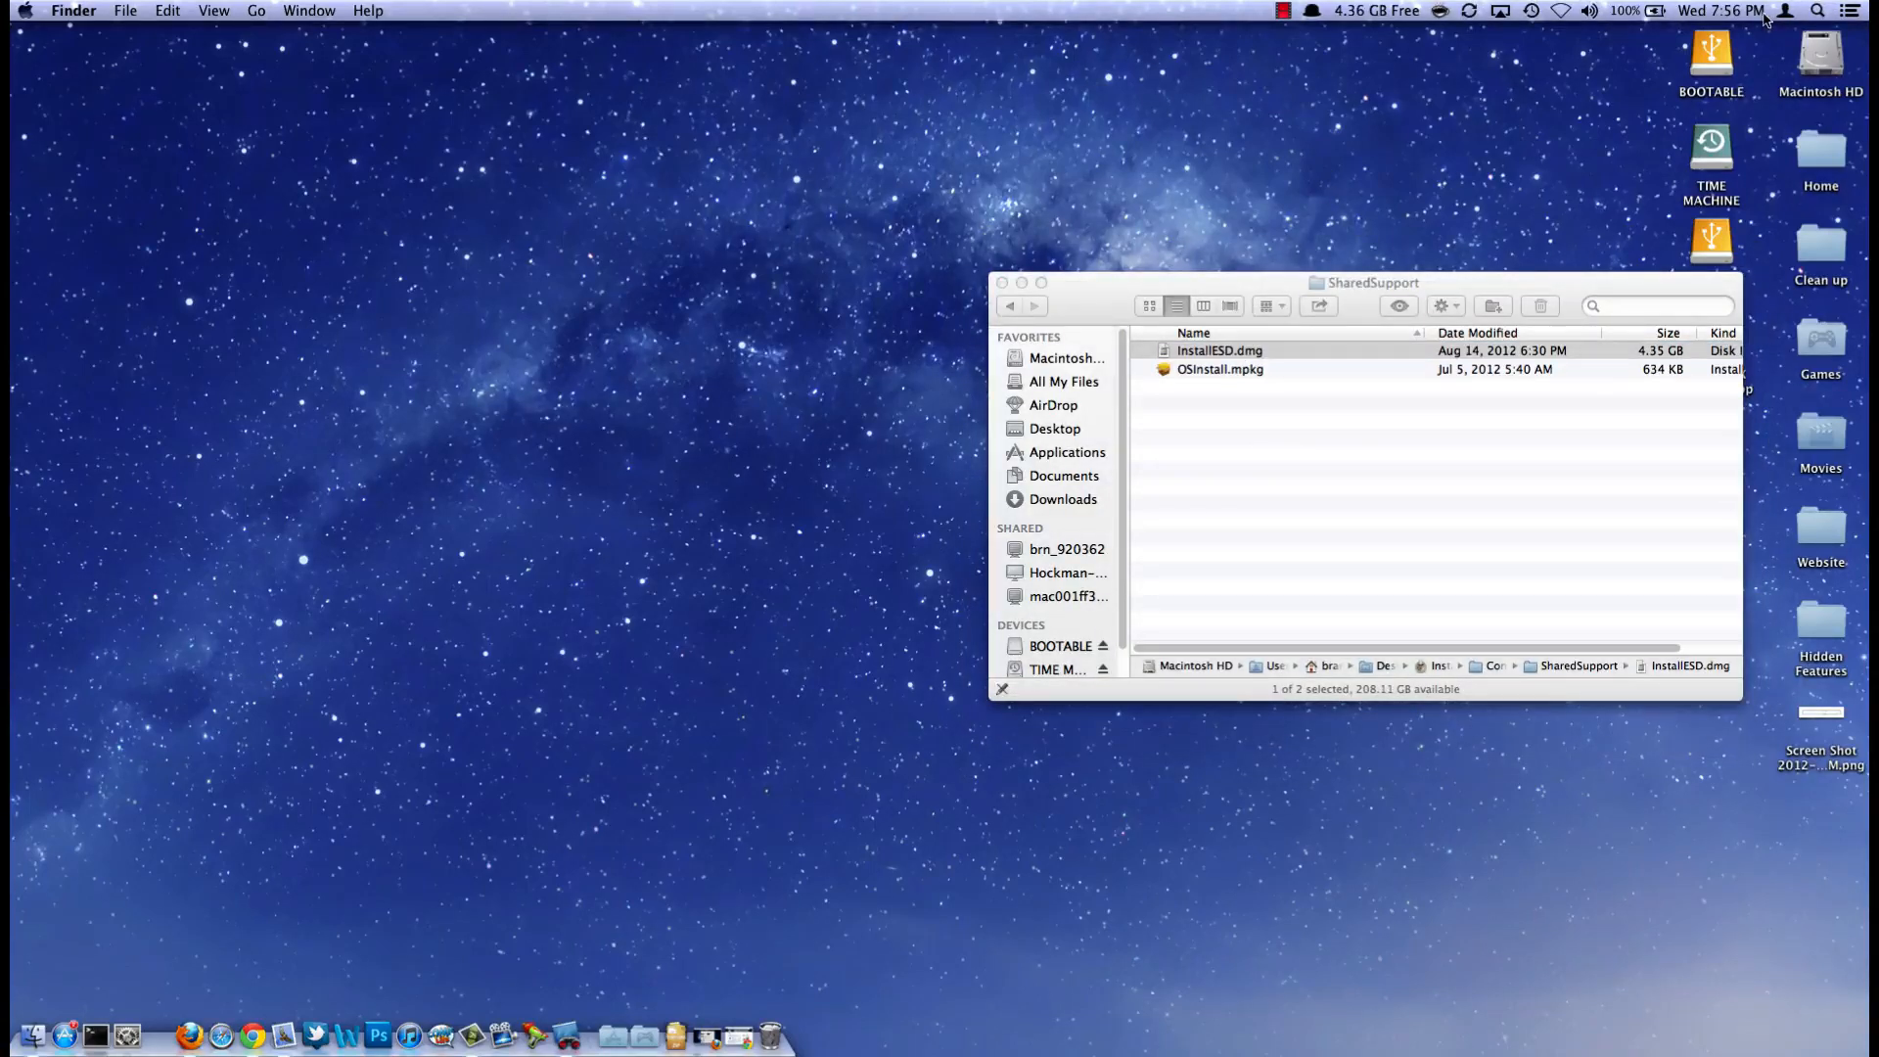
pyautogui.moveTo(486, 72)
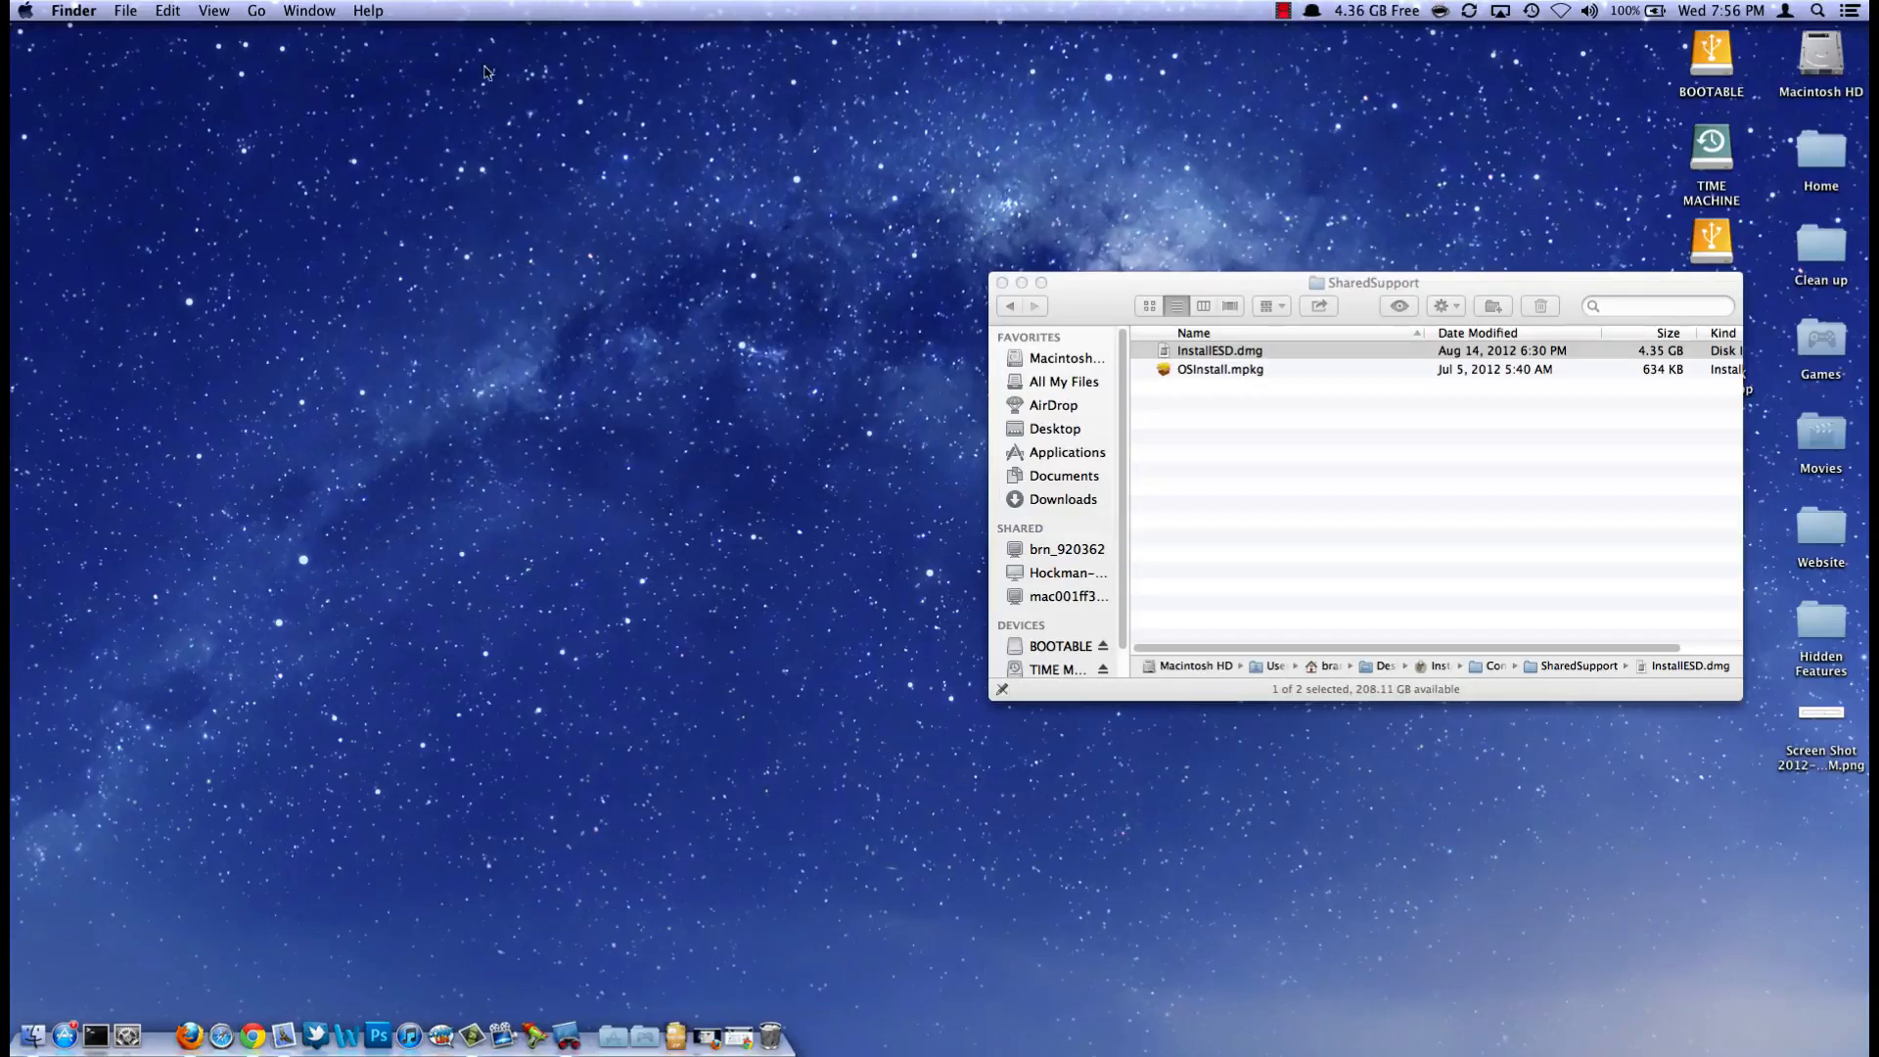
# Step: Go to the Utilities folder and launch Disk Utility.app
pyautogui.click(256, 10)
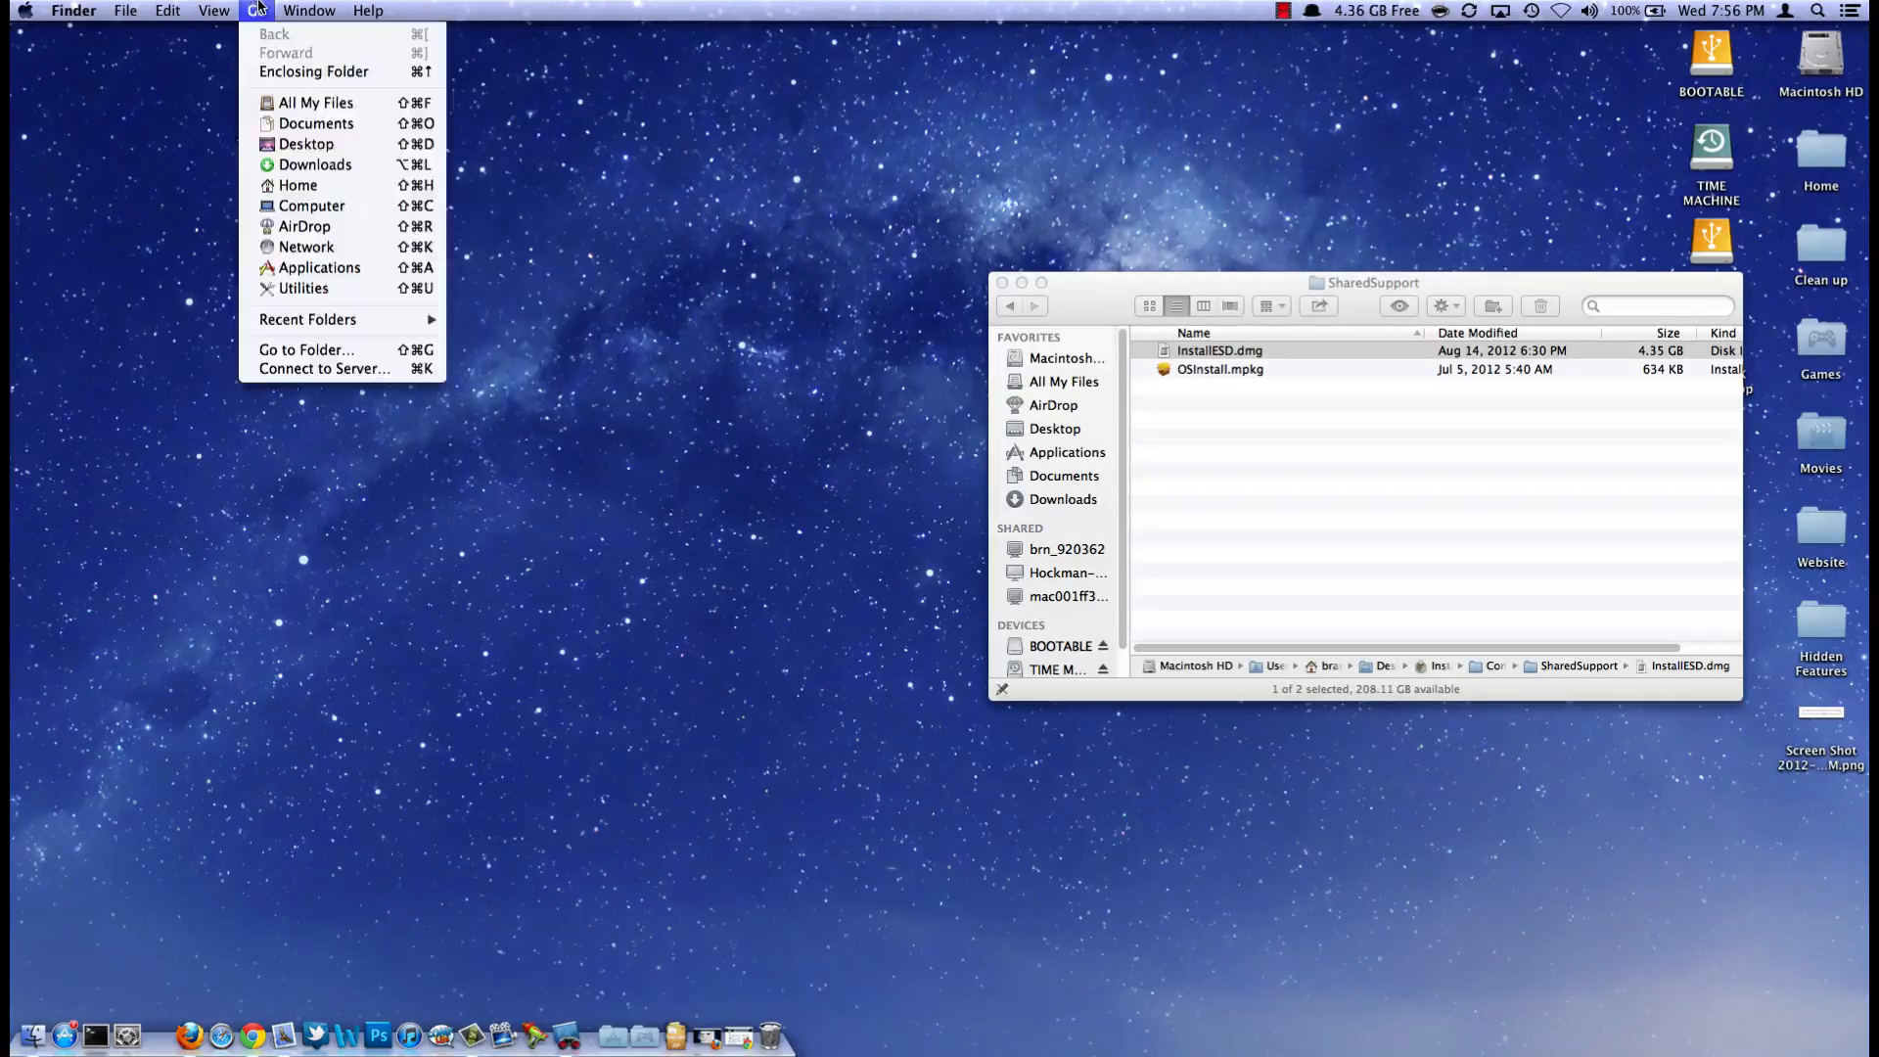
pyautogui.click(304, 288)
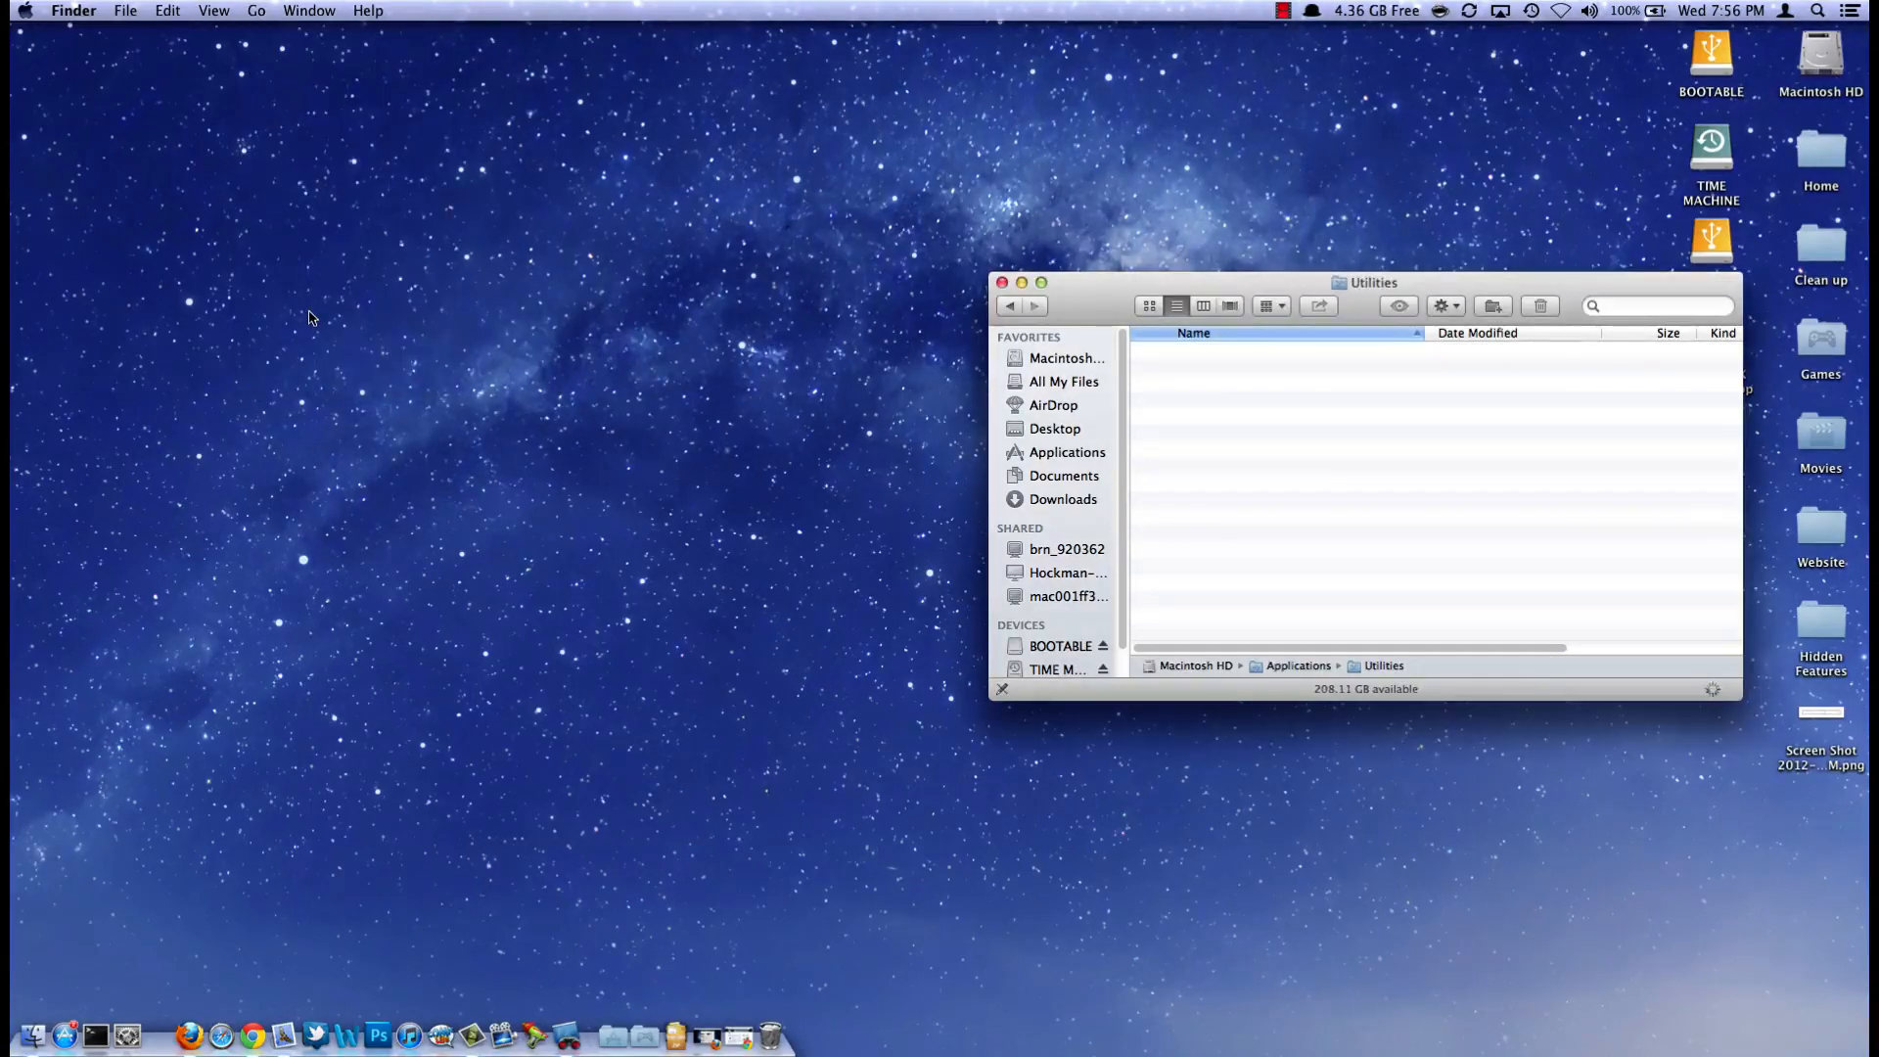
pyautogui.moveTo(1372, 282); pyautogui.dragTo(1100, 280)
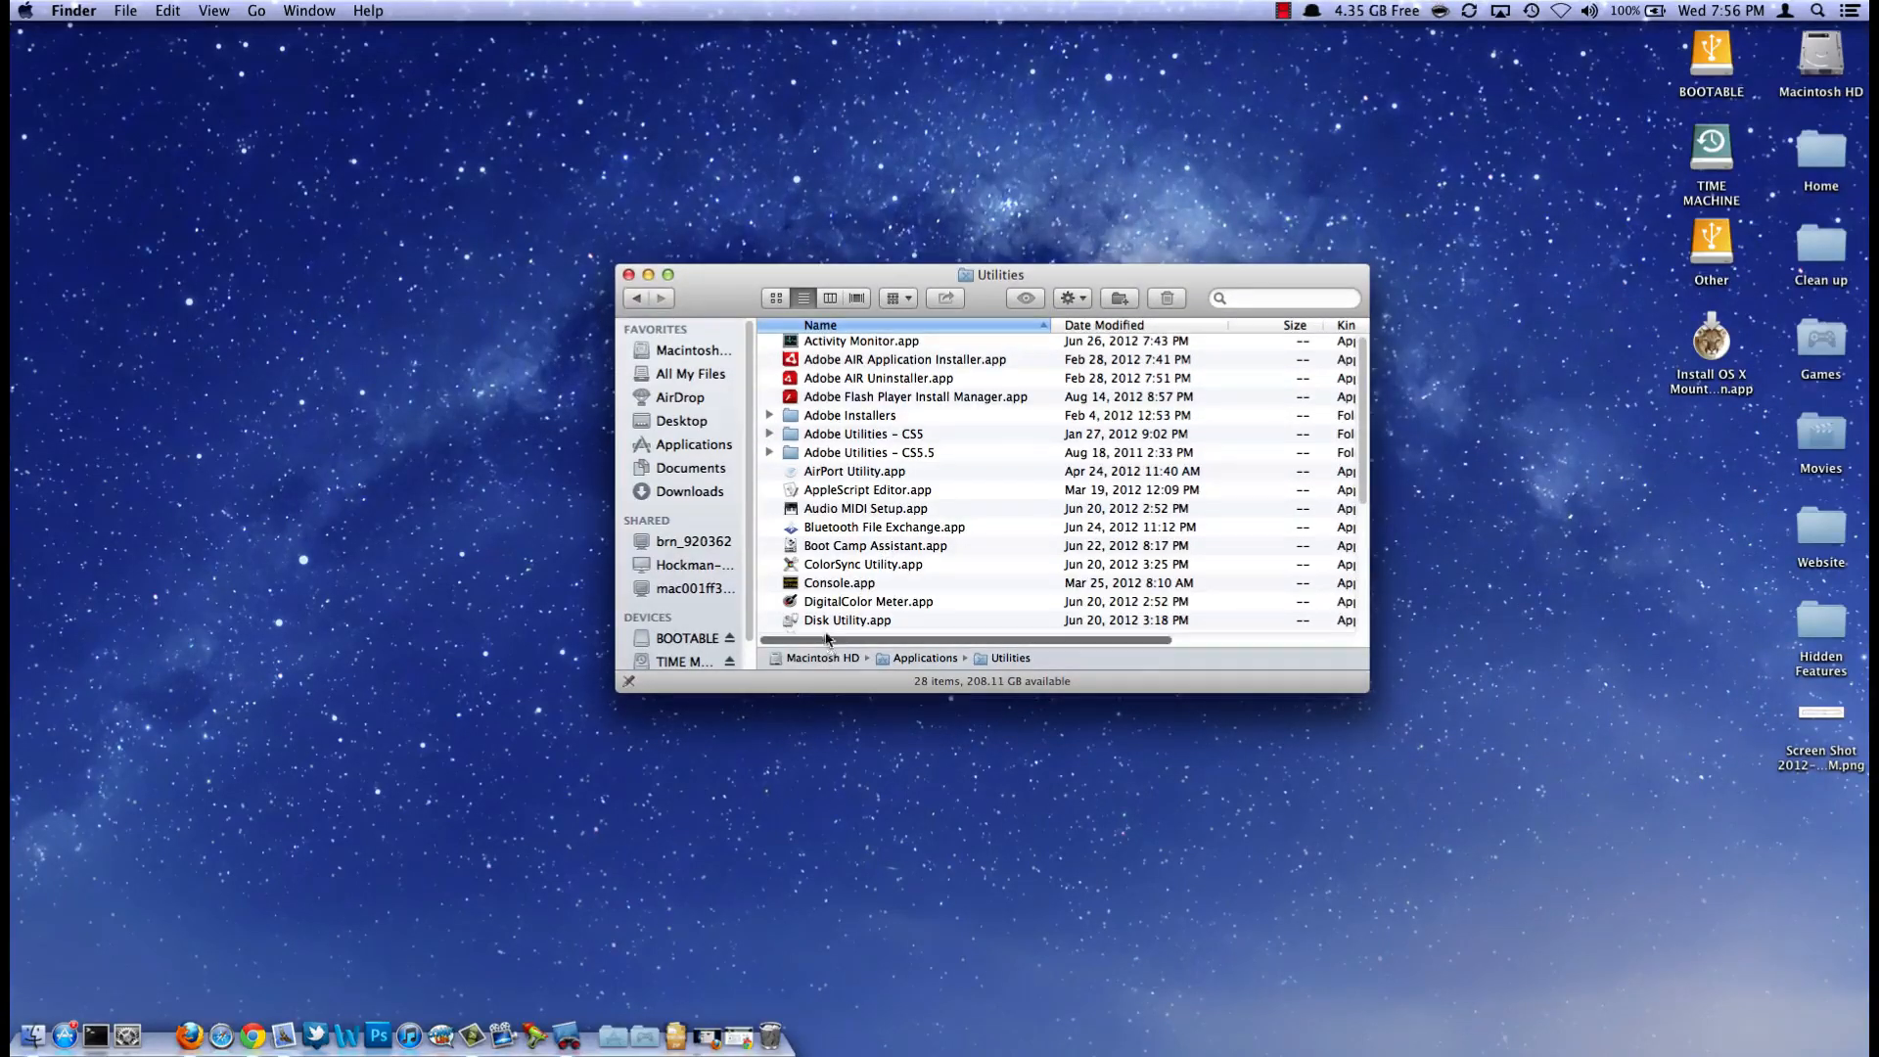
pyautogui.click(848, 620)
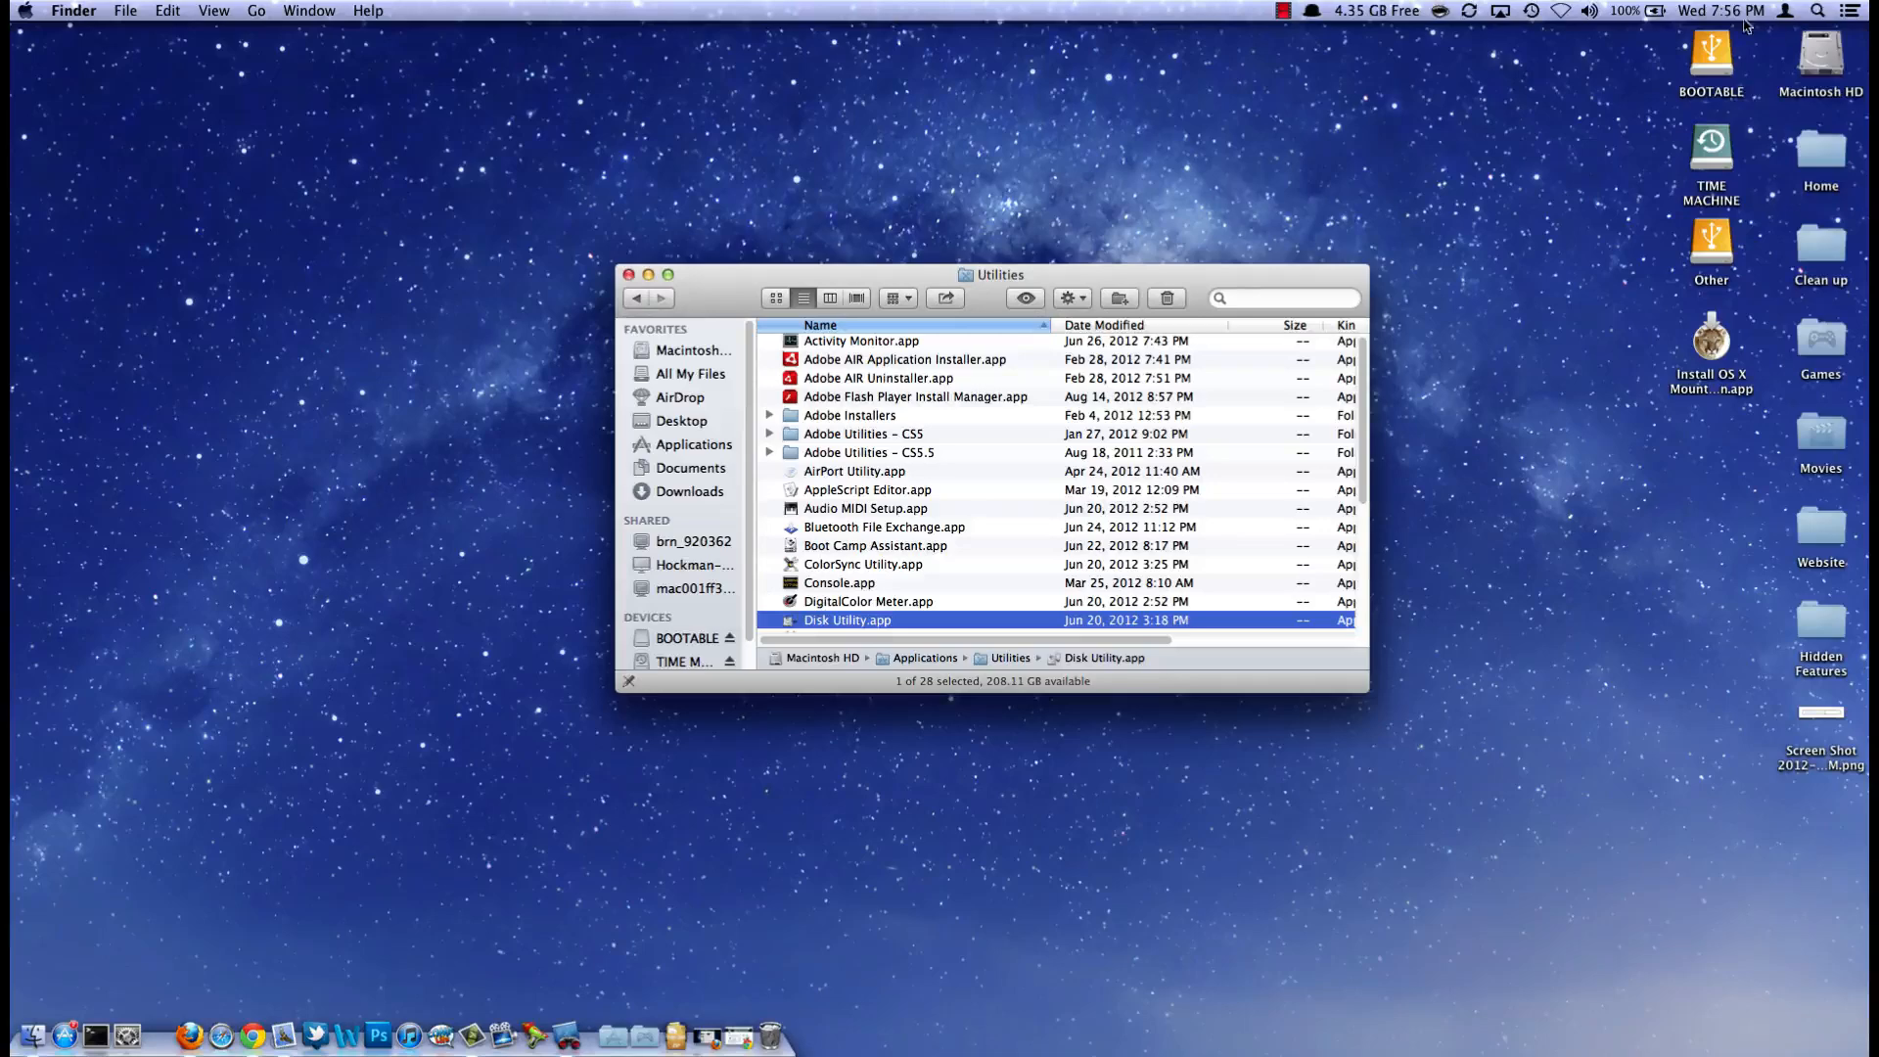
pyautogui.doubleClick(848, 621)
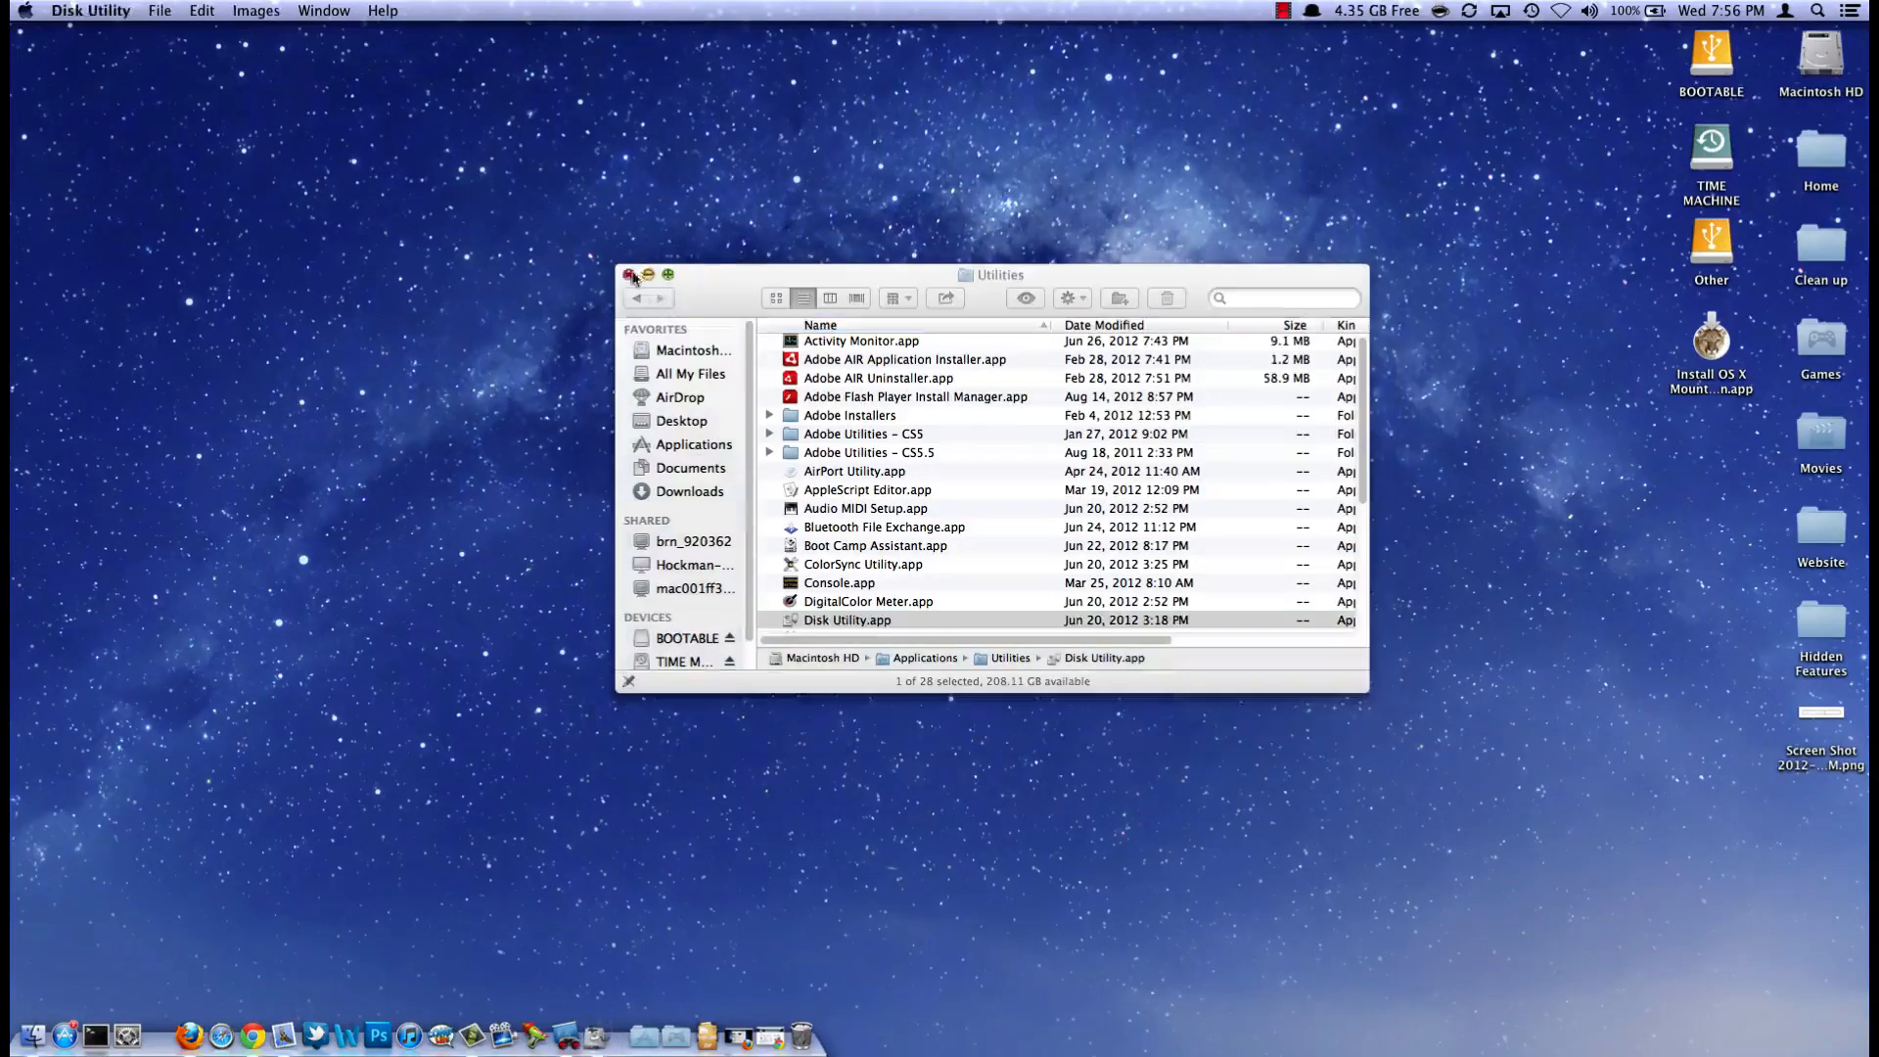
pyautogui.doubleClick(848, 620)
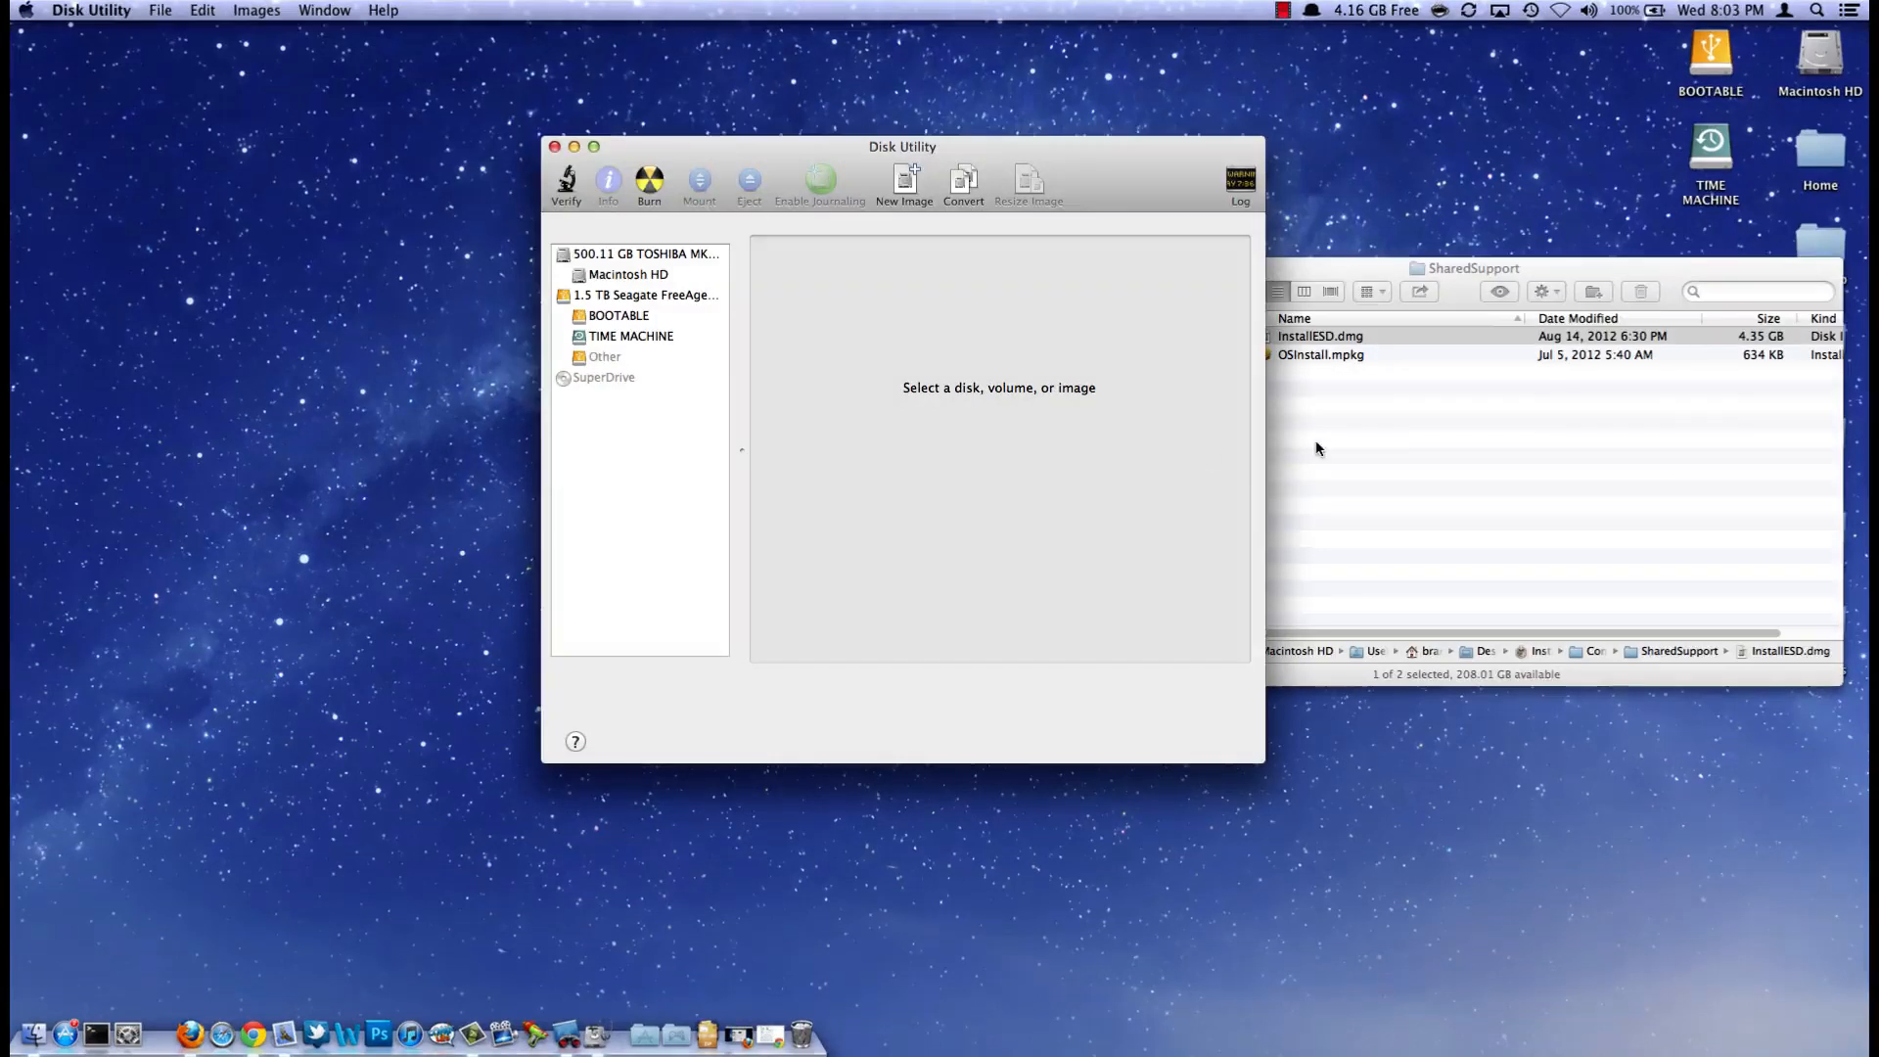
# Step: Drag InstallESD.dmg into Disk Utility's sidebar and mount it as Mac OS X Install ESD
pyautogui.click(1320, 335)
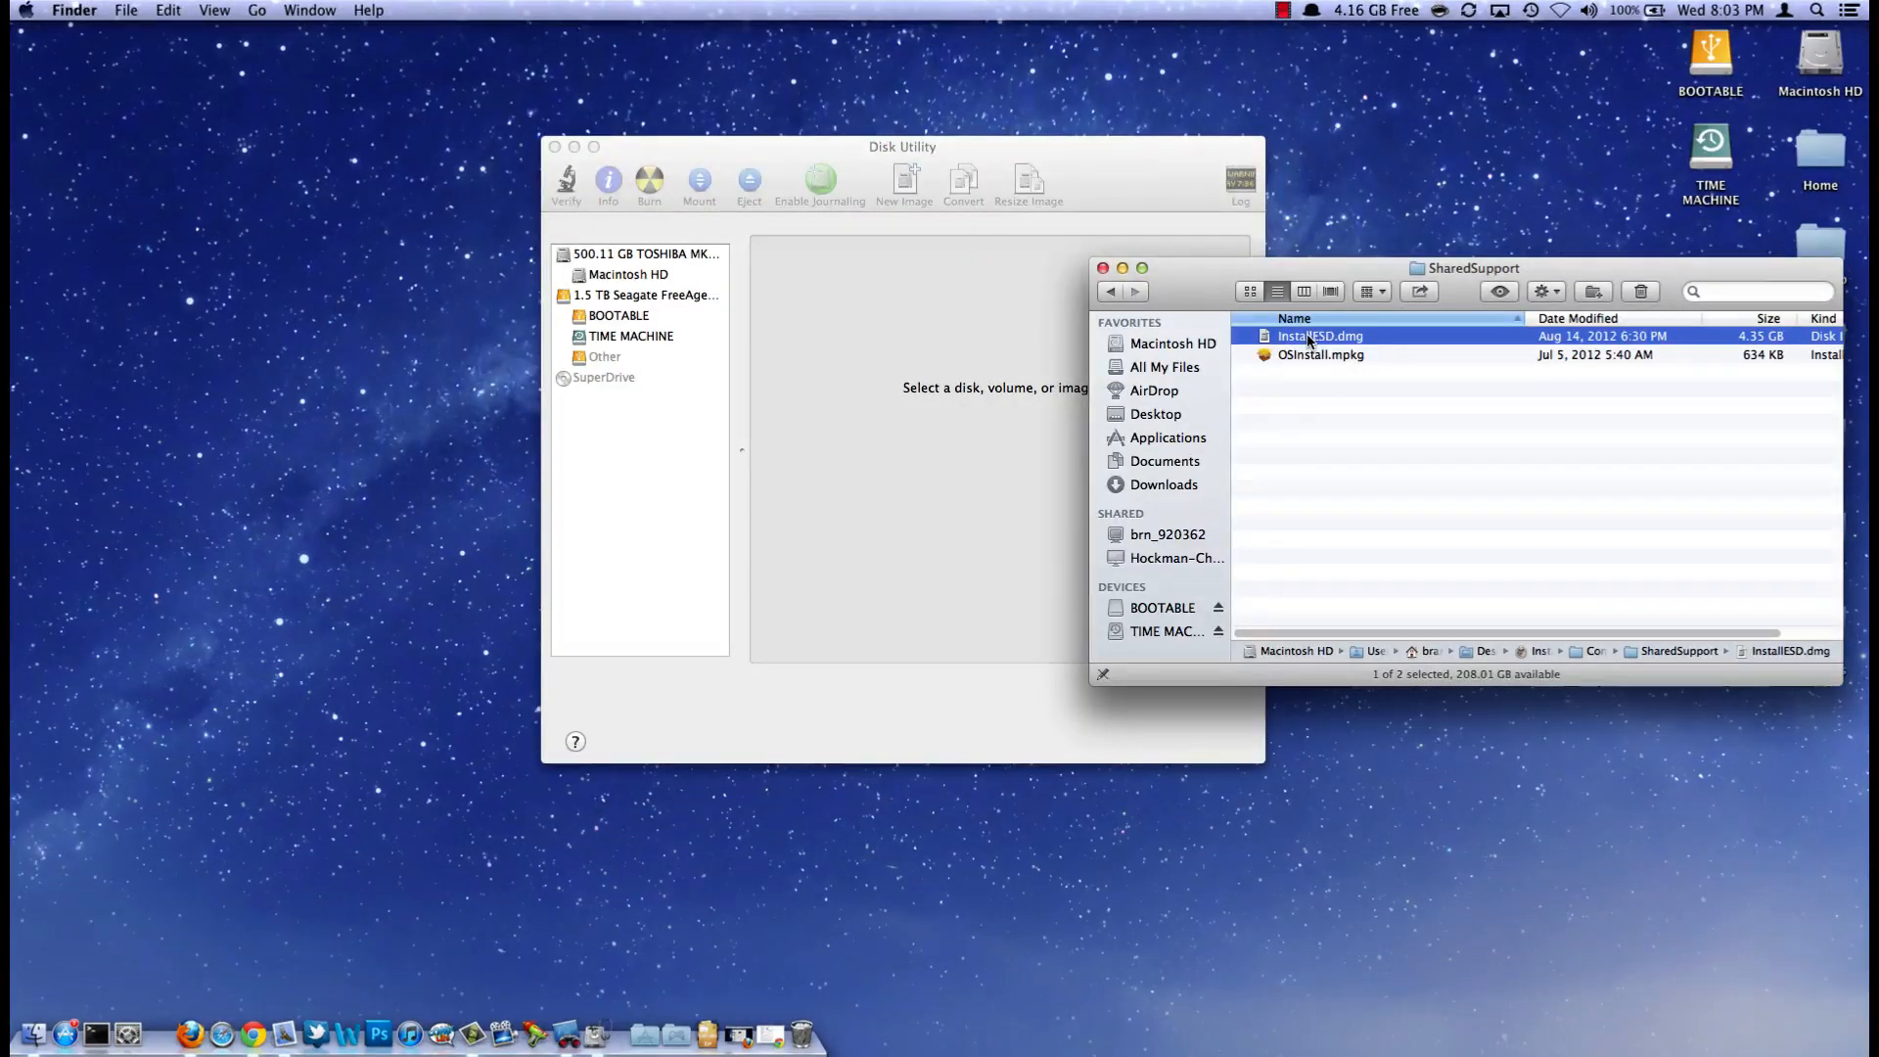
pyautogui.moveTo(1320, 335); pyautogui.dragTo(658, 399)
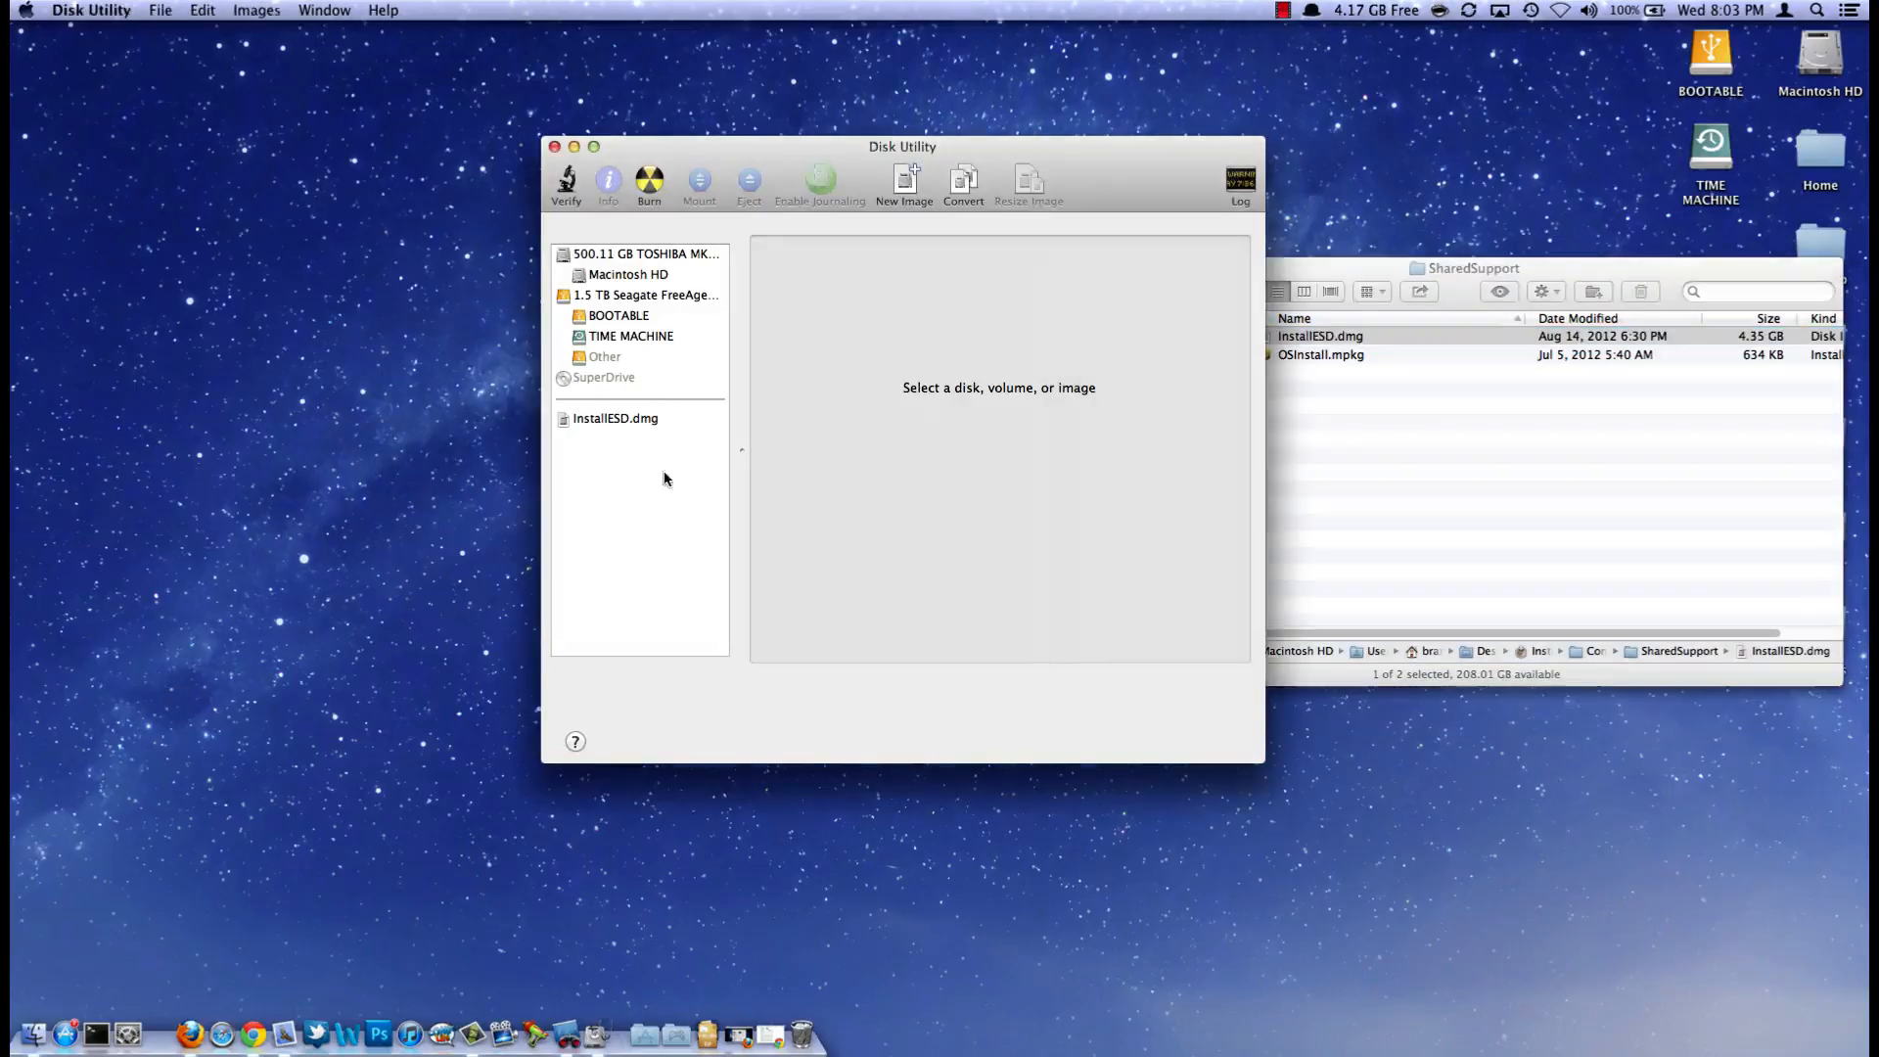
pyautogui.click(614, 419)
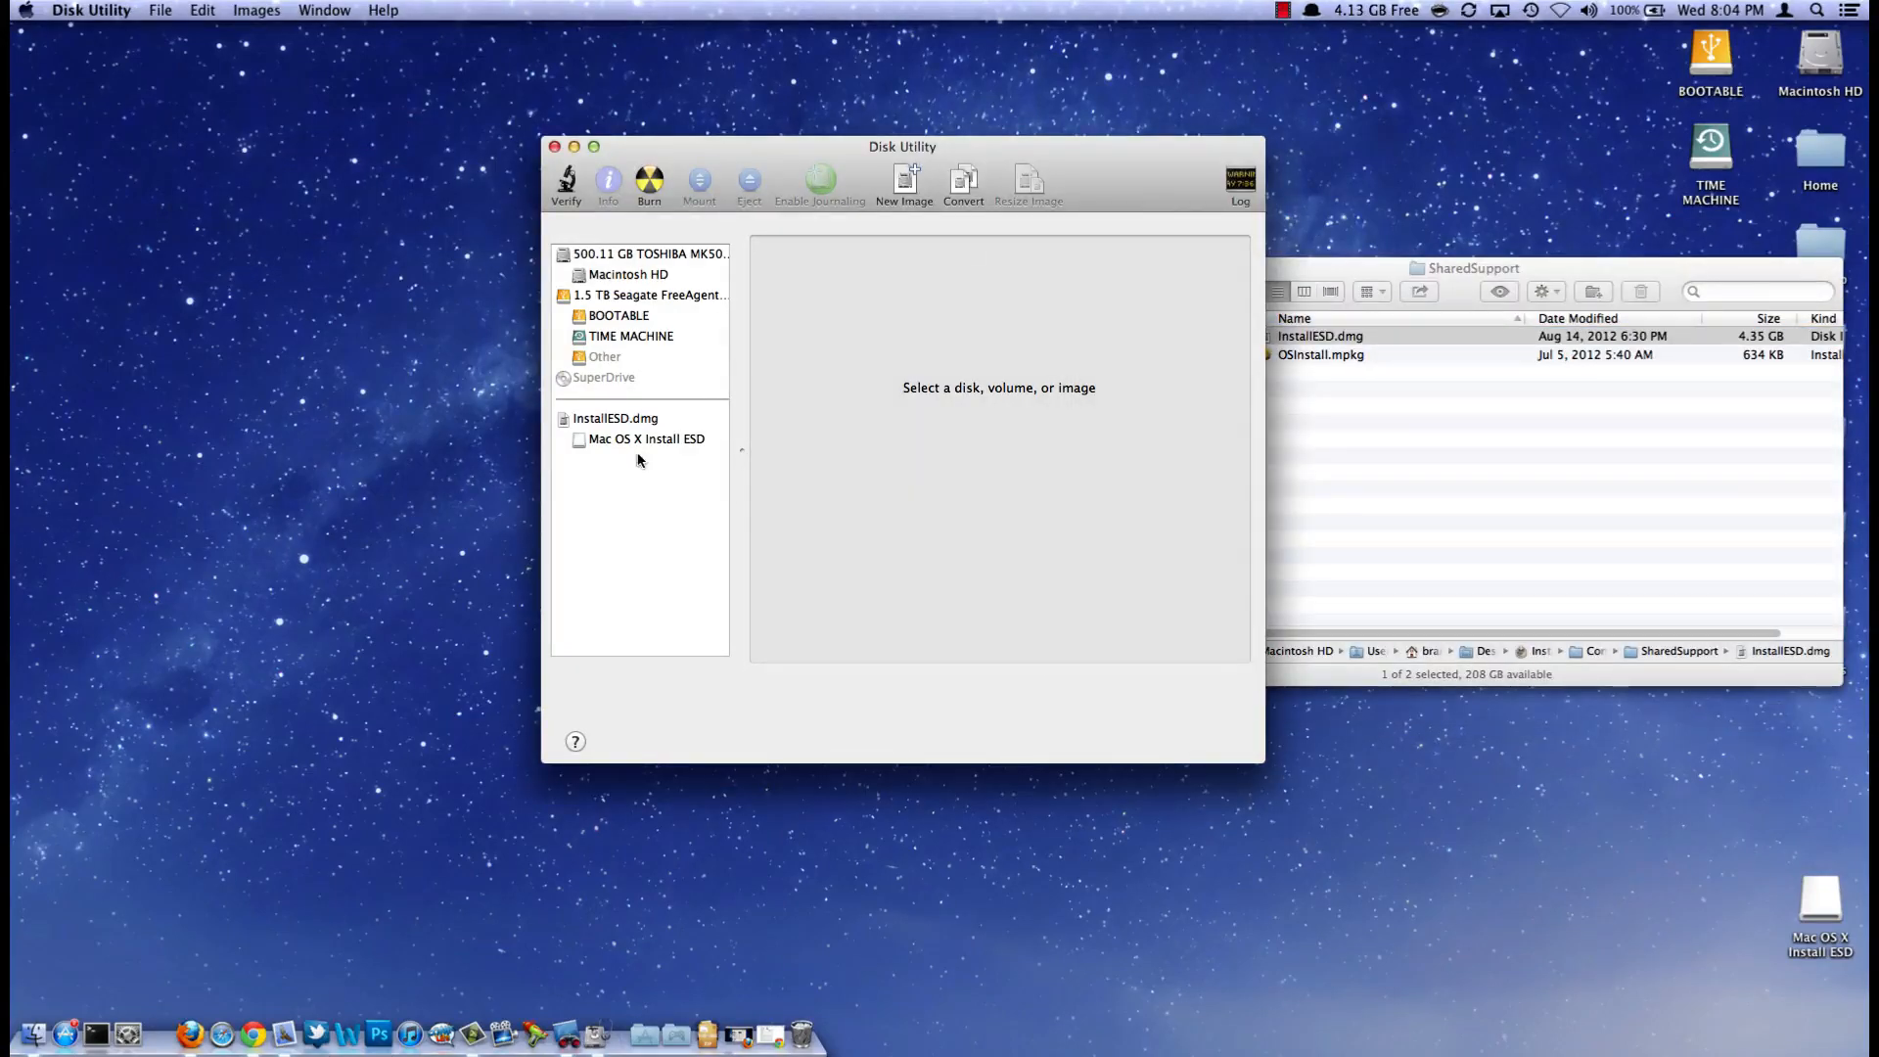
# Step: Restore Mac OS X Install ESD onto the Other partition, confirming the erase with the admin password
pyautogui.click(644, 439)
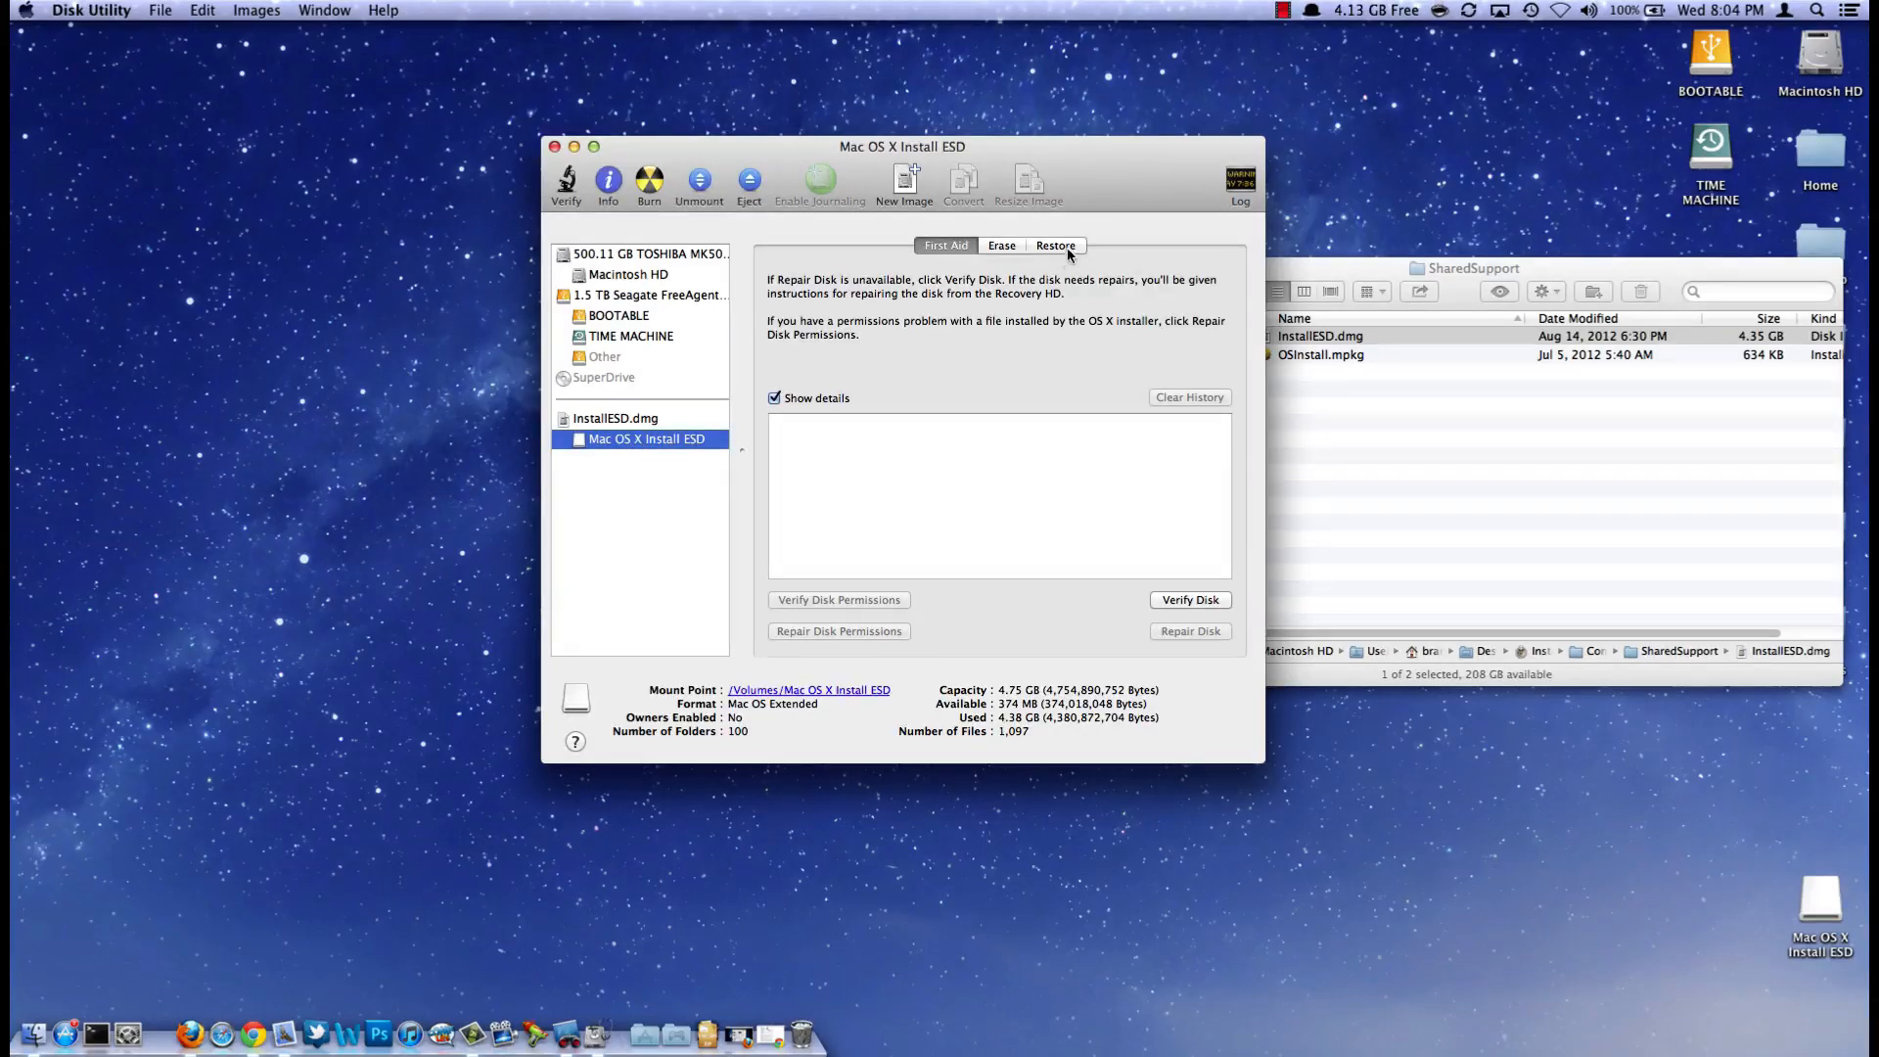
pyautogui.click(1055, 245)
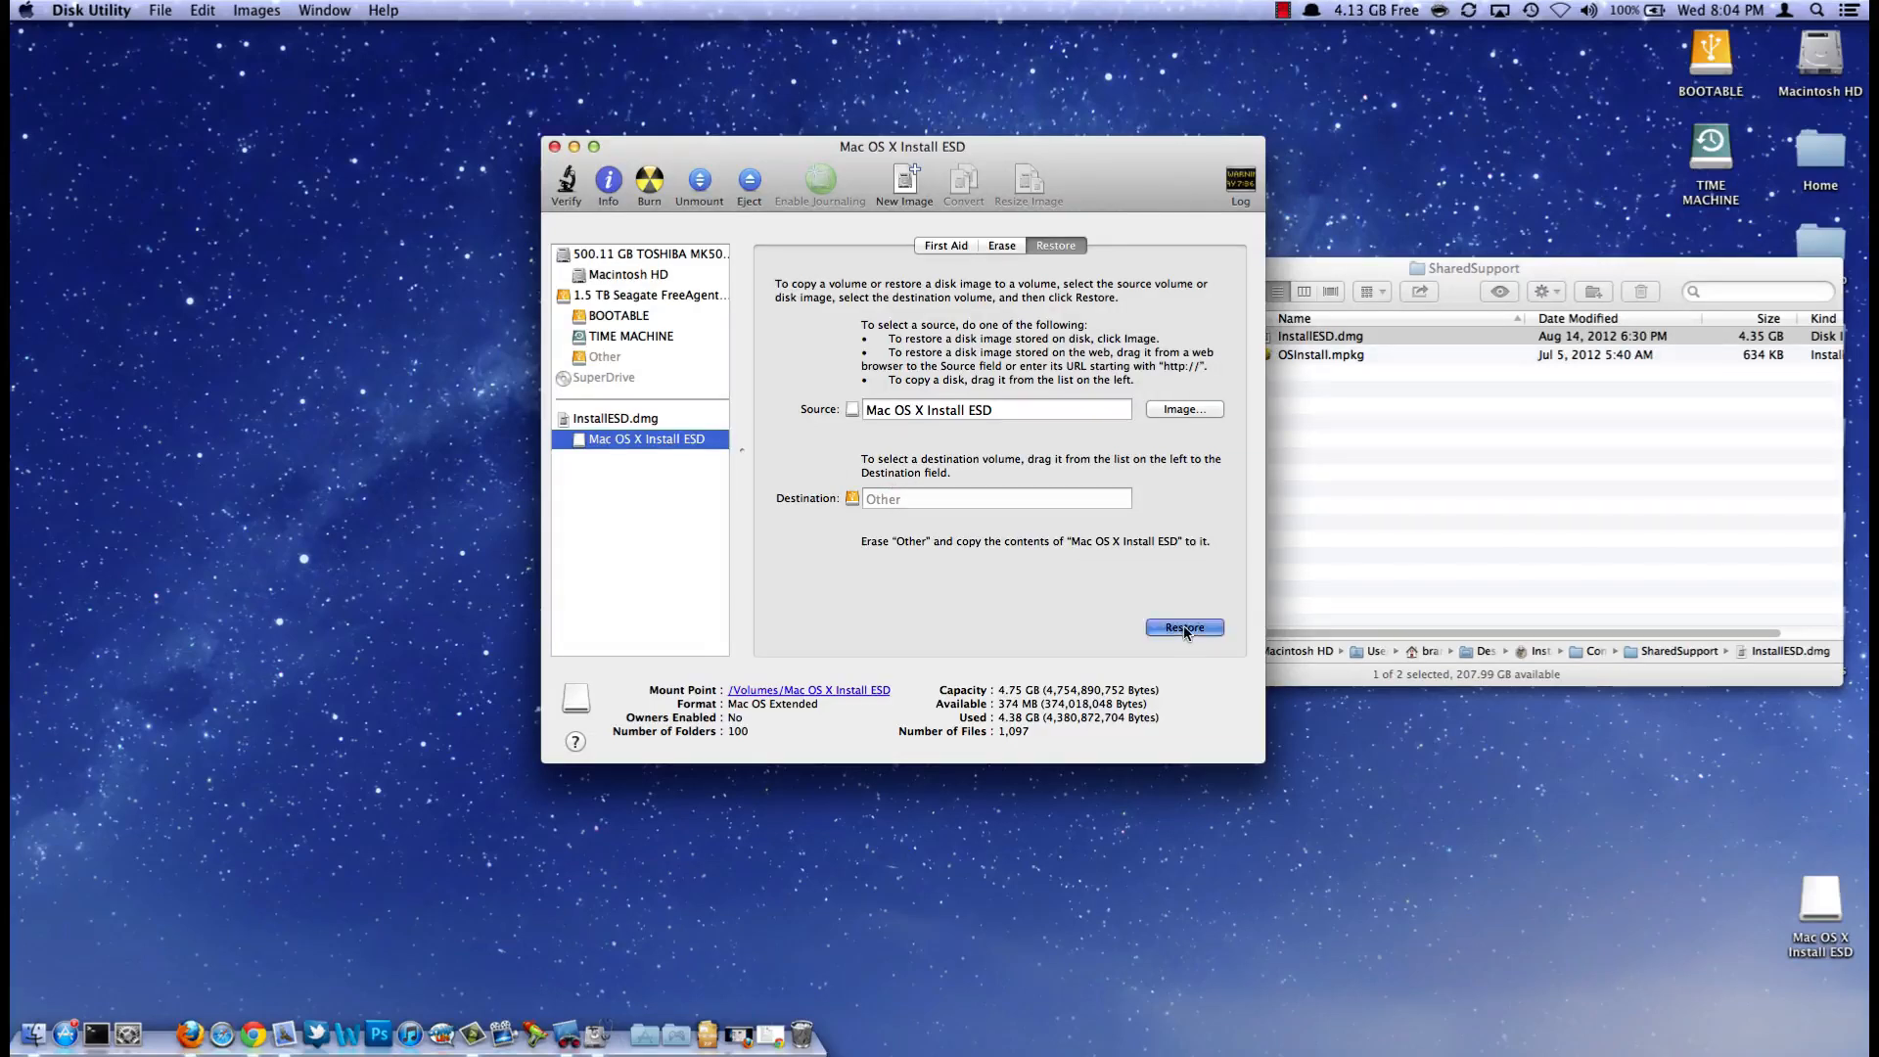
pyautogui.click(1183, 627)
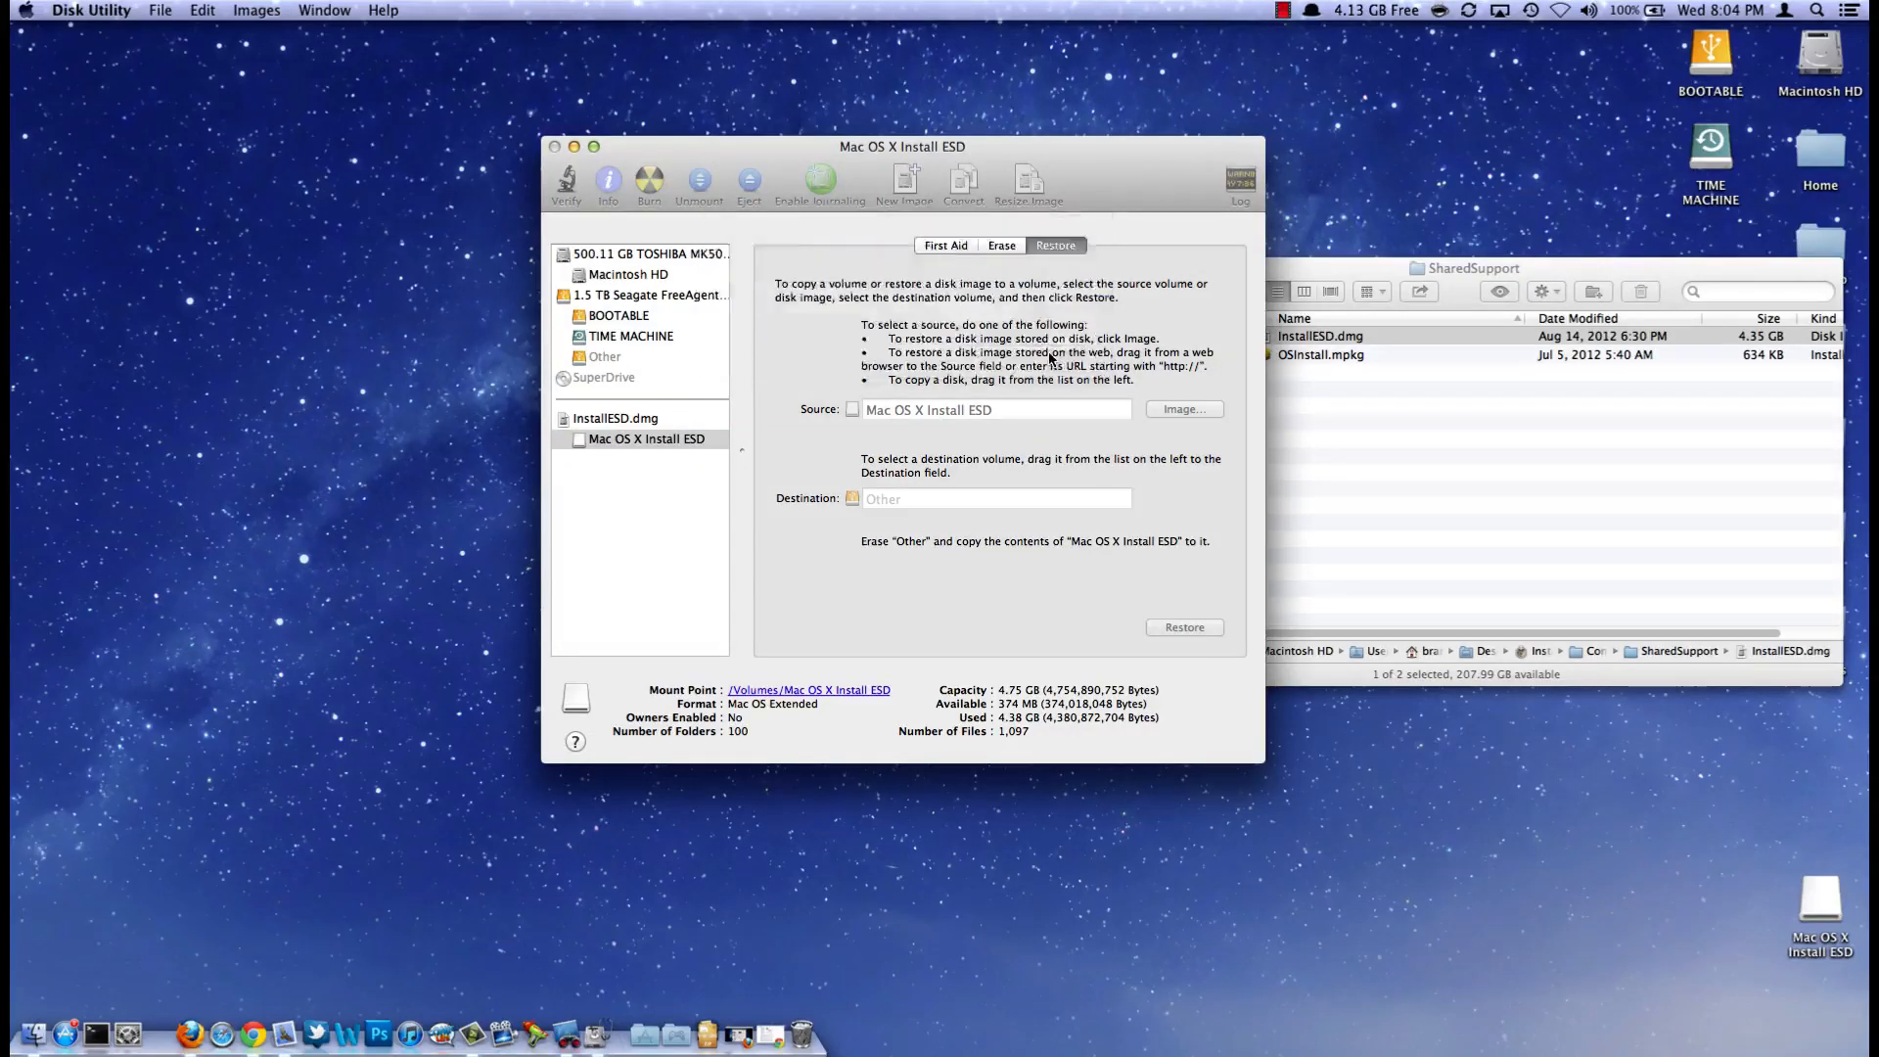
pyautogui.click(1182, 627)
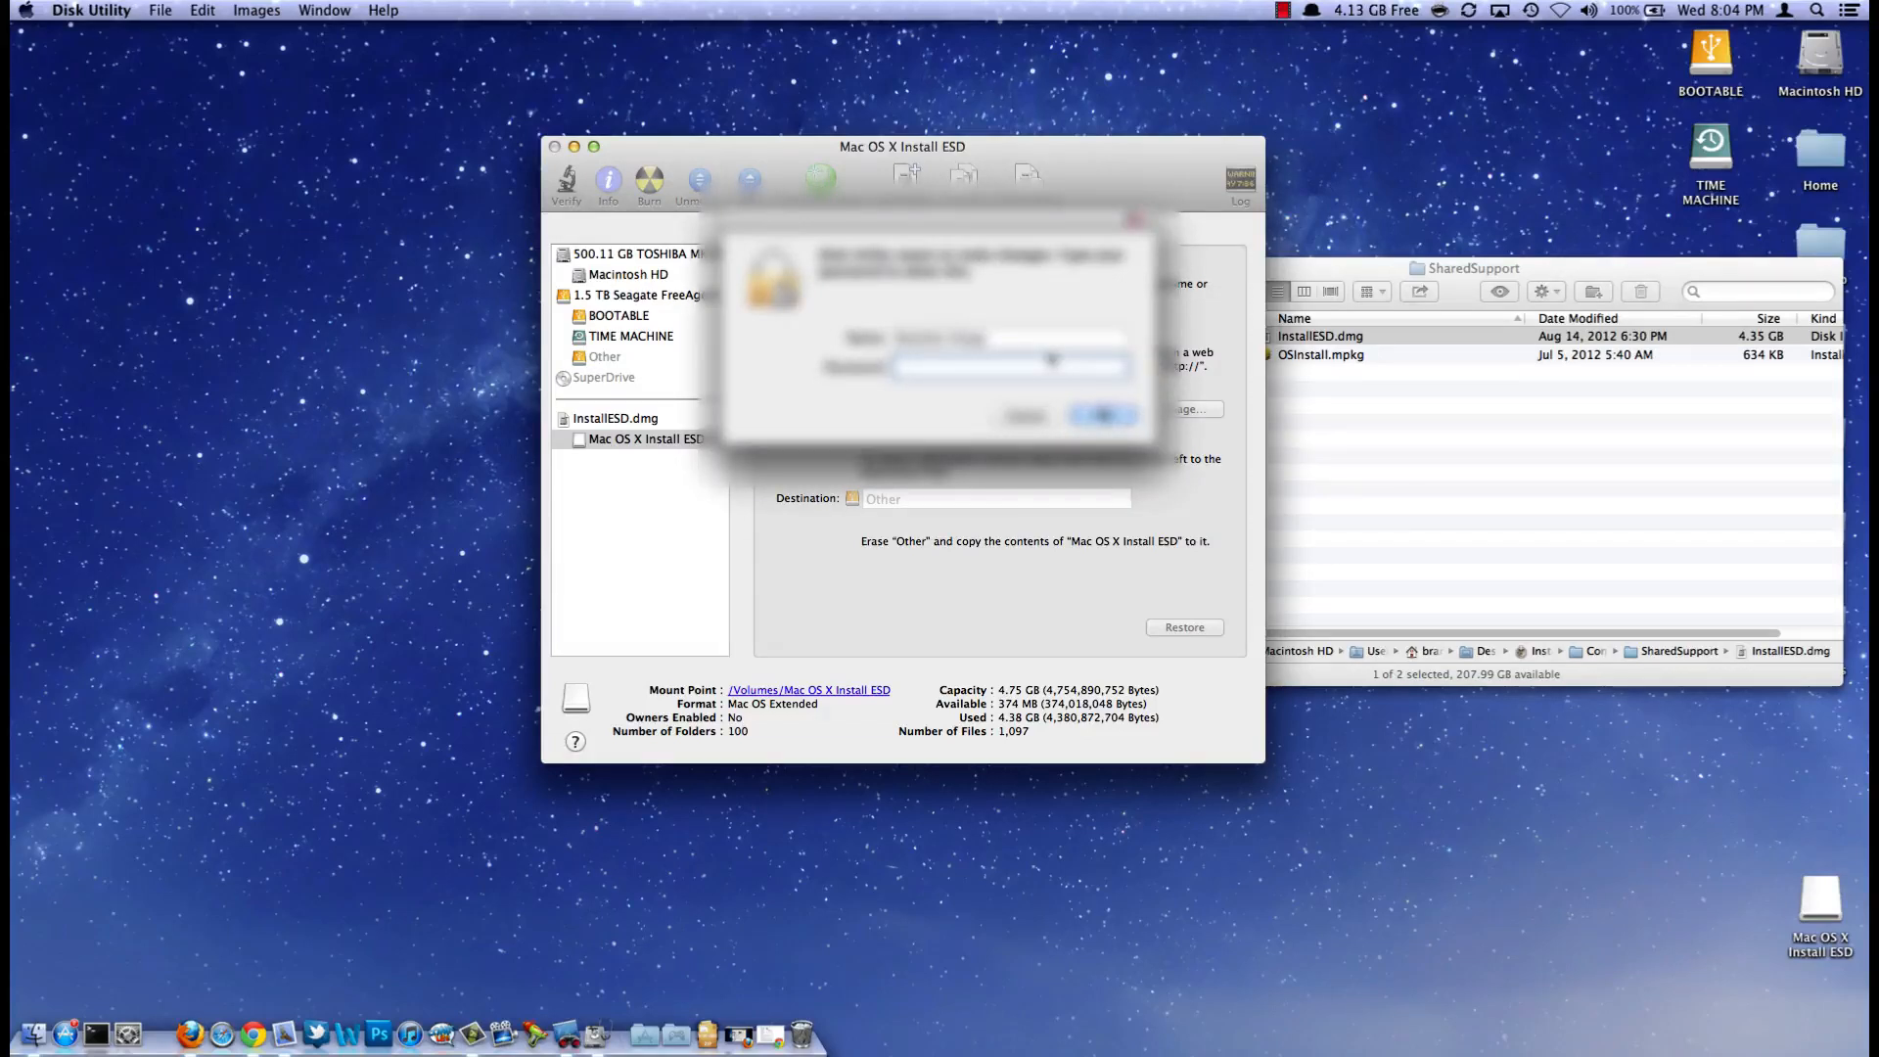
pyautogui.click(1100, 415)
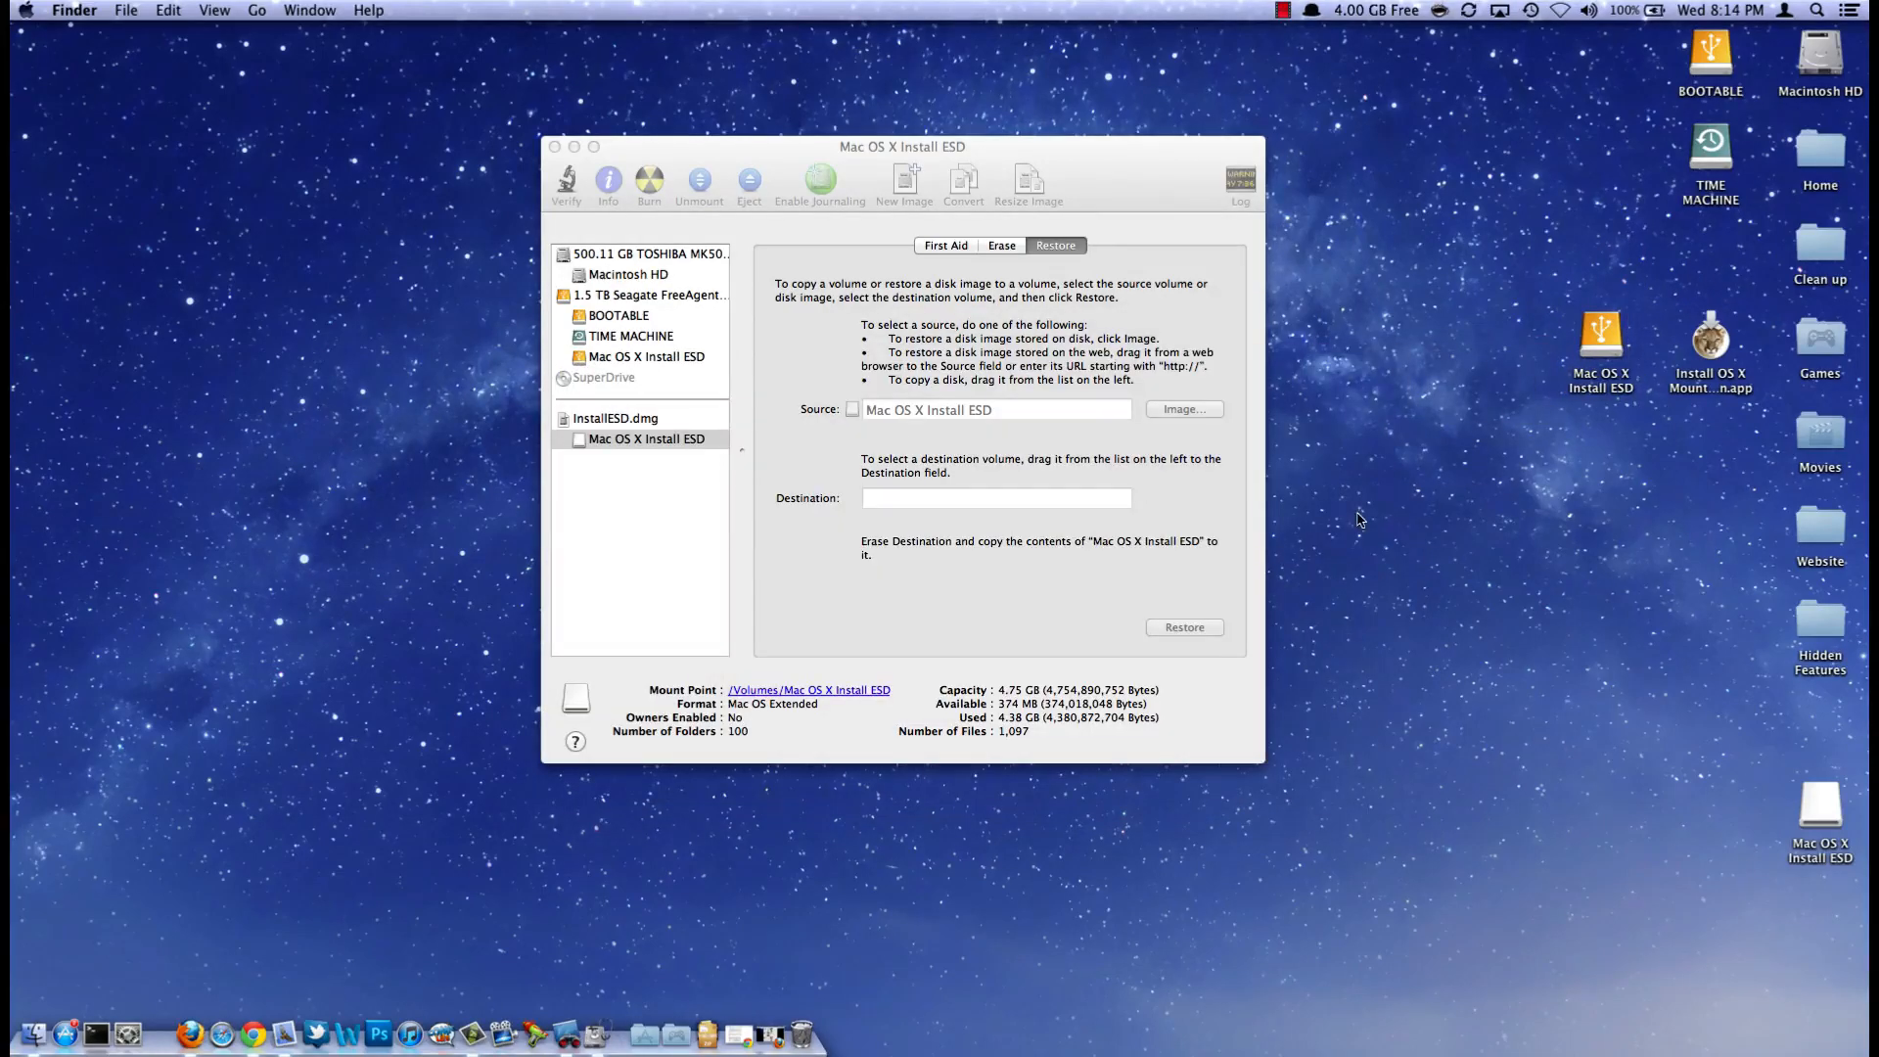
pyautogui.moveTo(1519, 476)
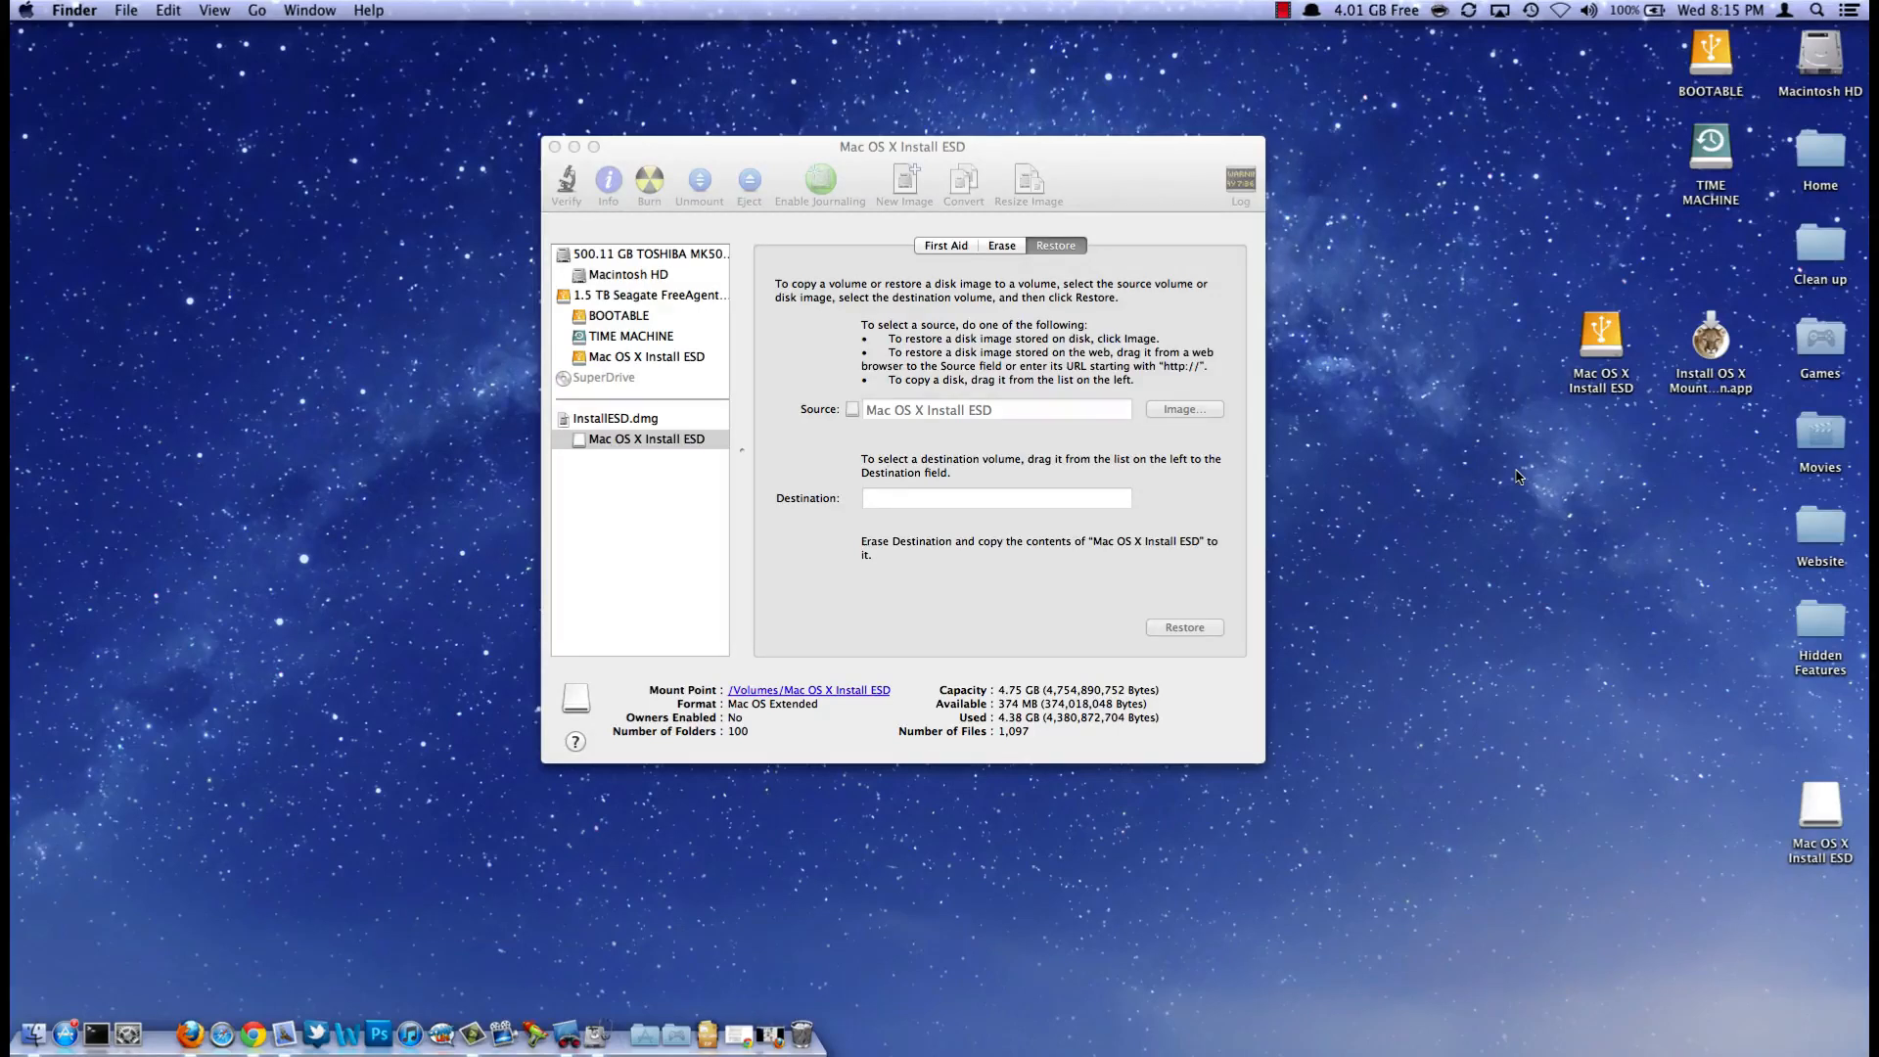
pyautogui.moveTo(1488, 432)
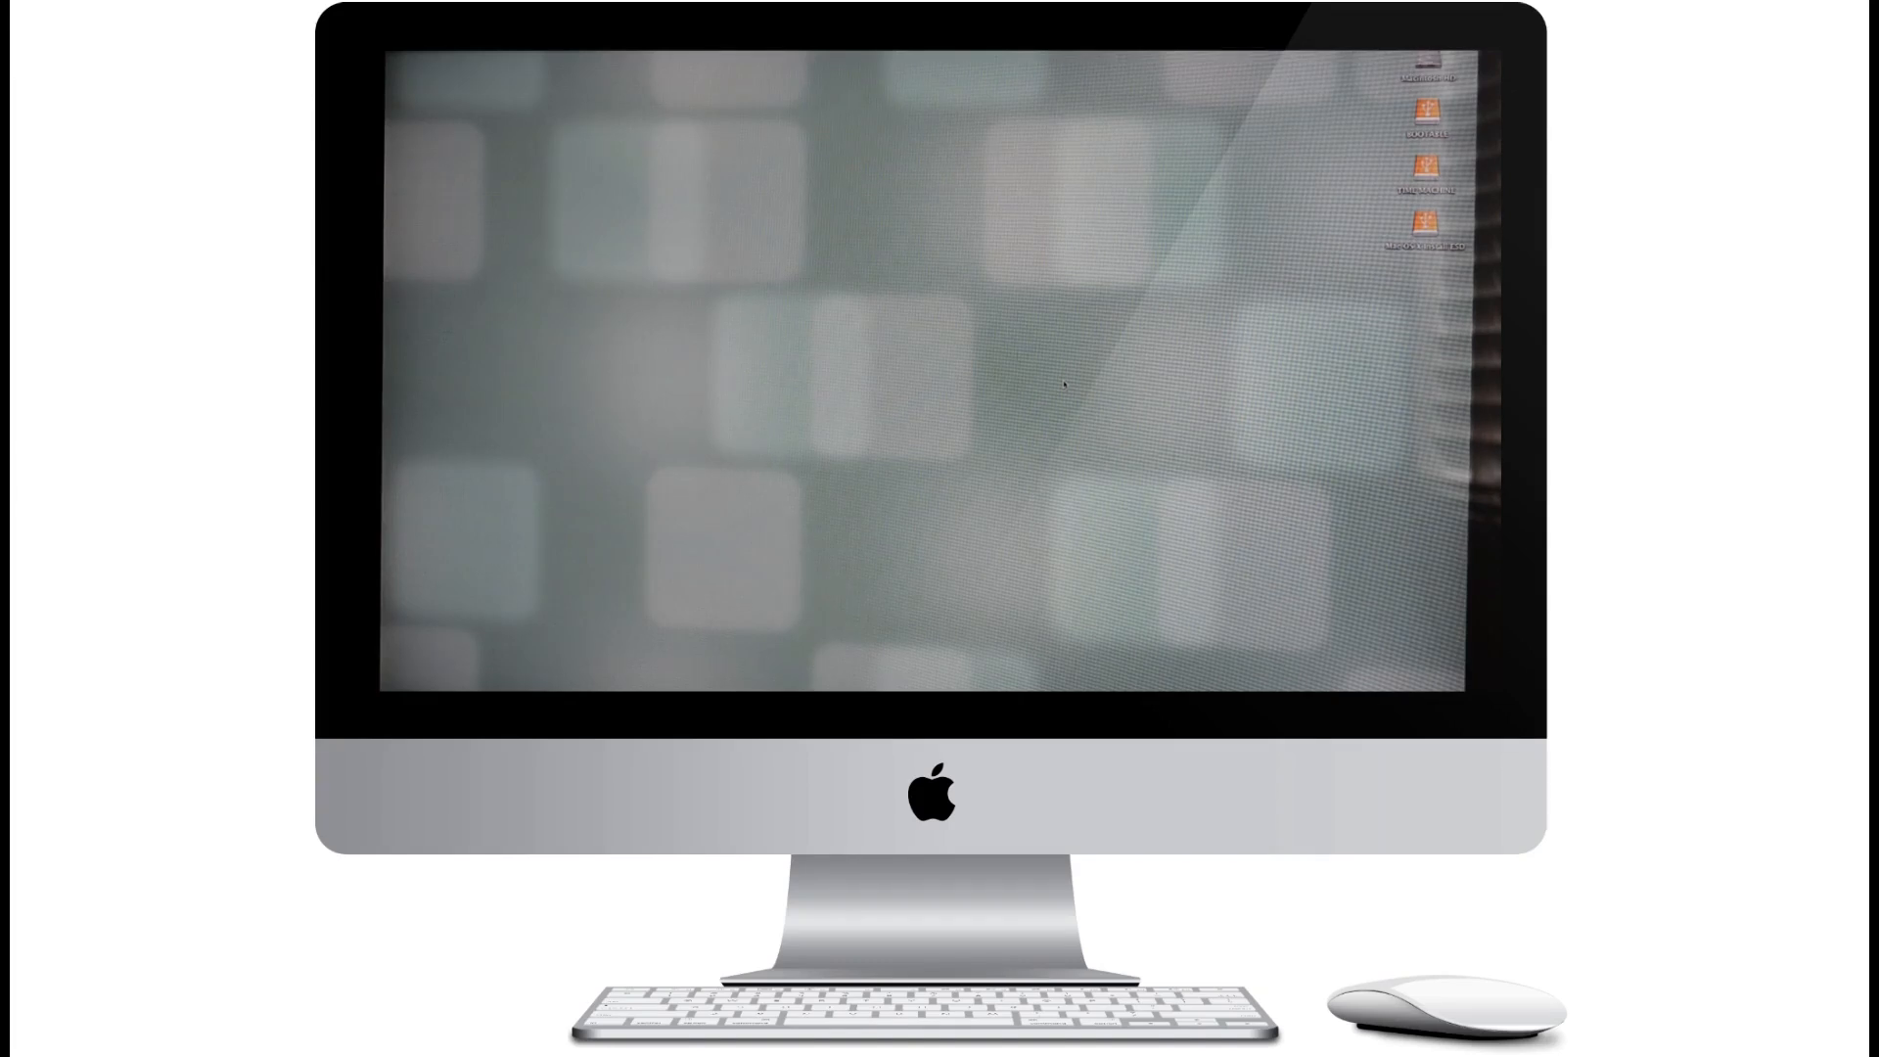
# Step: Restart the Mac from the Apple menu
pyautogui.click(387, 55)
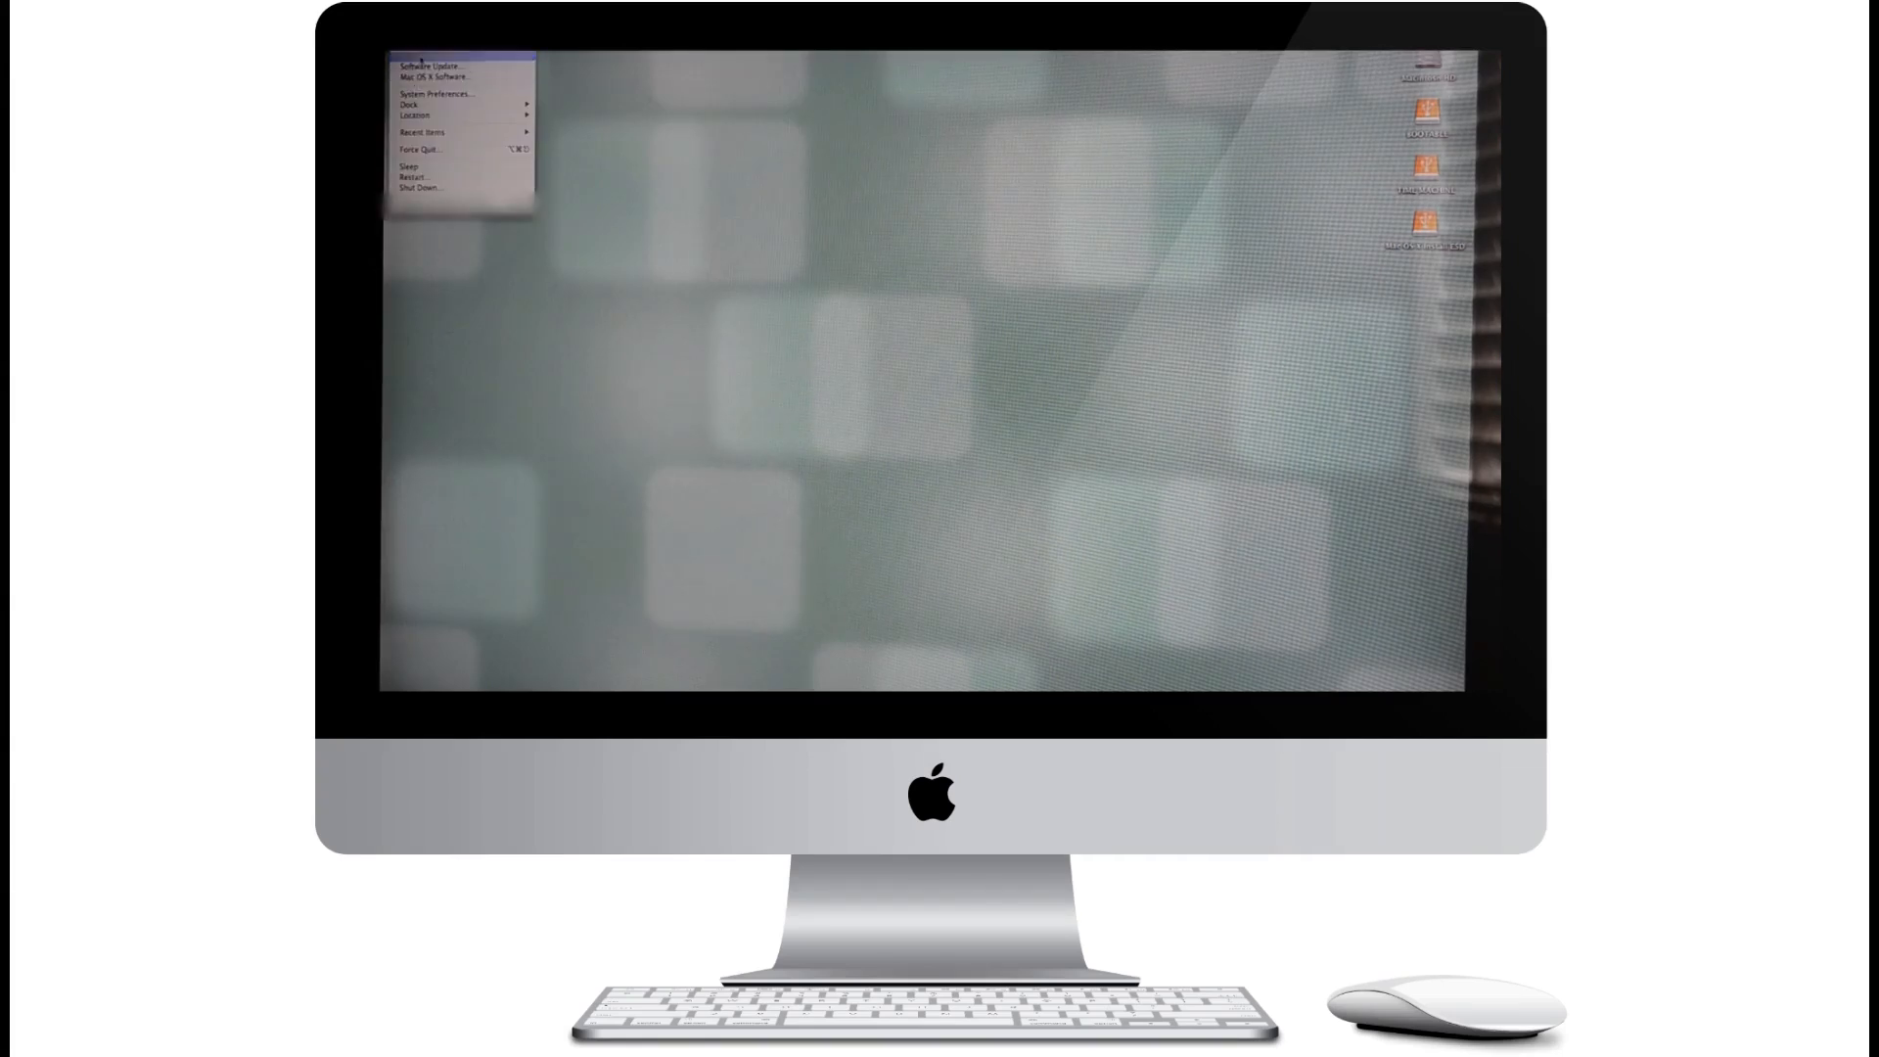
pyautogui.click(431, 56)
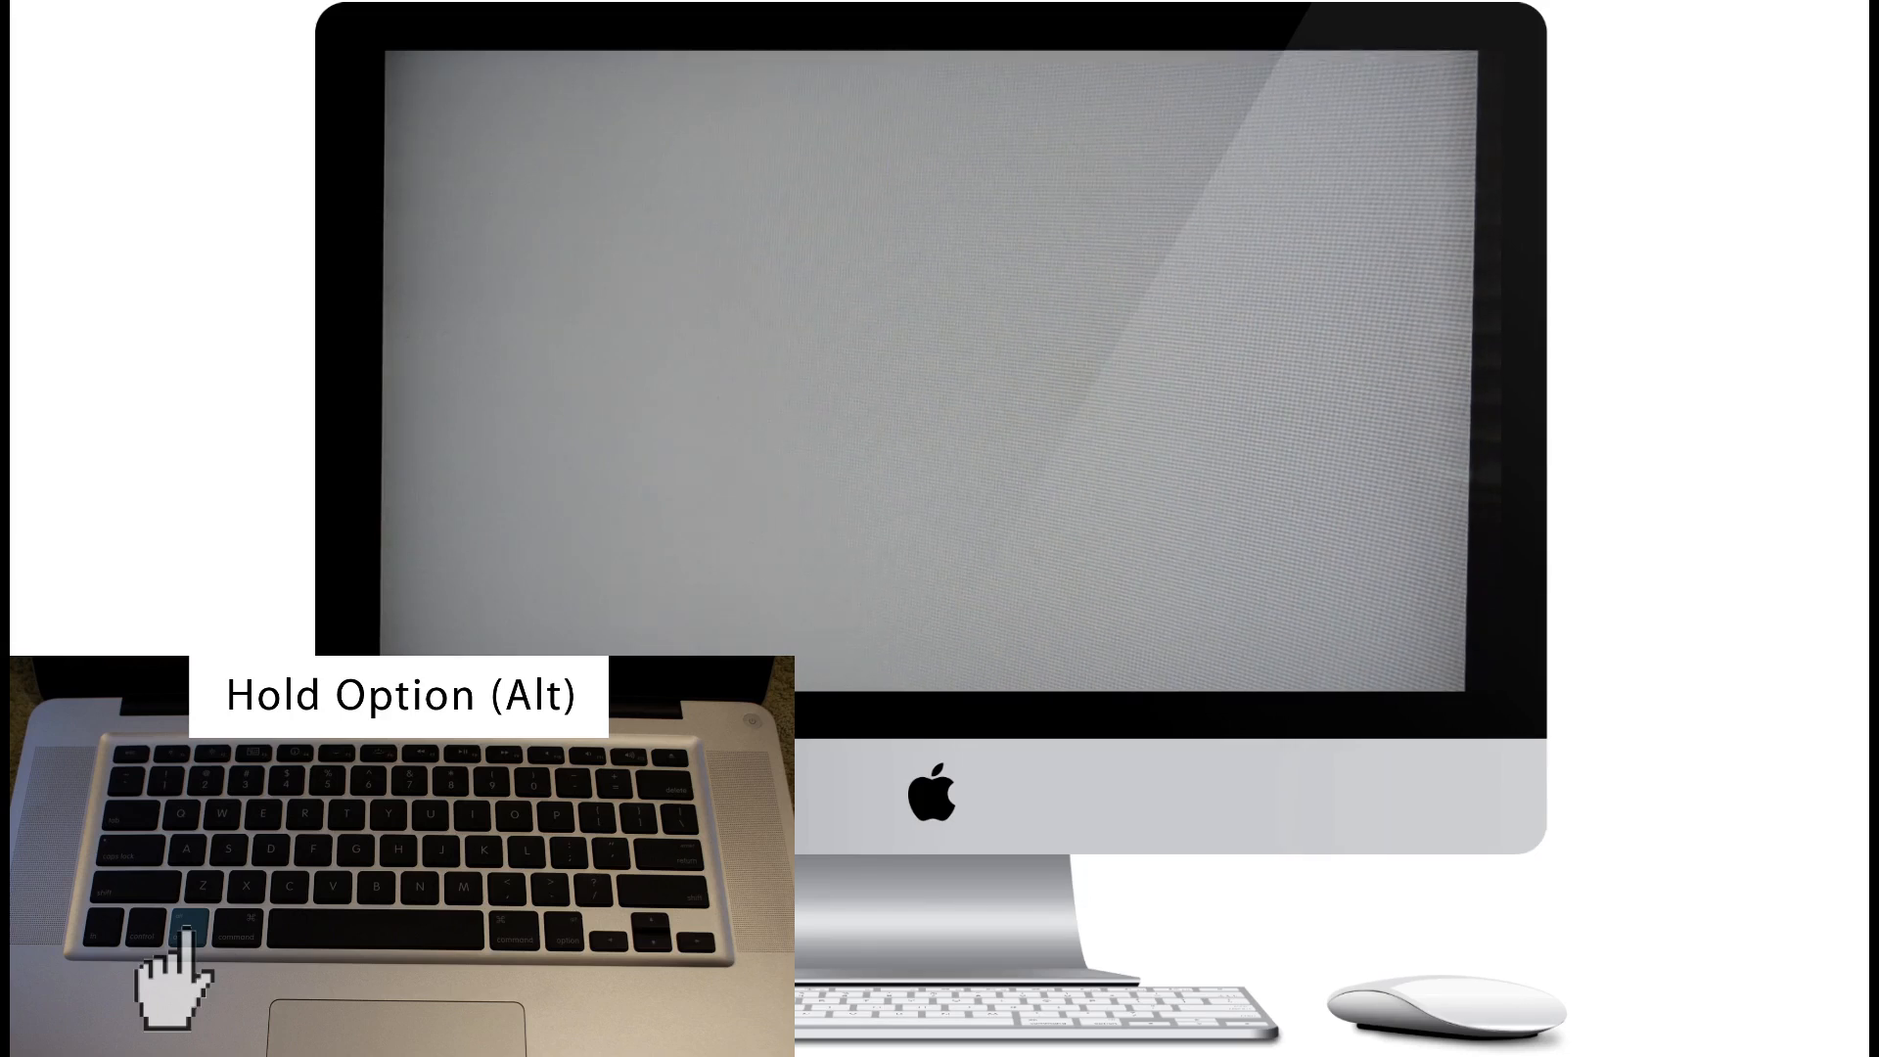
# Step: Hold Option at startup and boot from the Mac OS X Install ESD drive
pyautogui.press('alt')
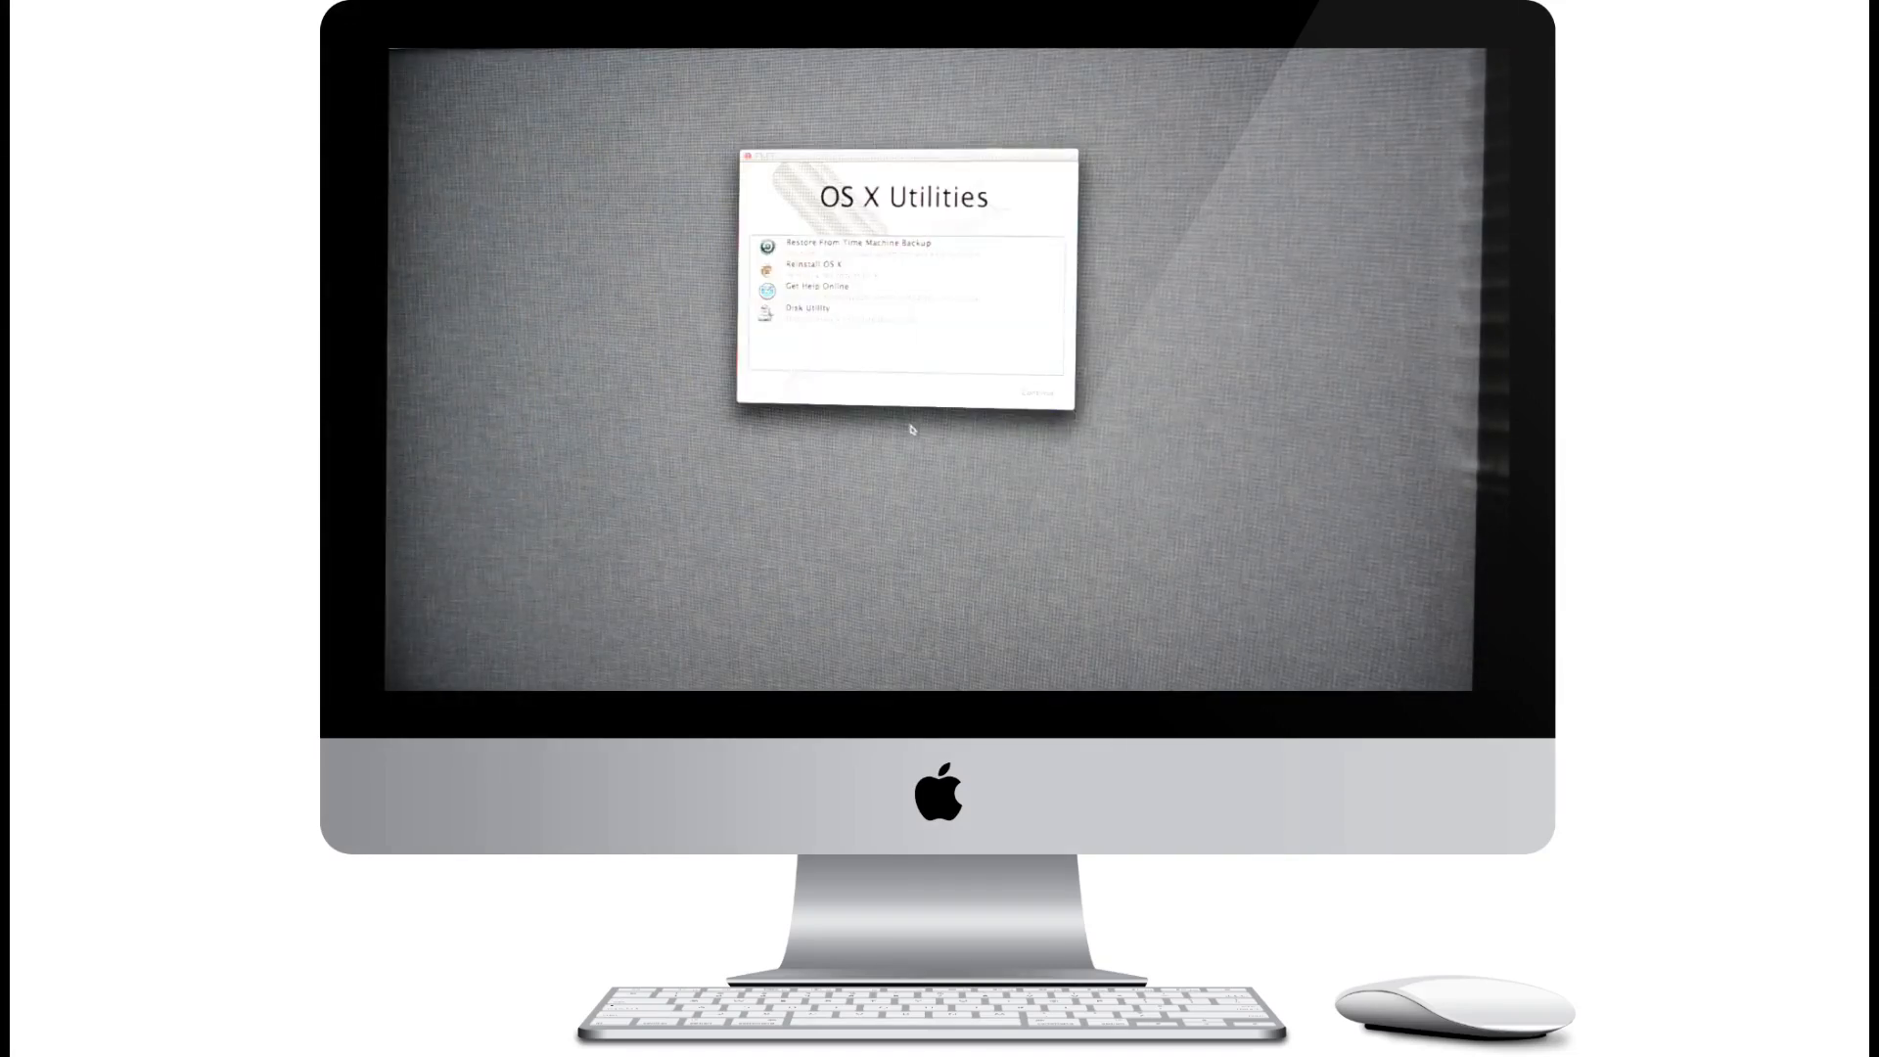
# Step: Launch Disk Utility from OS X Utilities and select the Macintosh HD volume
pyautogui.click(811, 308)
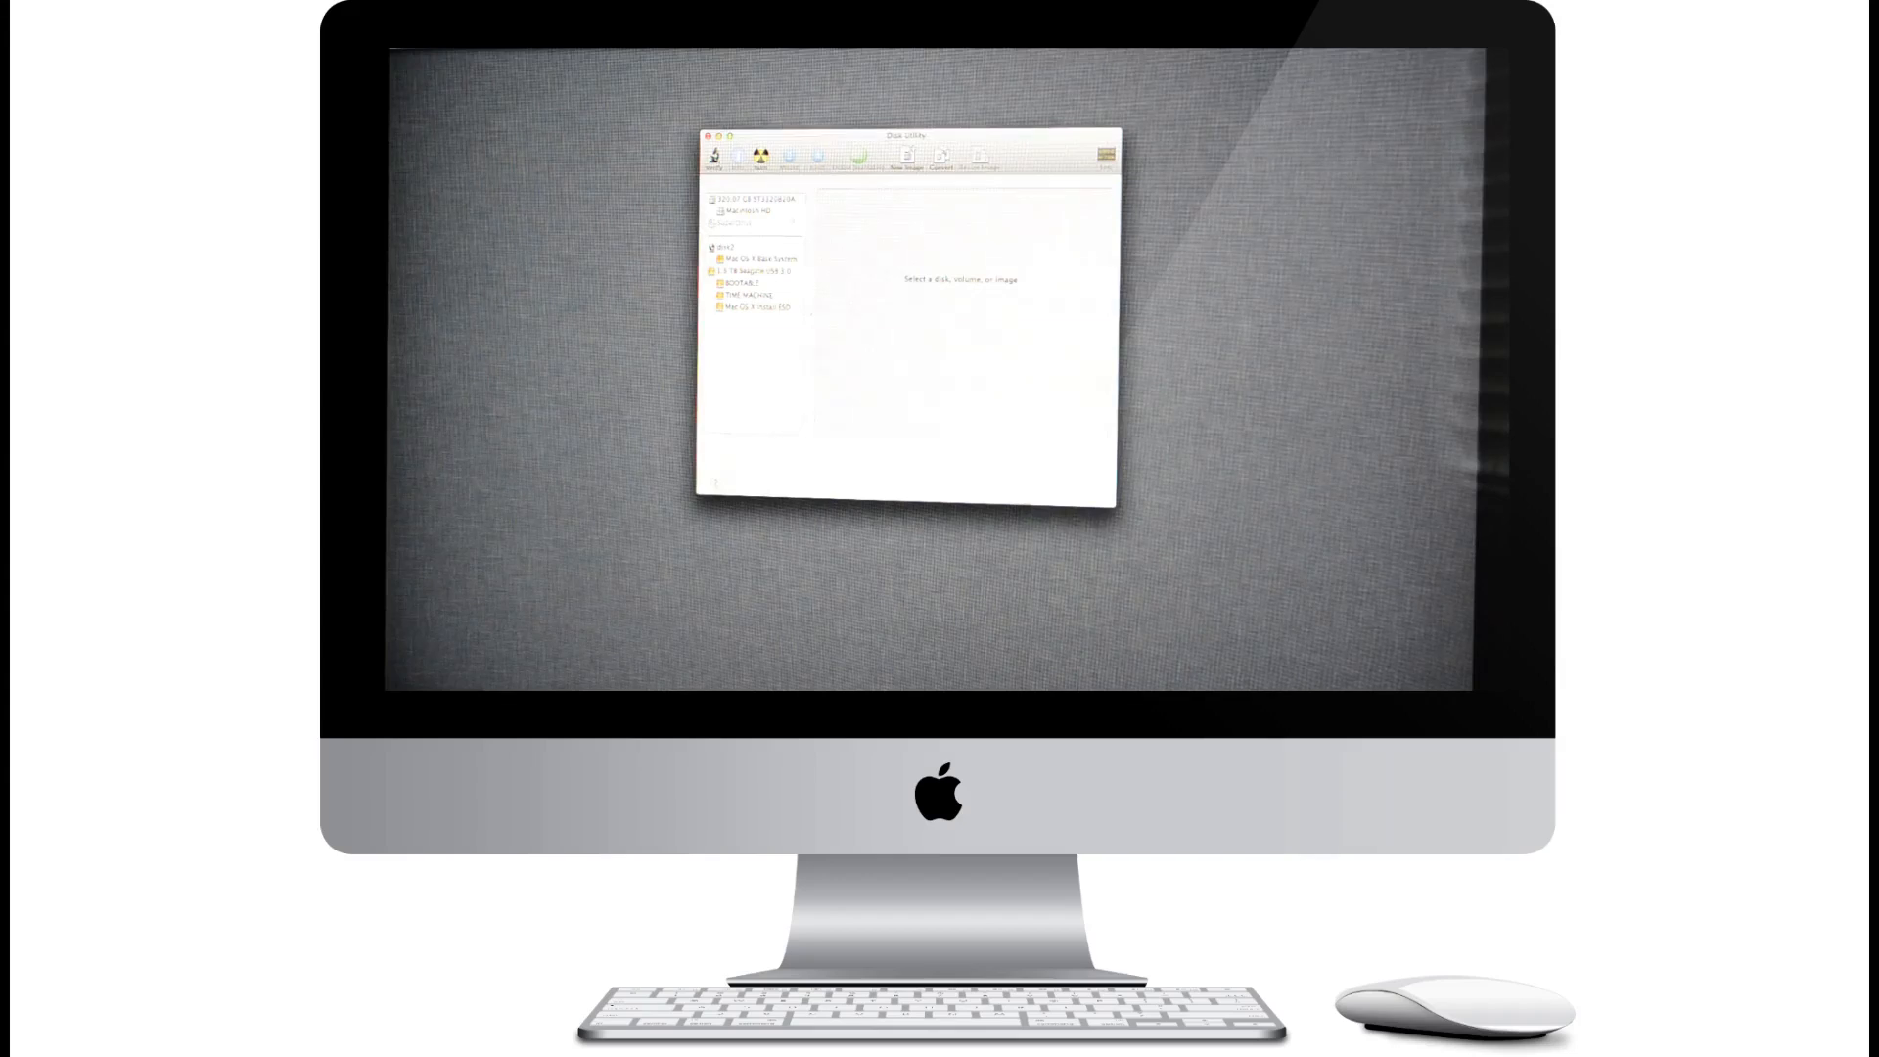
pyautogui.click(756, 209)
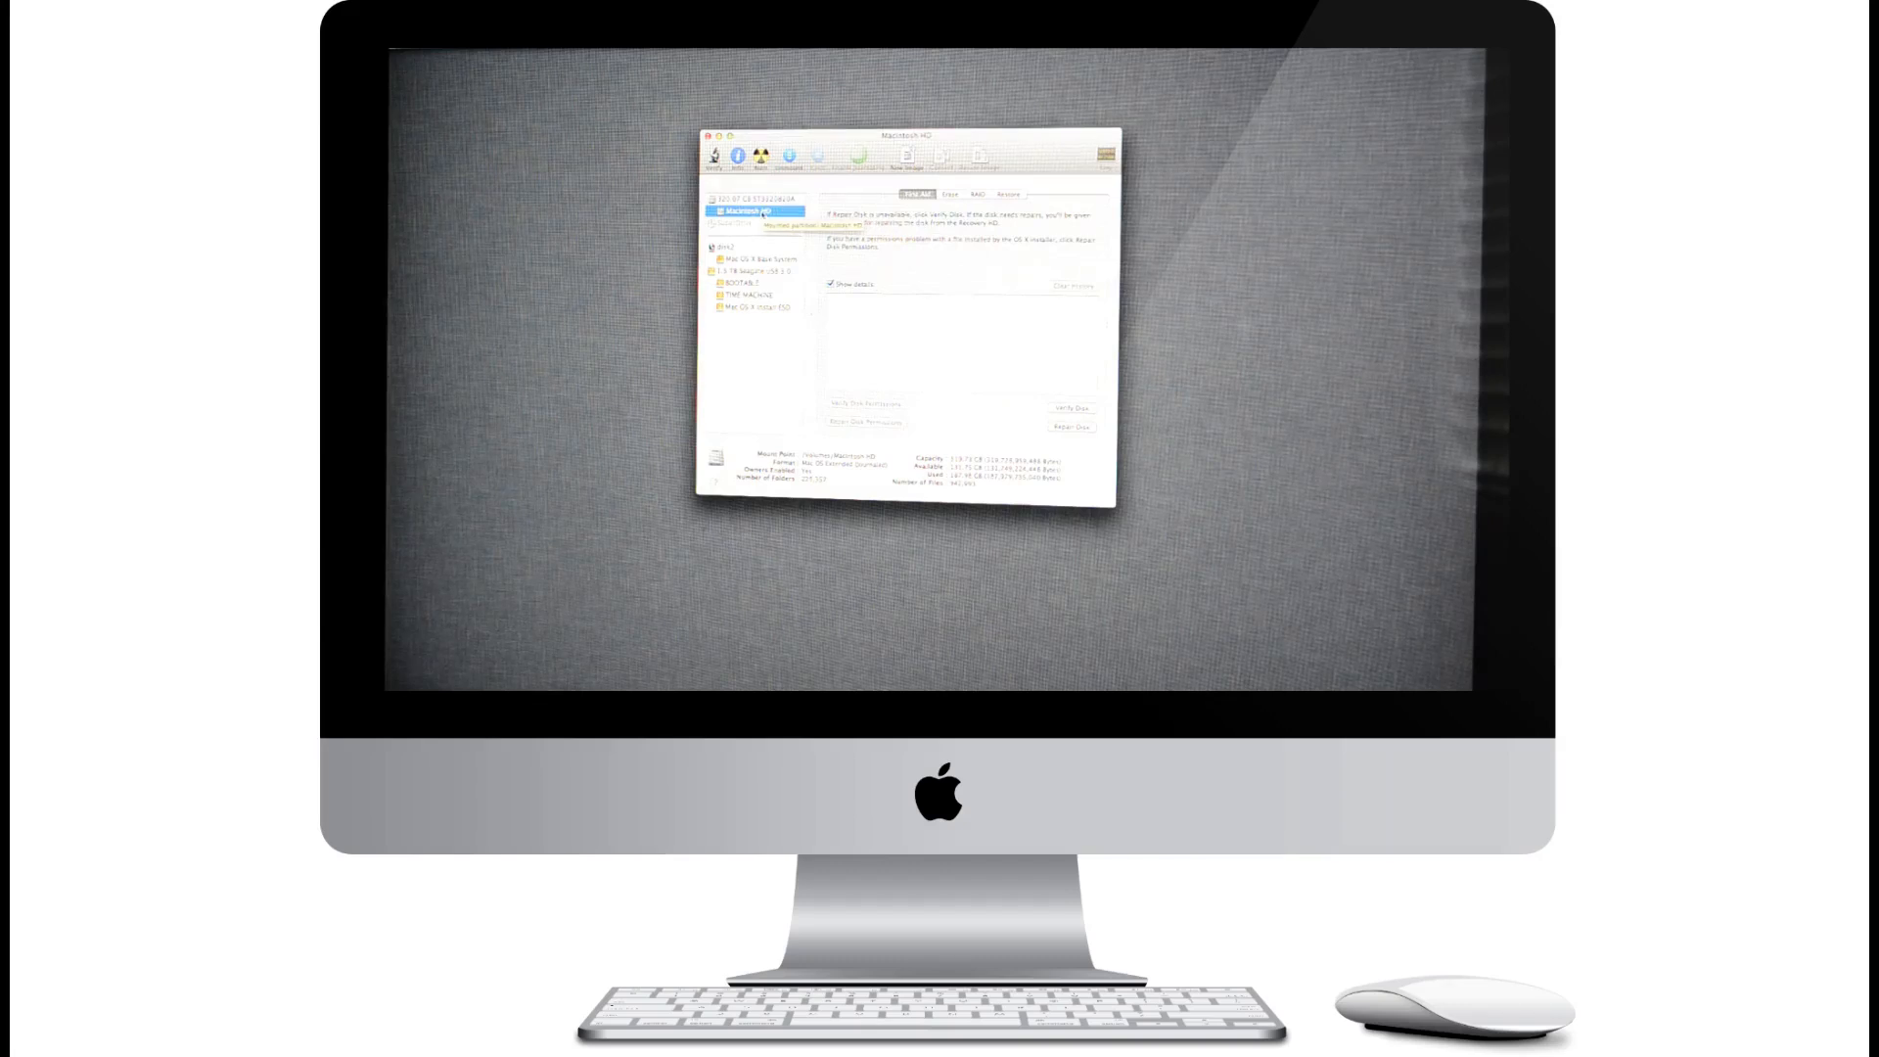
# Step: Erase the Macintosh HD partition with the chosen volume format and confirm the erase
pyautogui.click(951, 193)
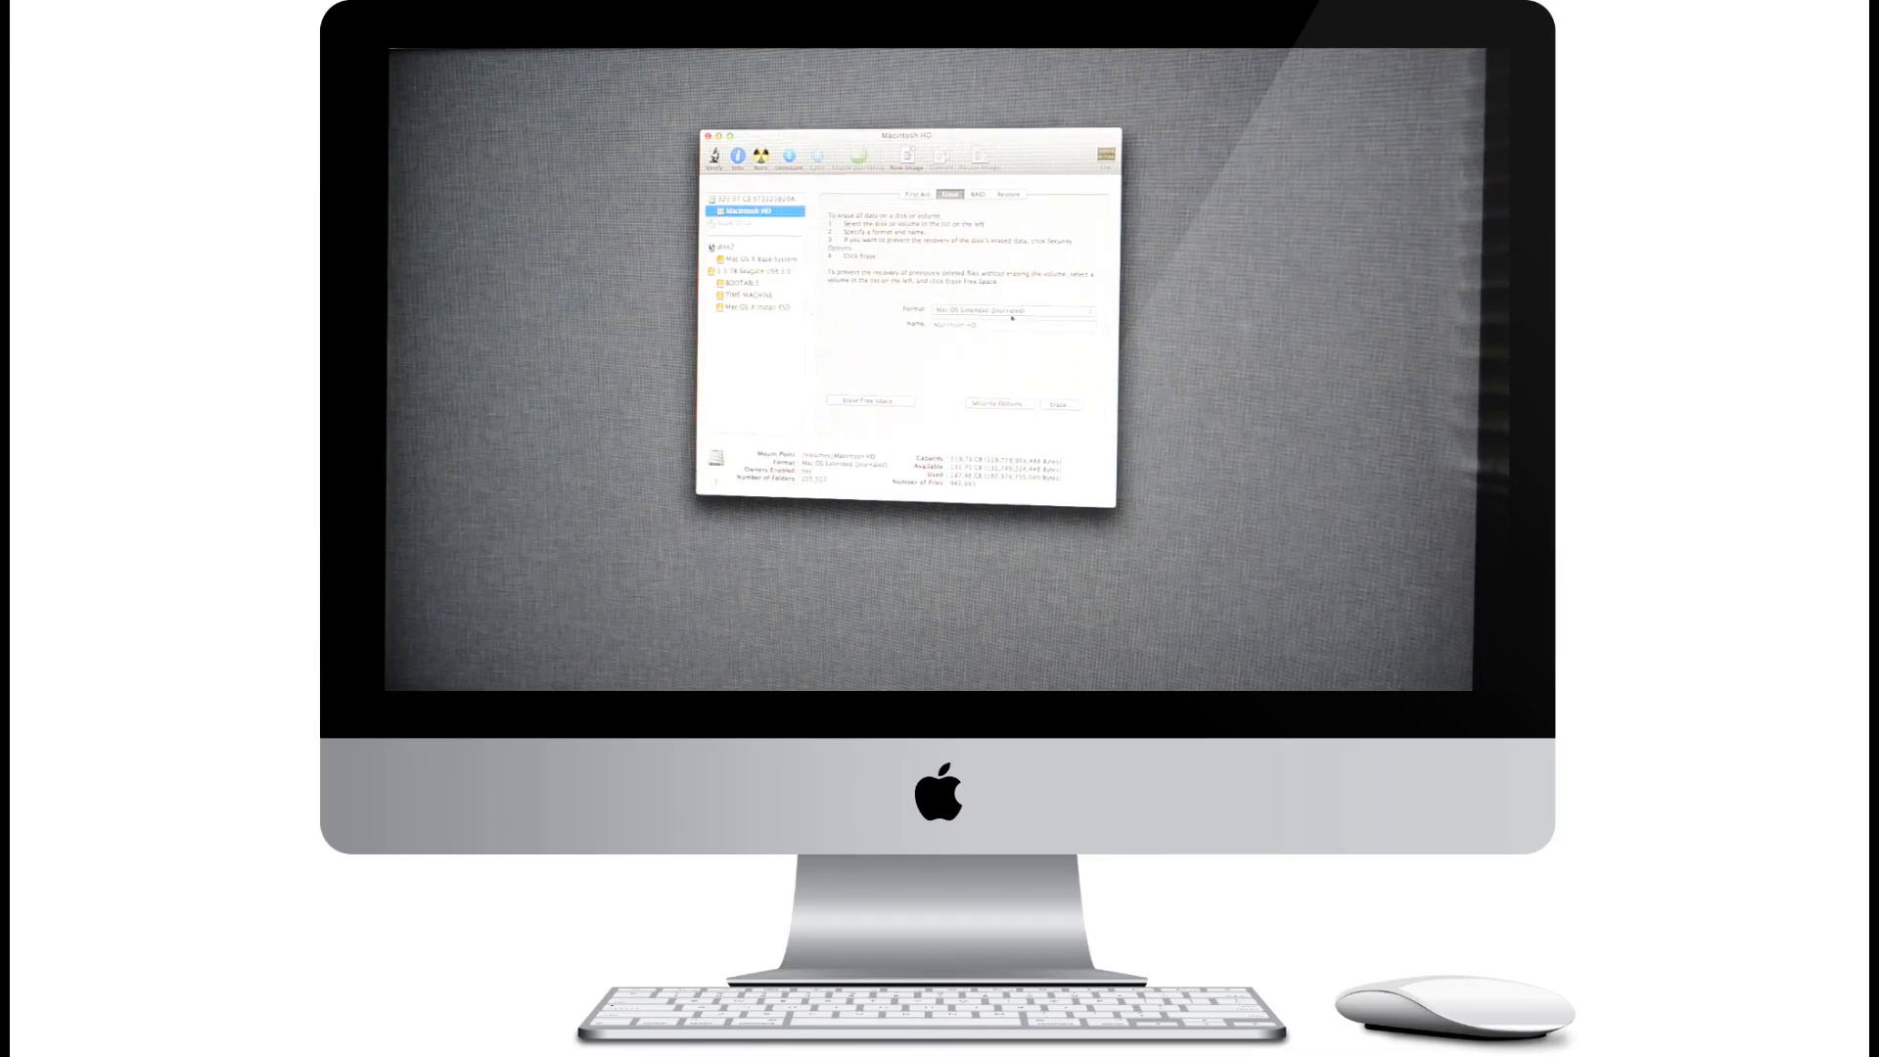
pyautogui.click(1016, 311)
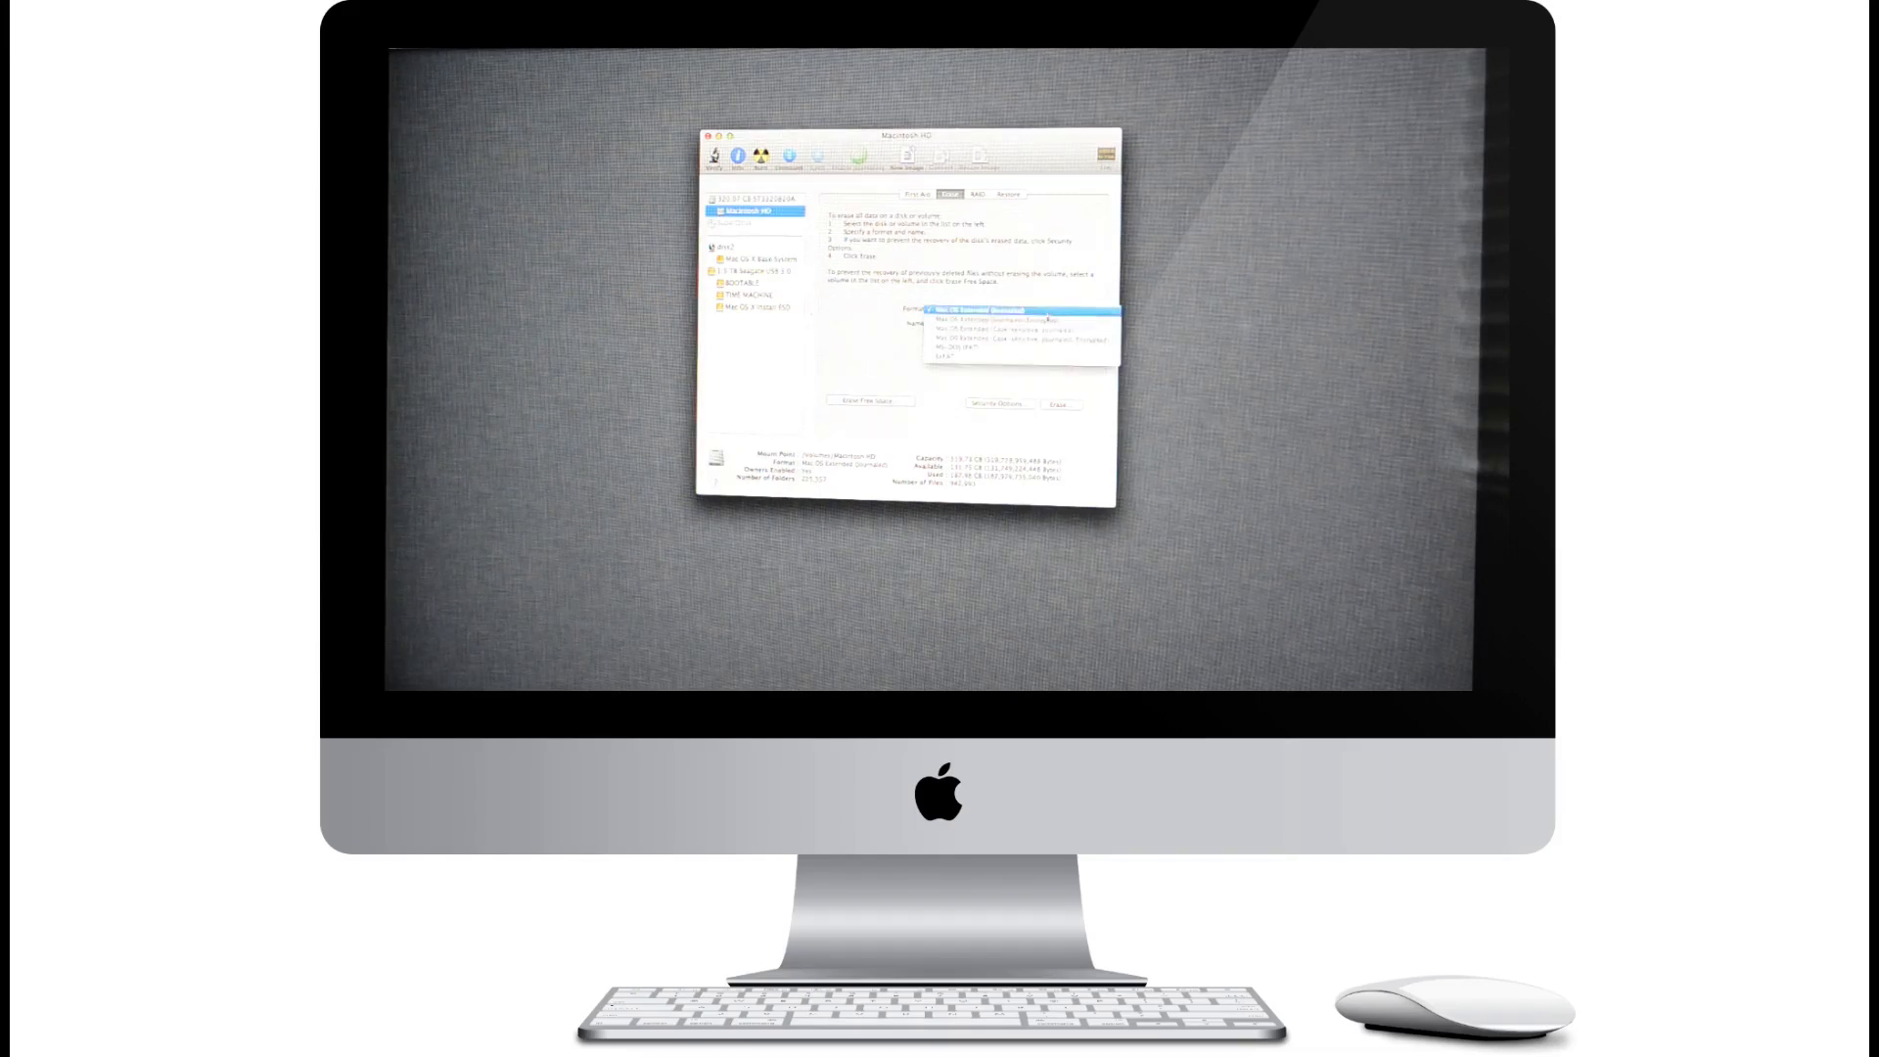
pyautogui.click(1012, 310)
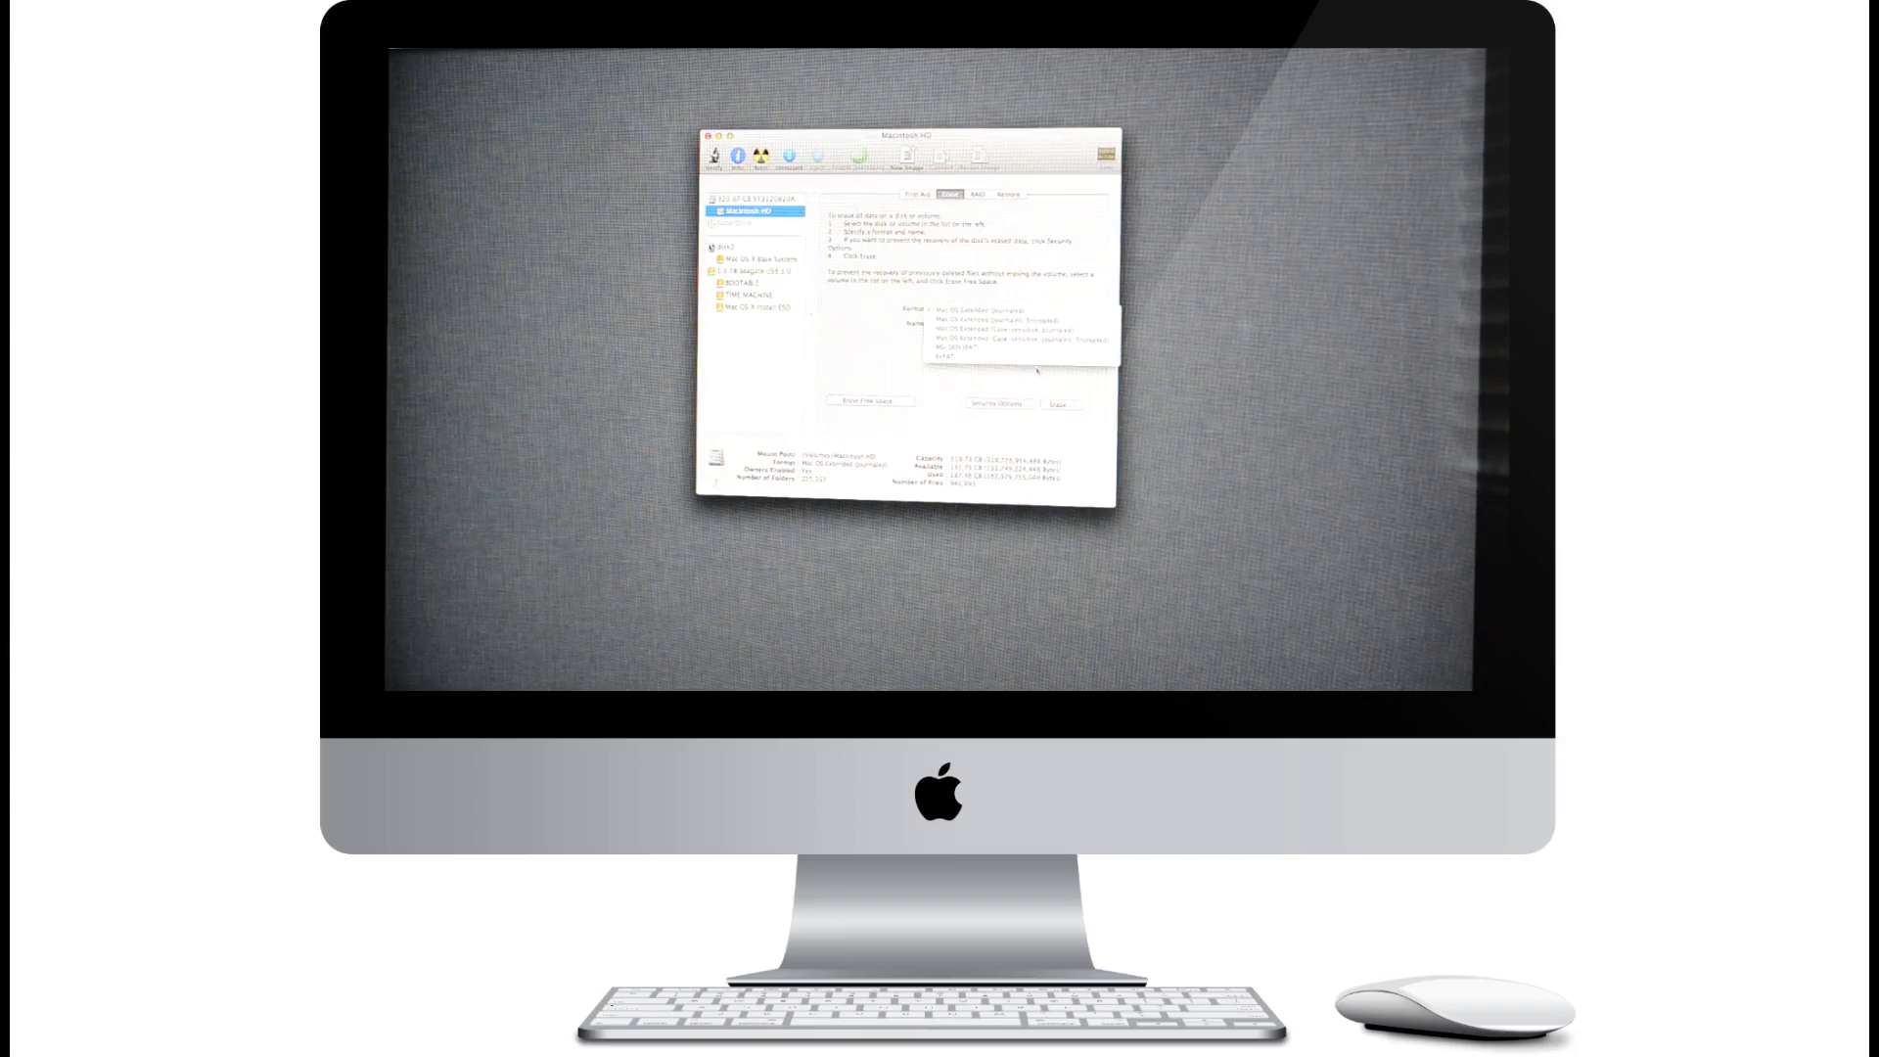
pyautogui.click(995, 309)
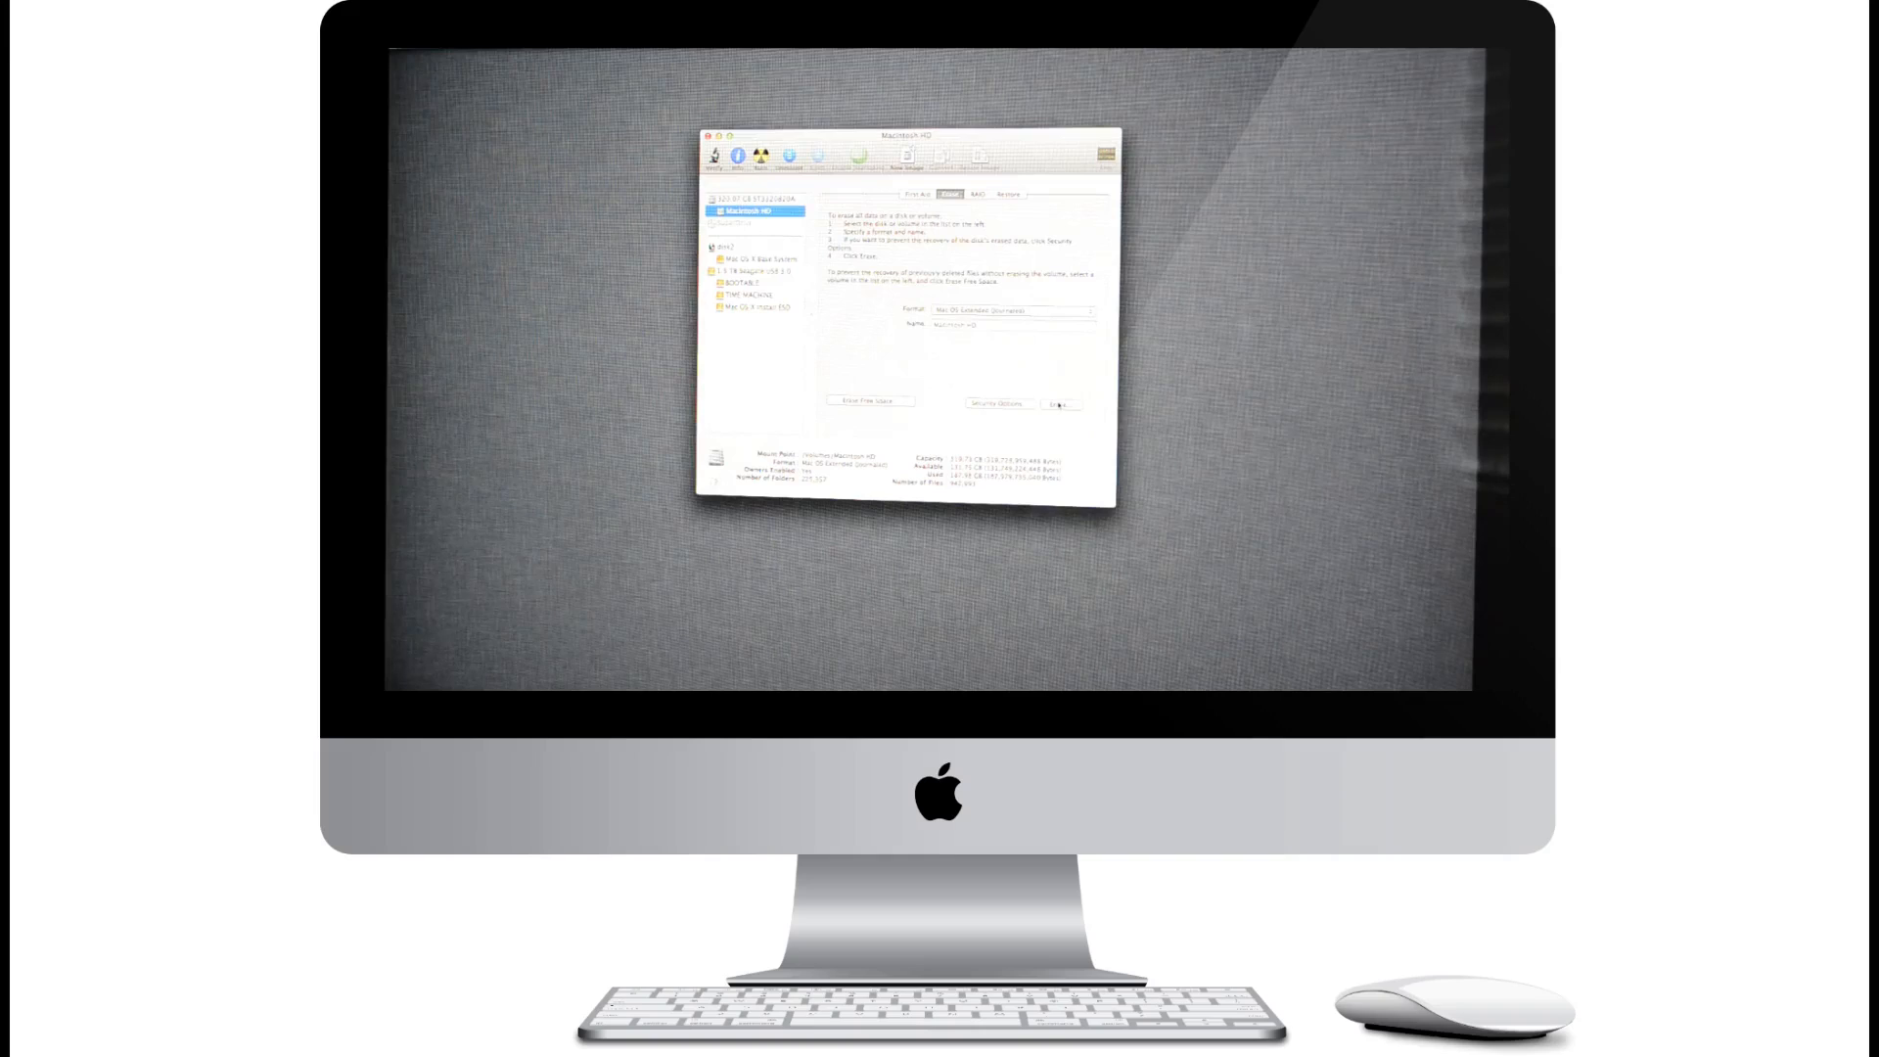
pyautogui.click(1055, 403)
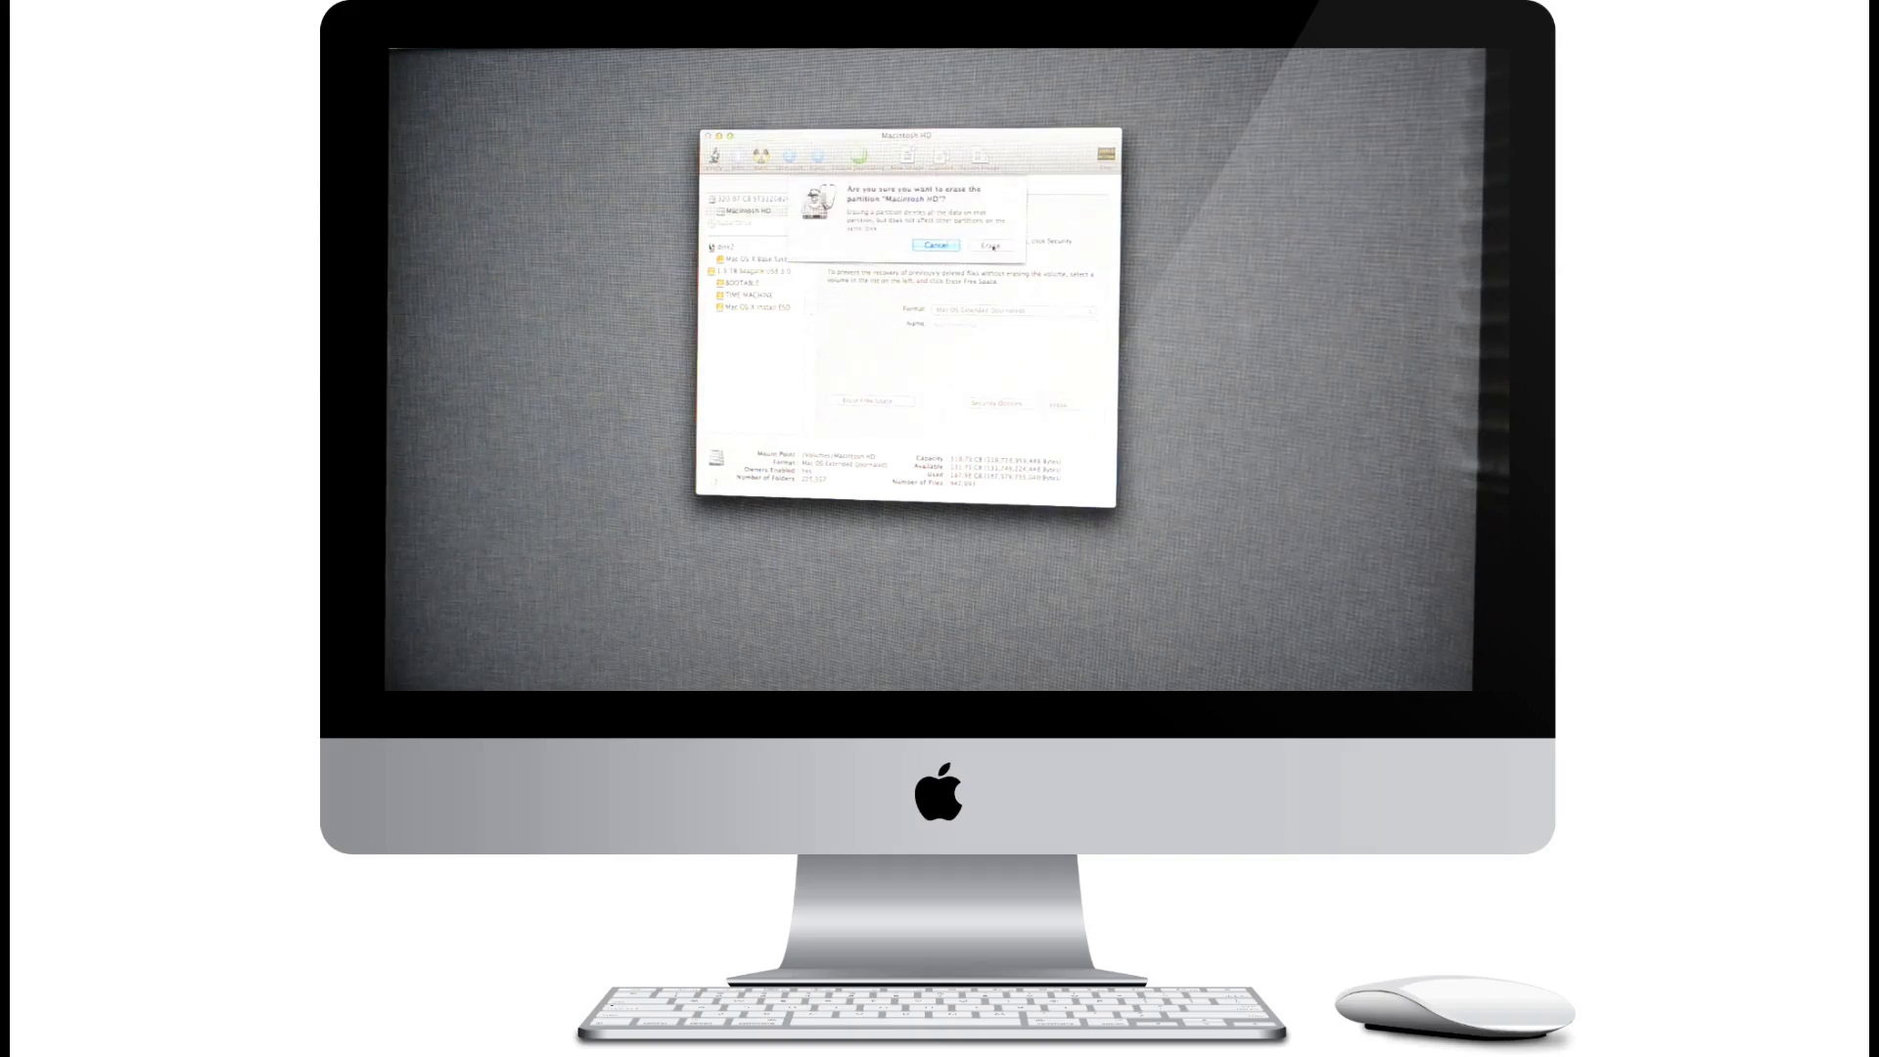
pyautogui.click(990, 245)
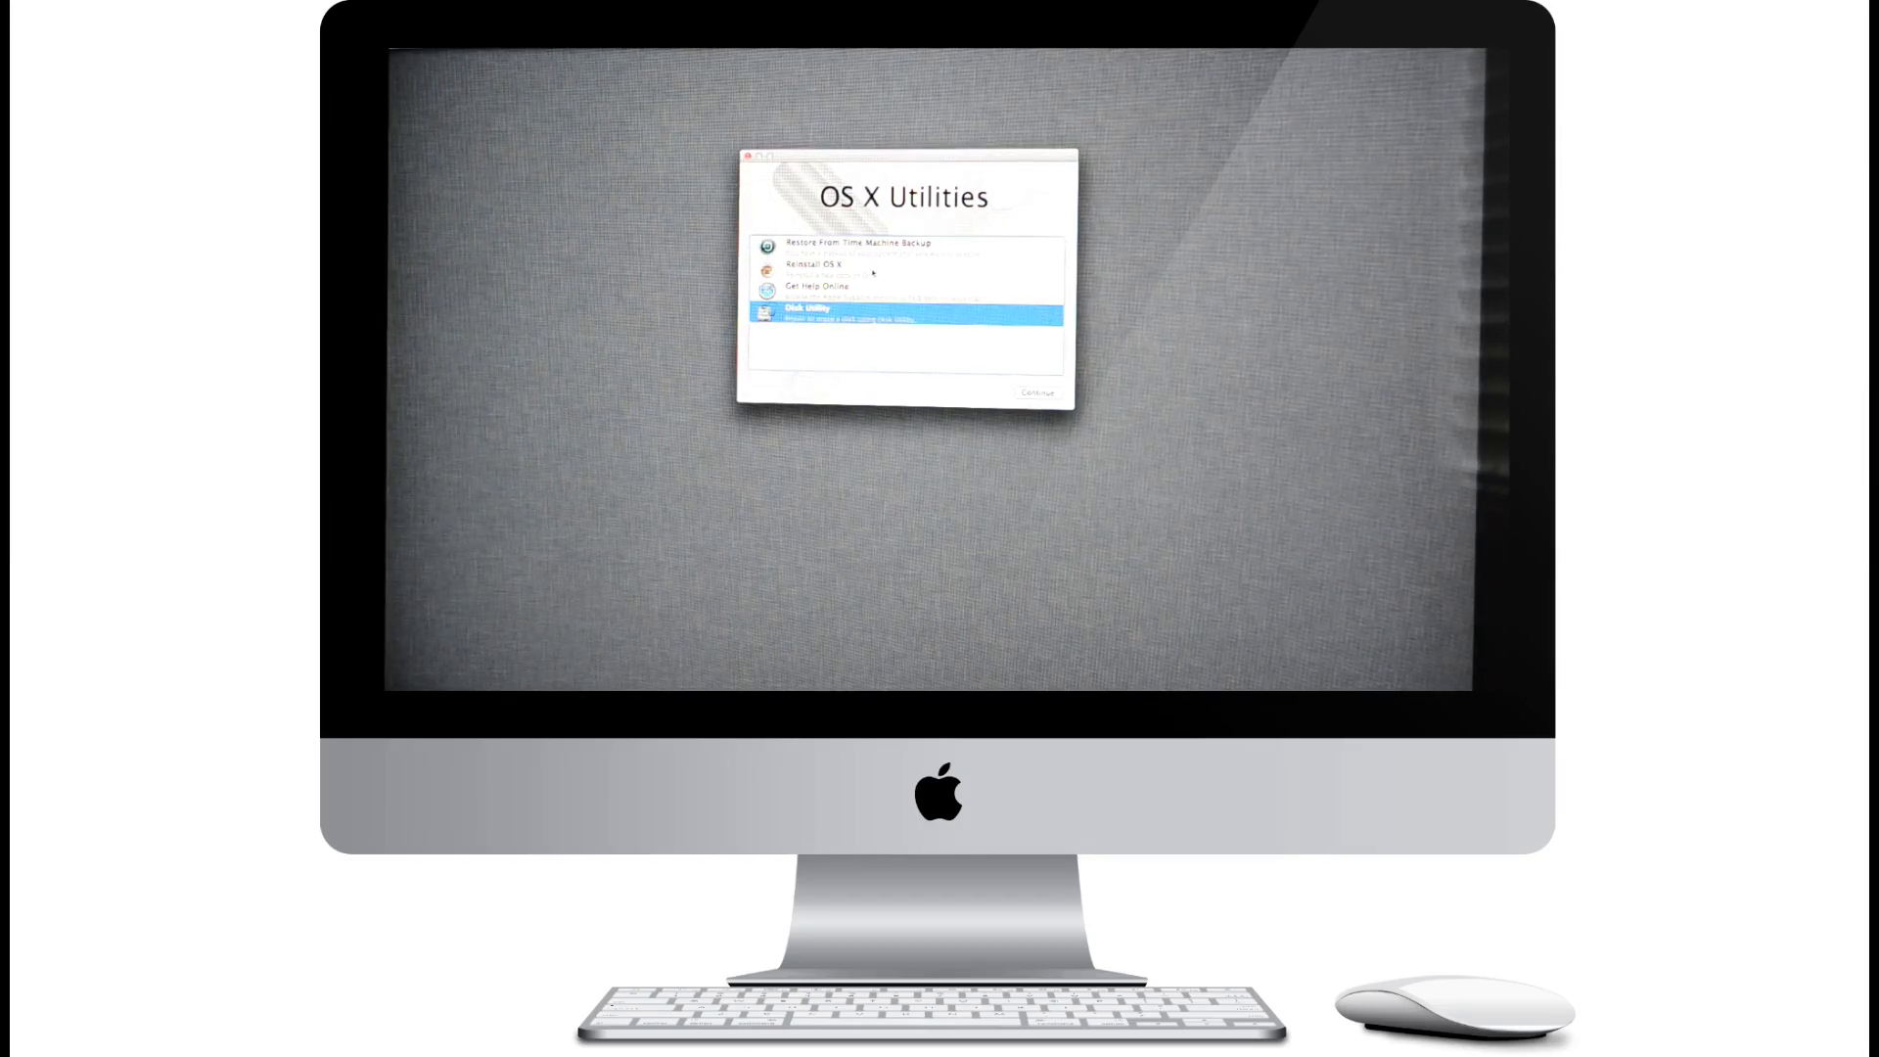
# Step: Reinstall OS X: agree to the Mountain Lion license and install onto Macintosh HD
pyautogui.click(839, 264)
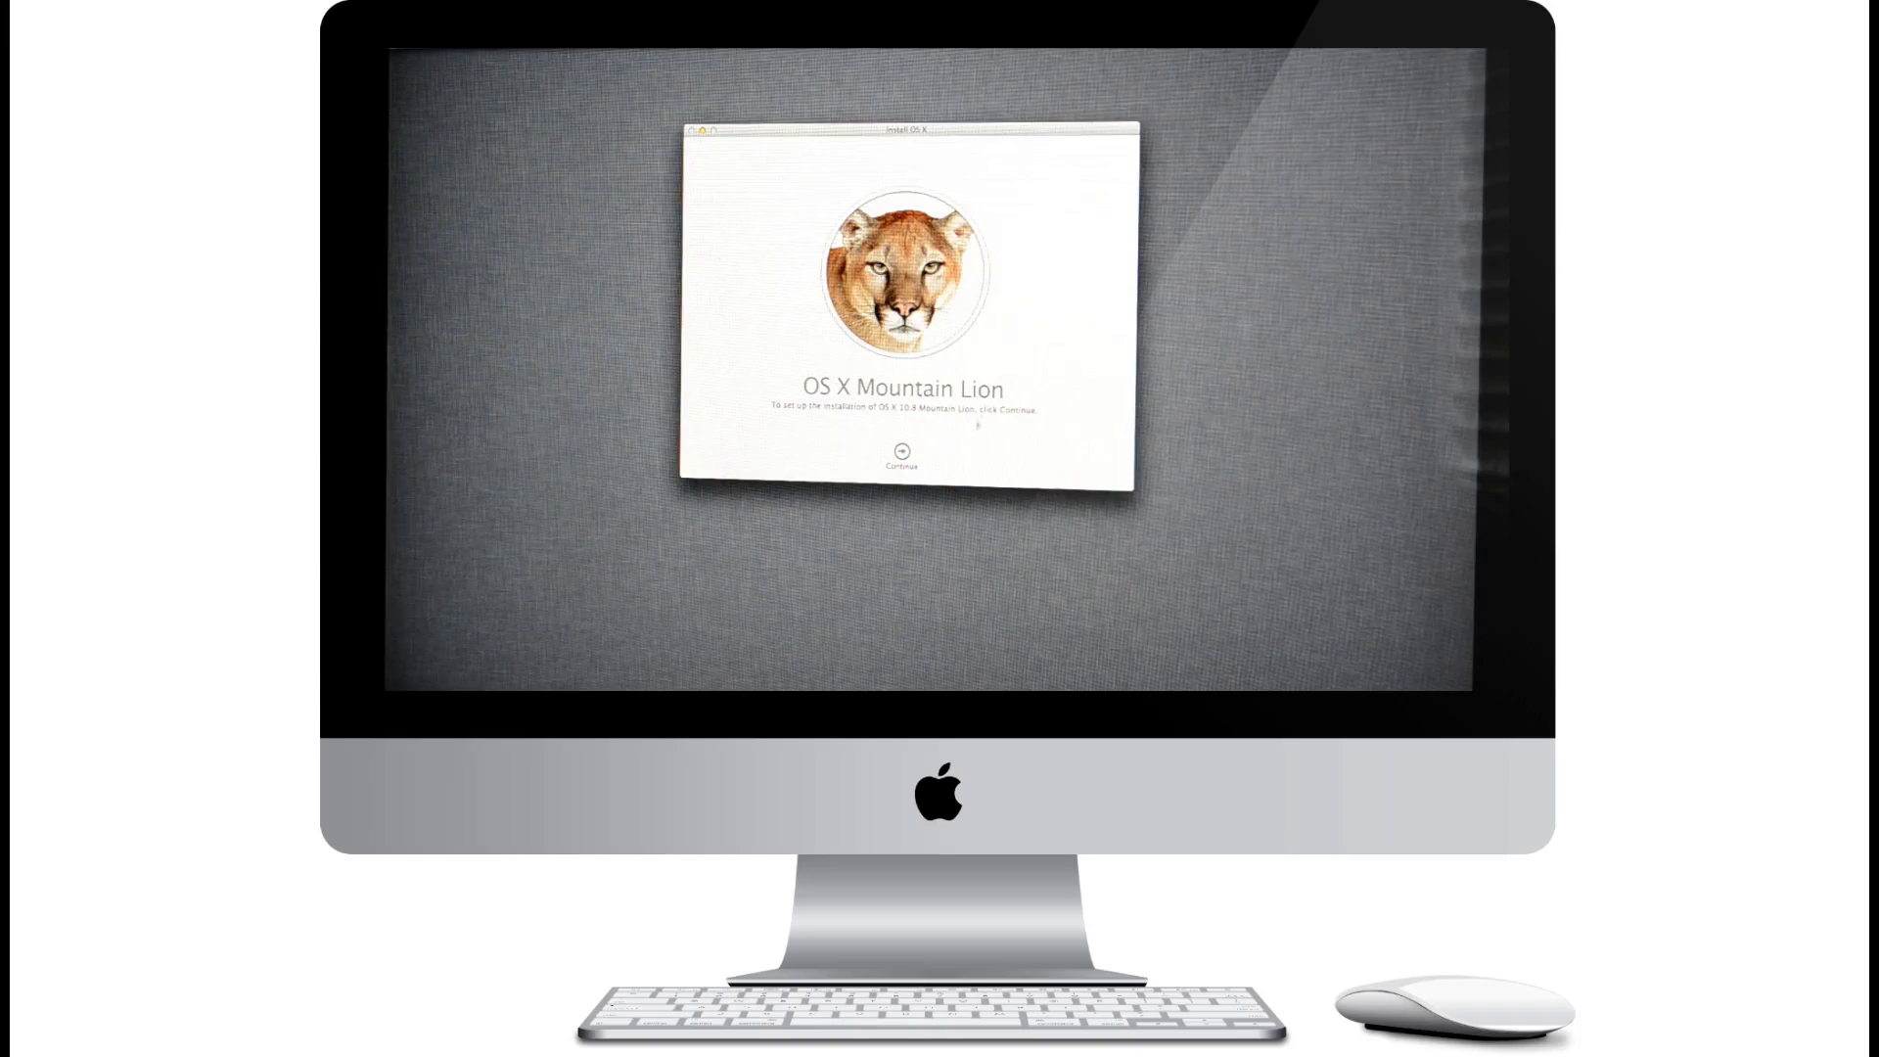
pyautogui.click(899, 456)
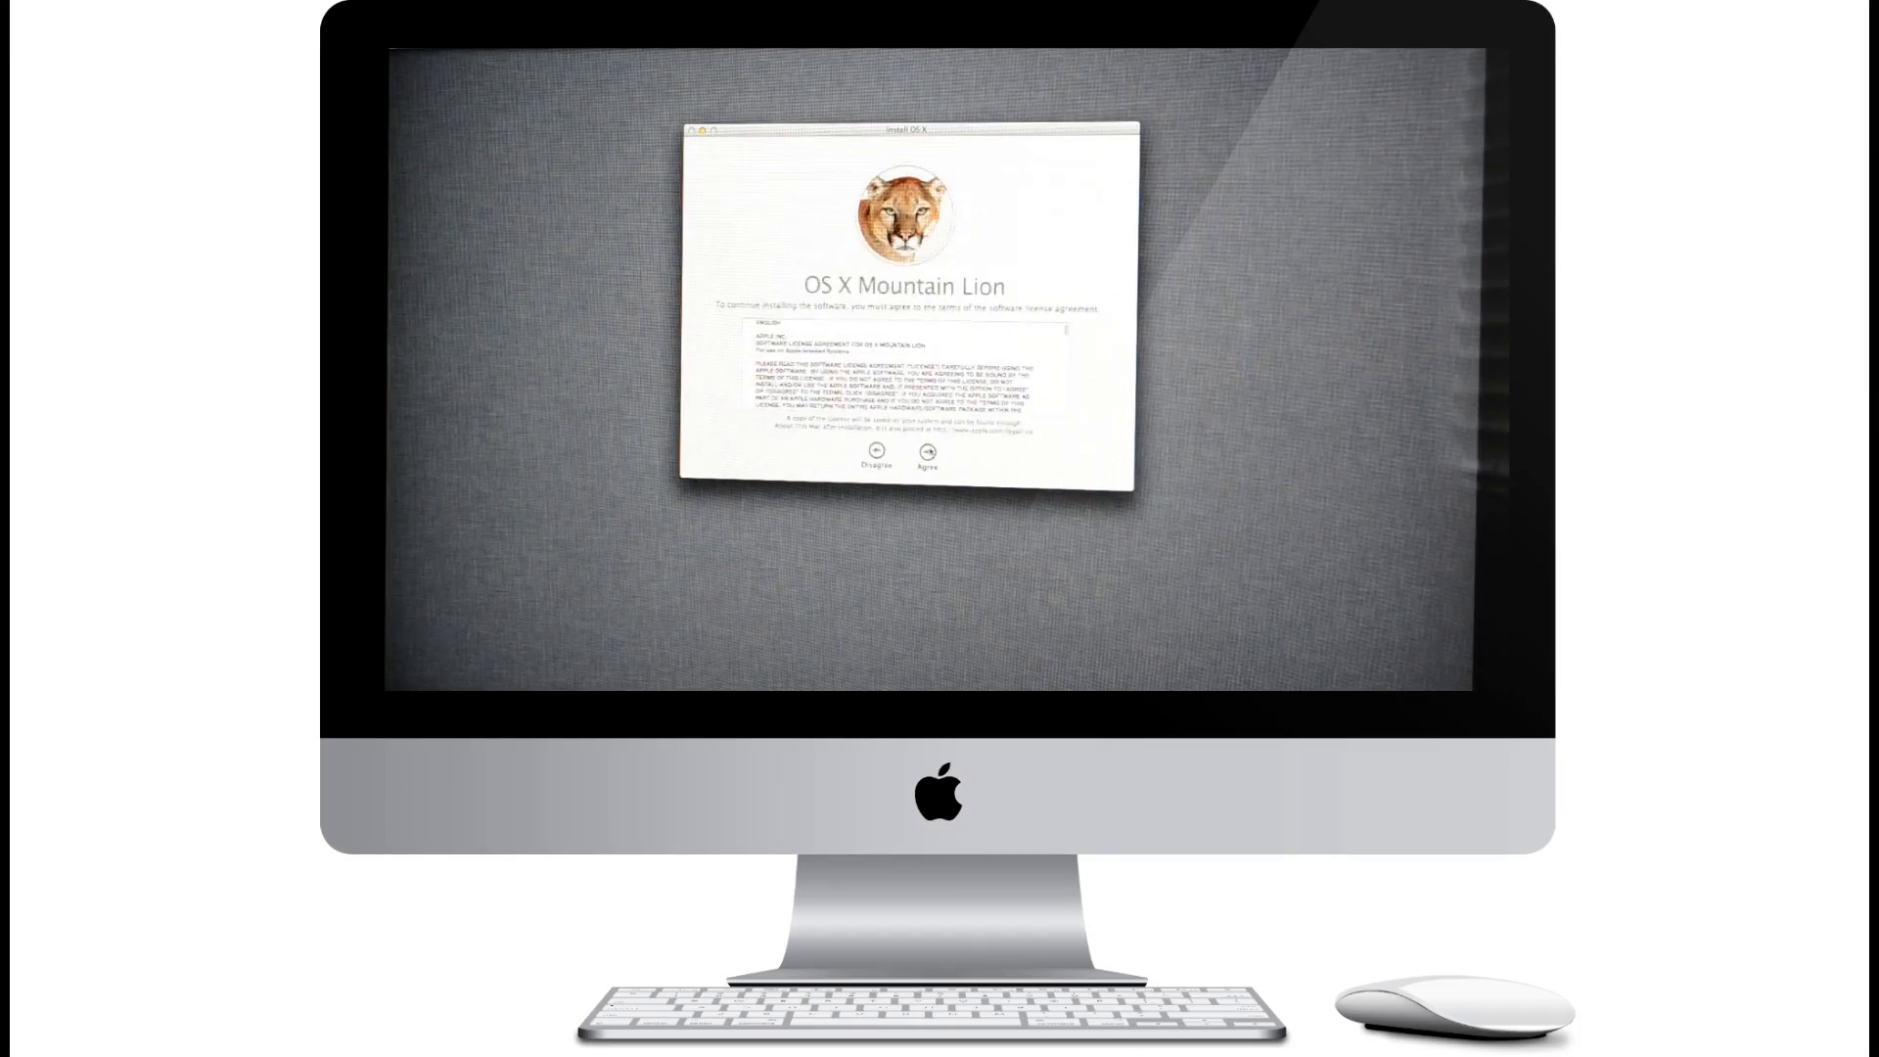
pyautogui.click(928, 466)
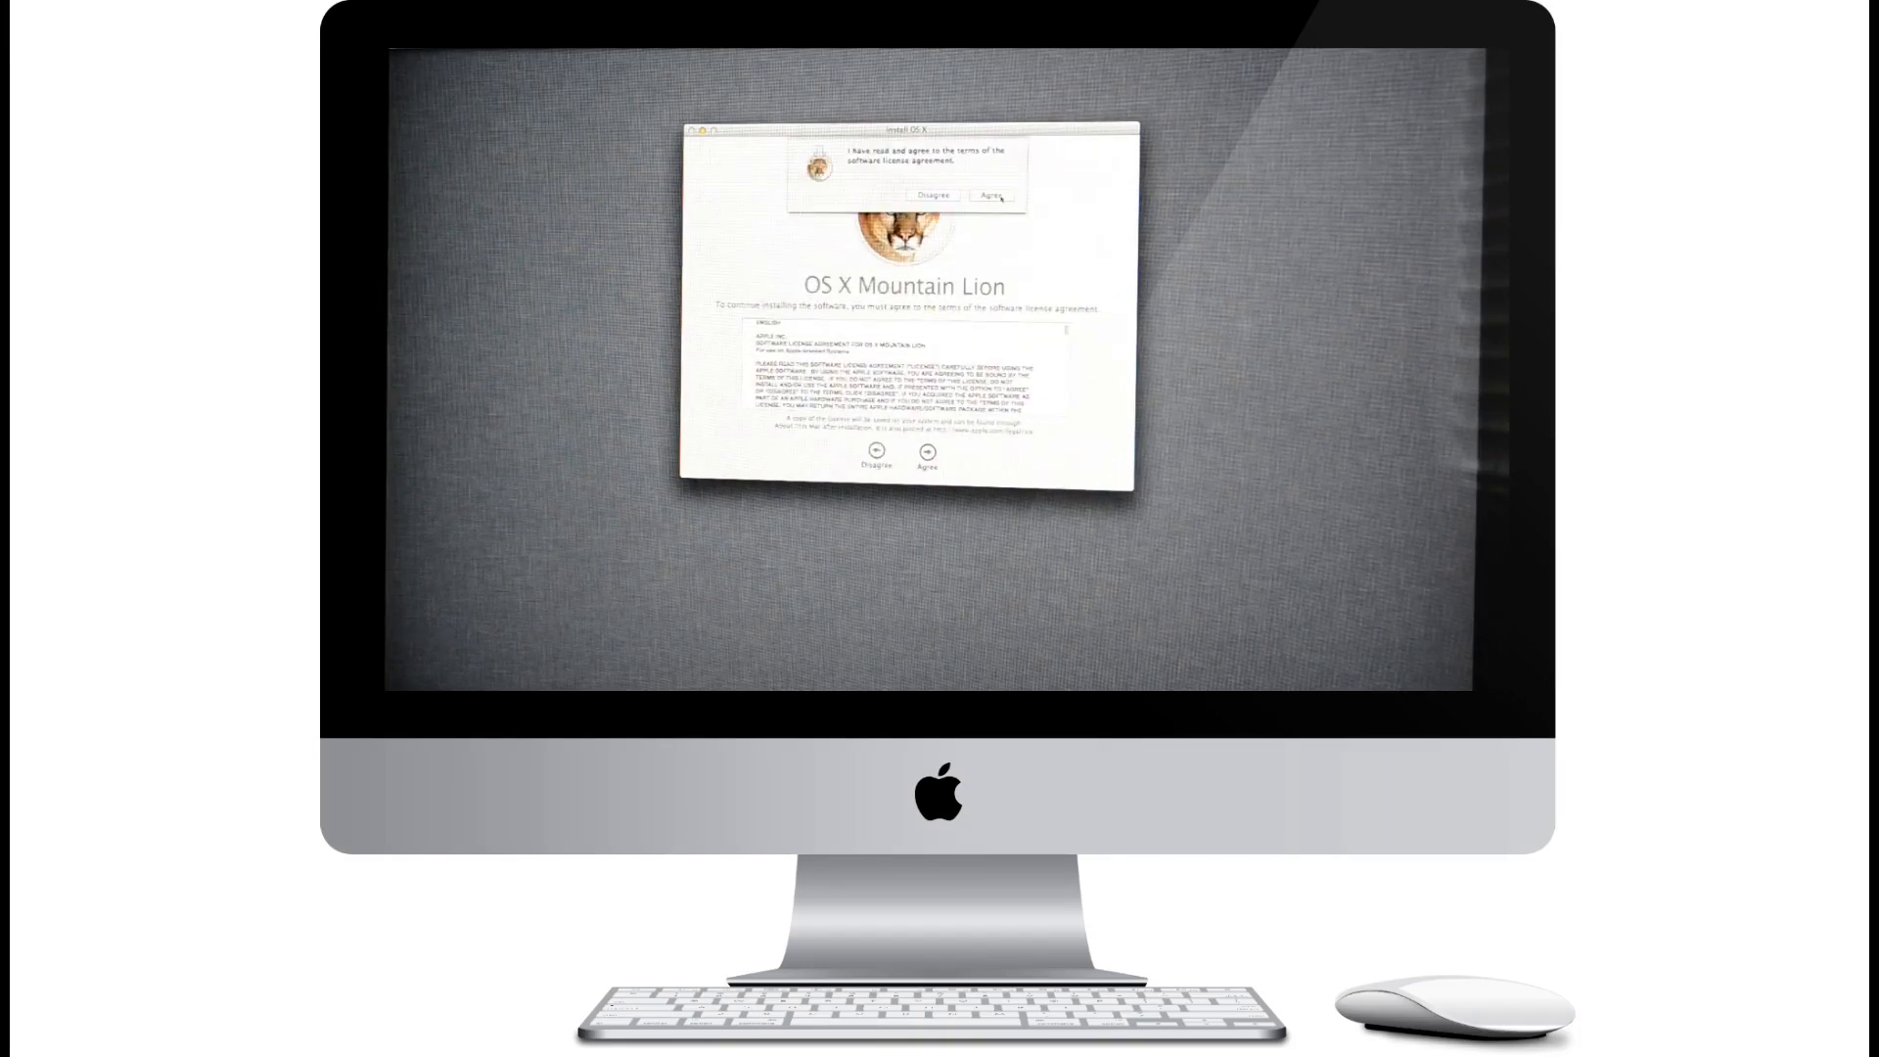
pyautogui.click(991, 196)
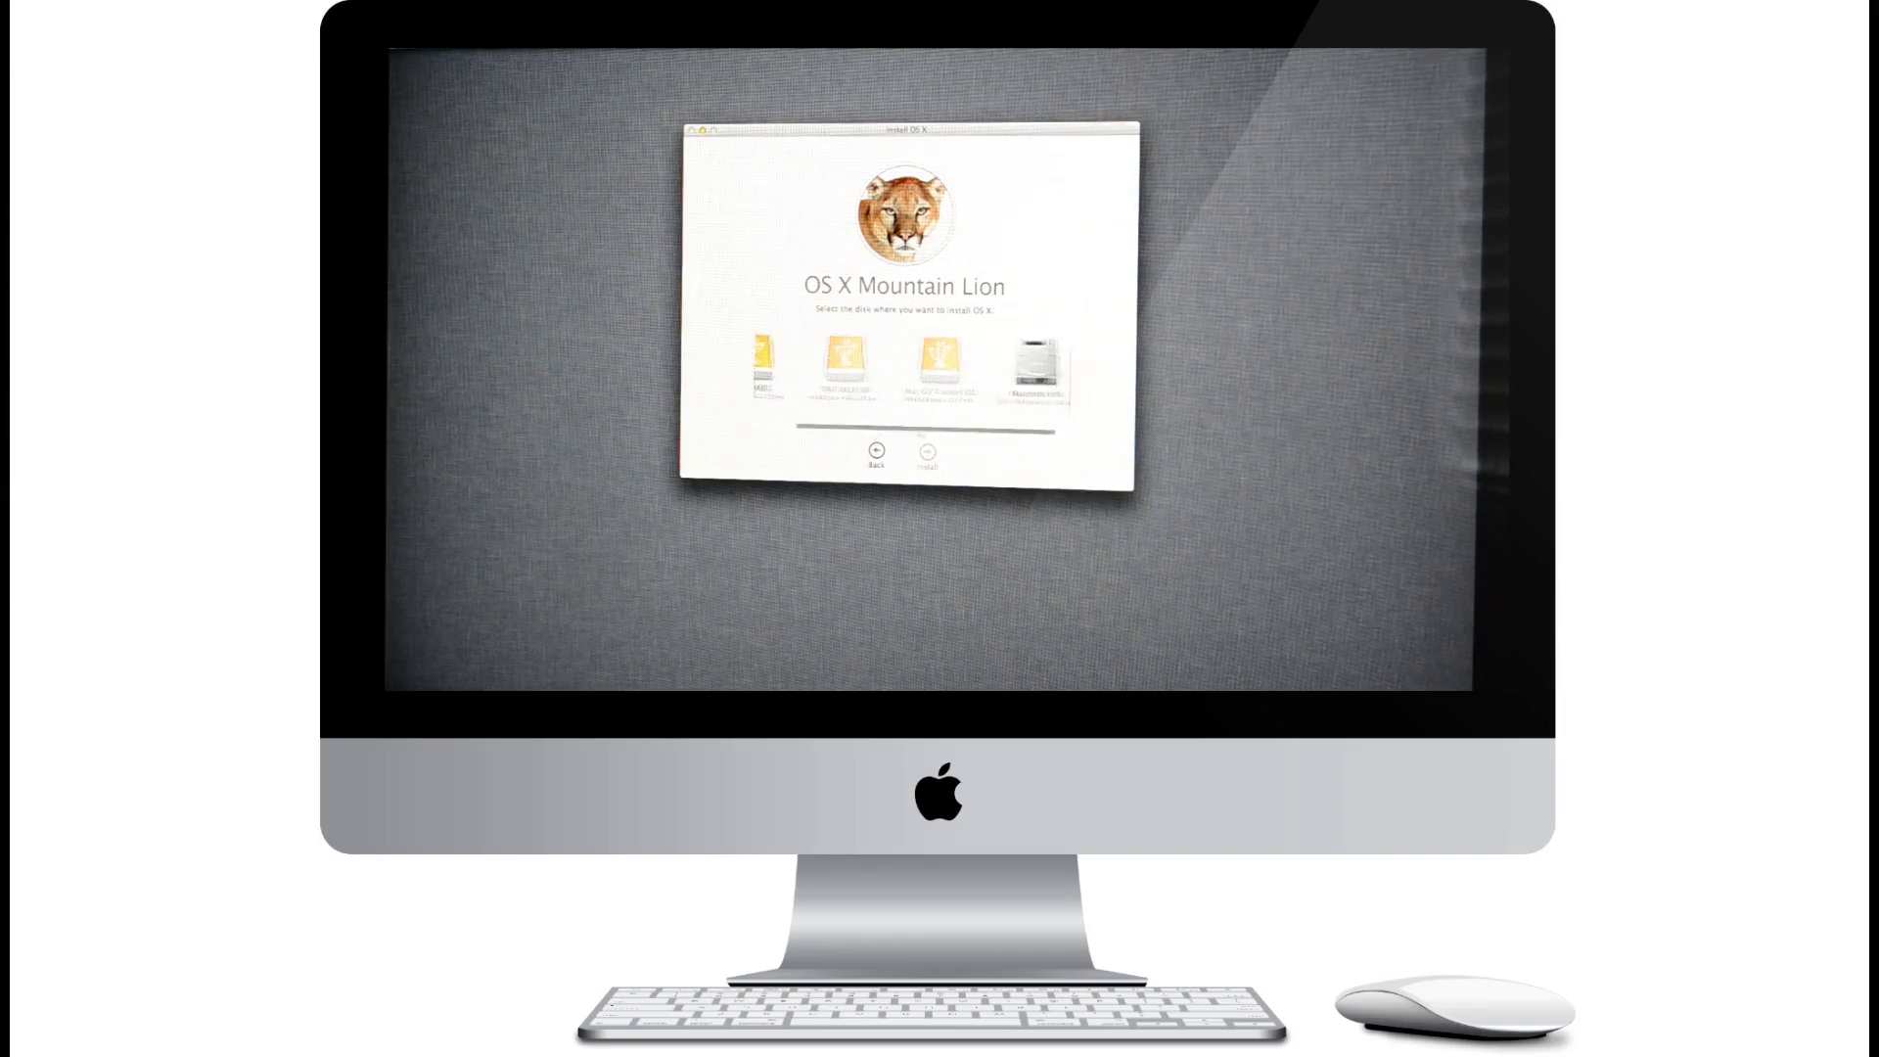
pyautogui.click(1022, 366)
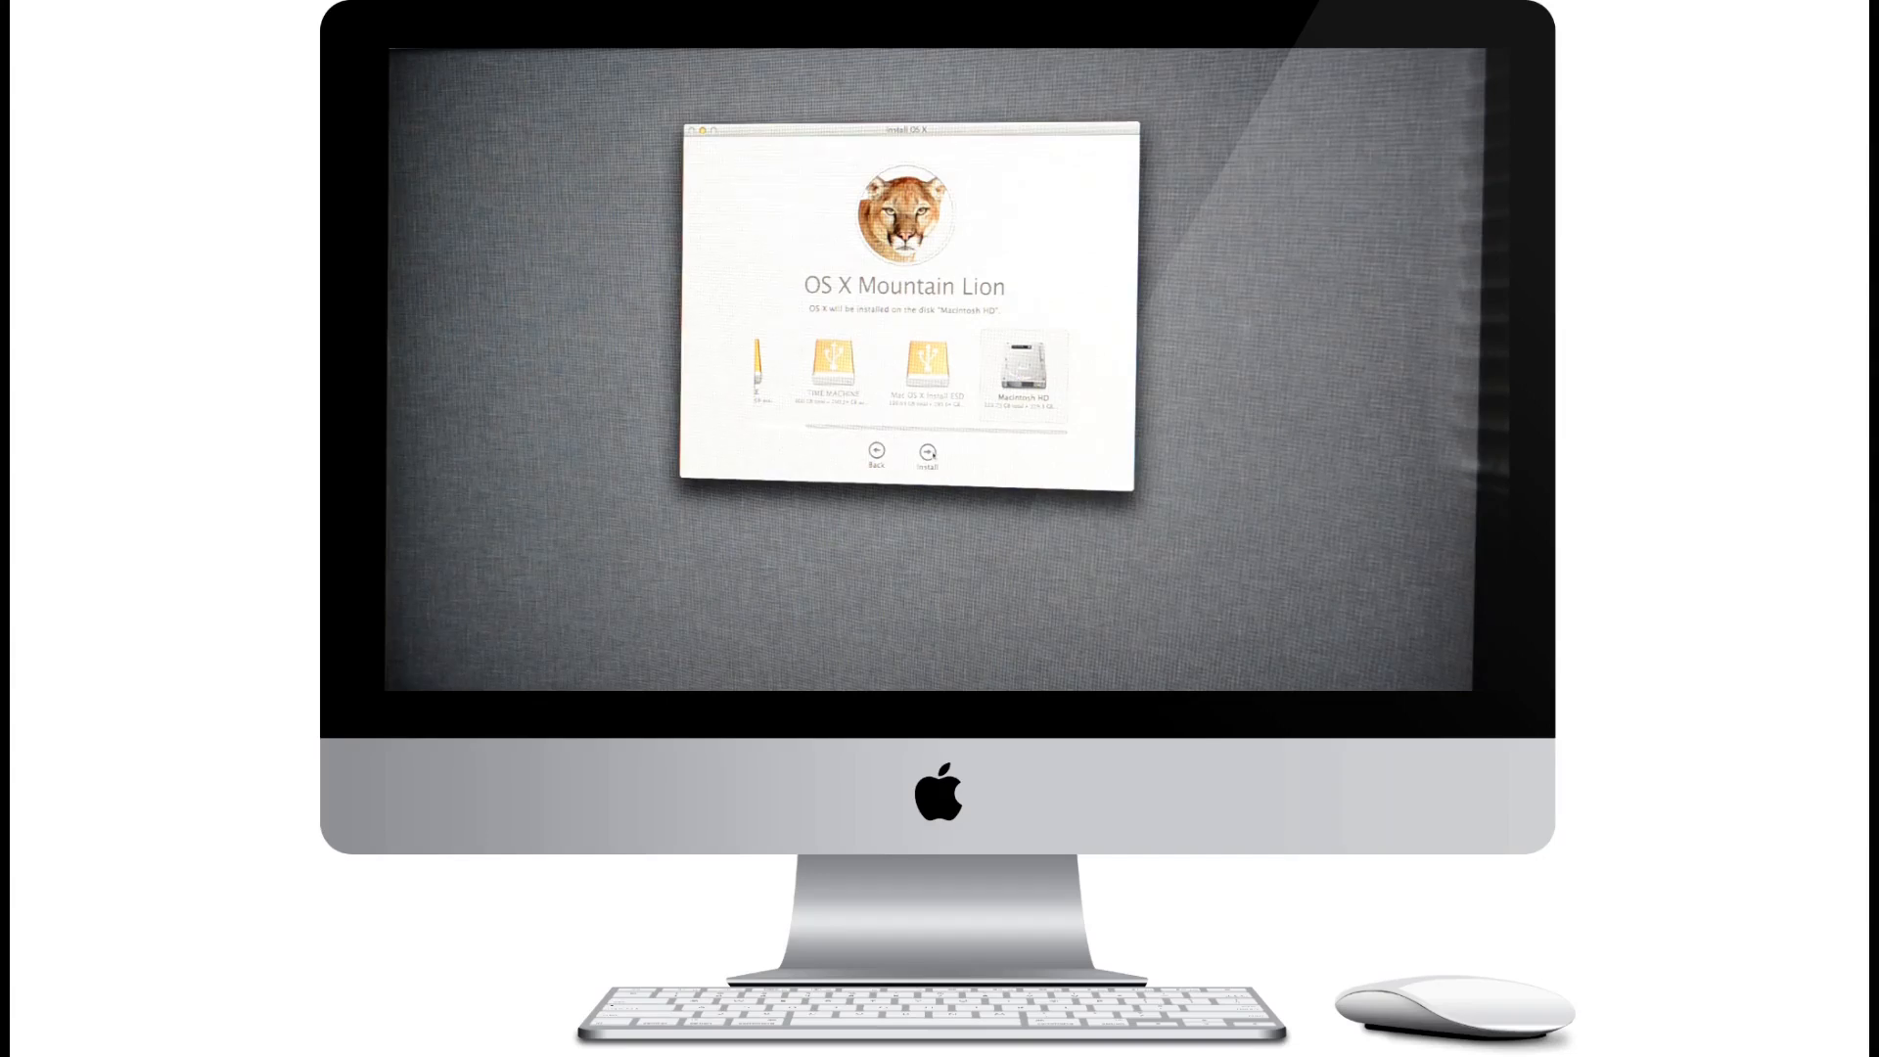
pyautogui.click(926, 452)
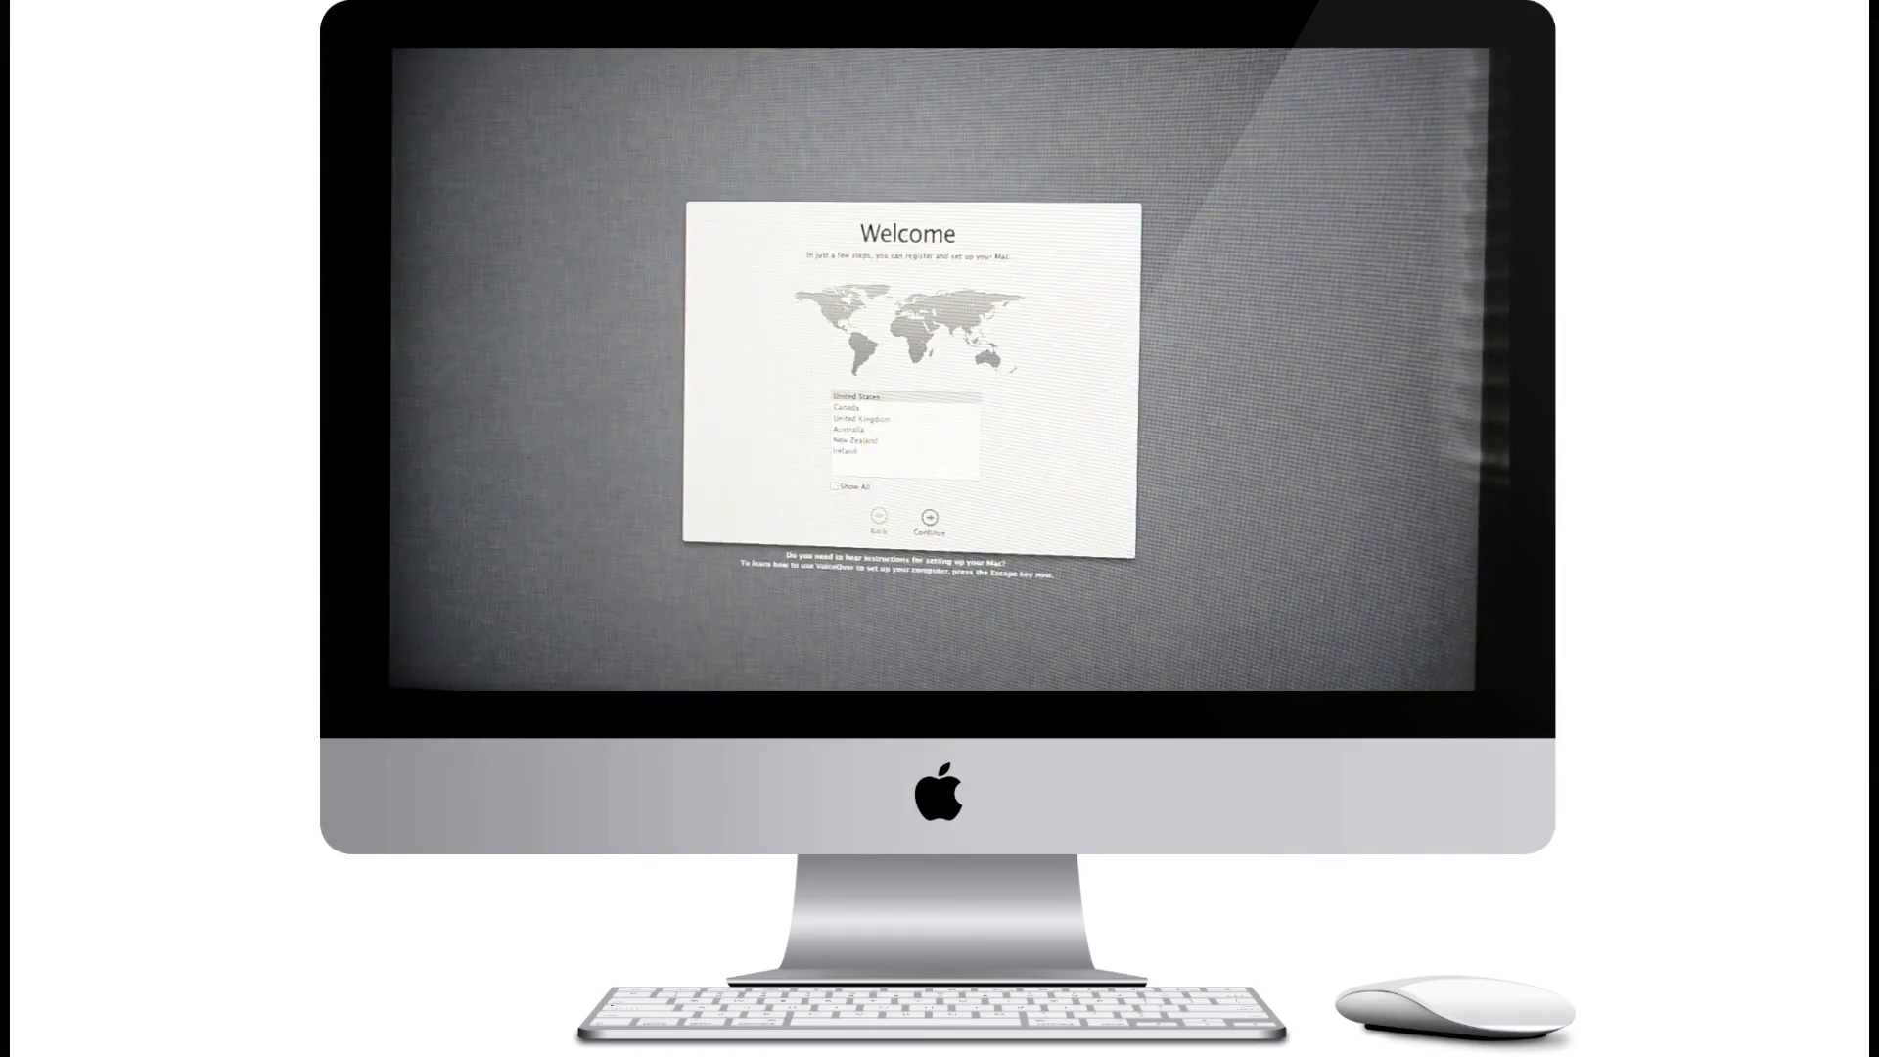
# Step: Choose United States, keep the suggested keyboard layout, and continue without a Wi-Fi network
pyautogui.click(893, 395)
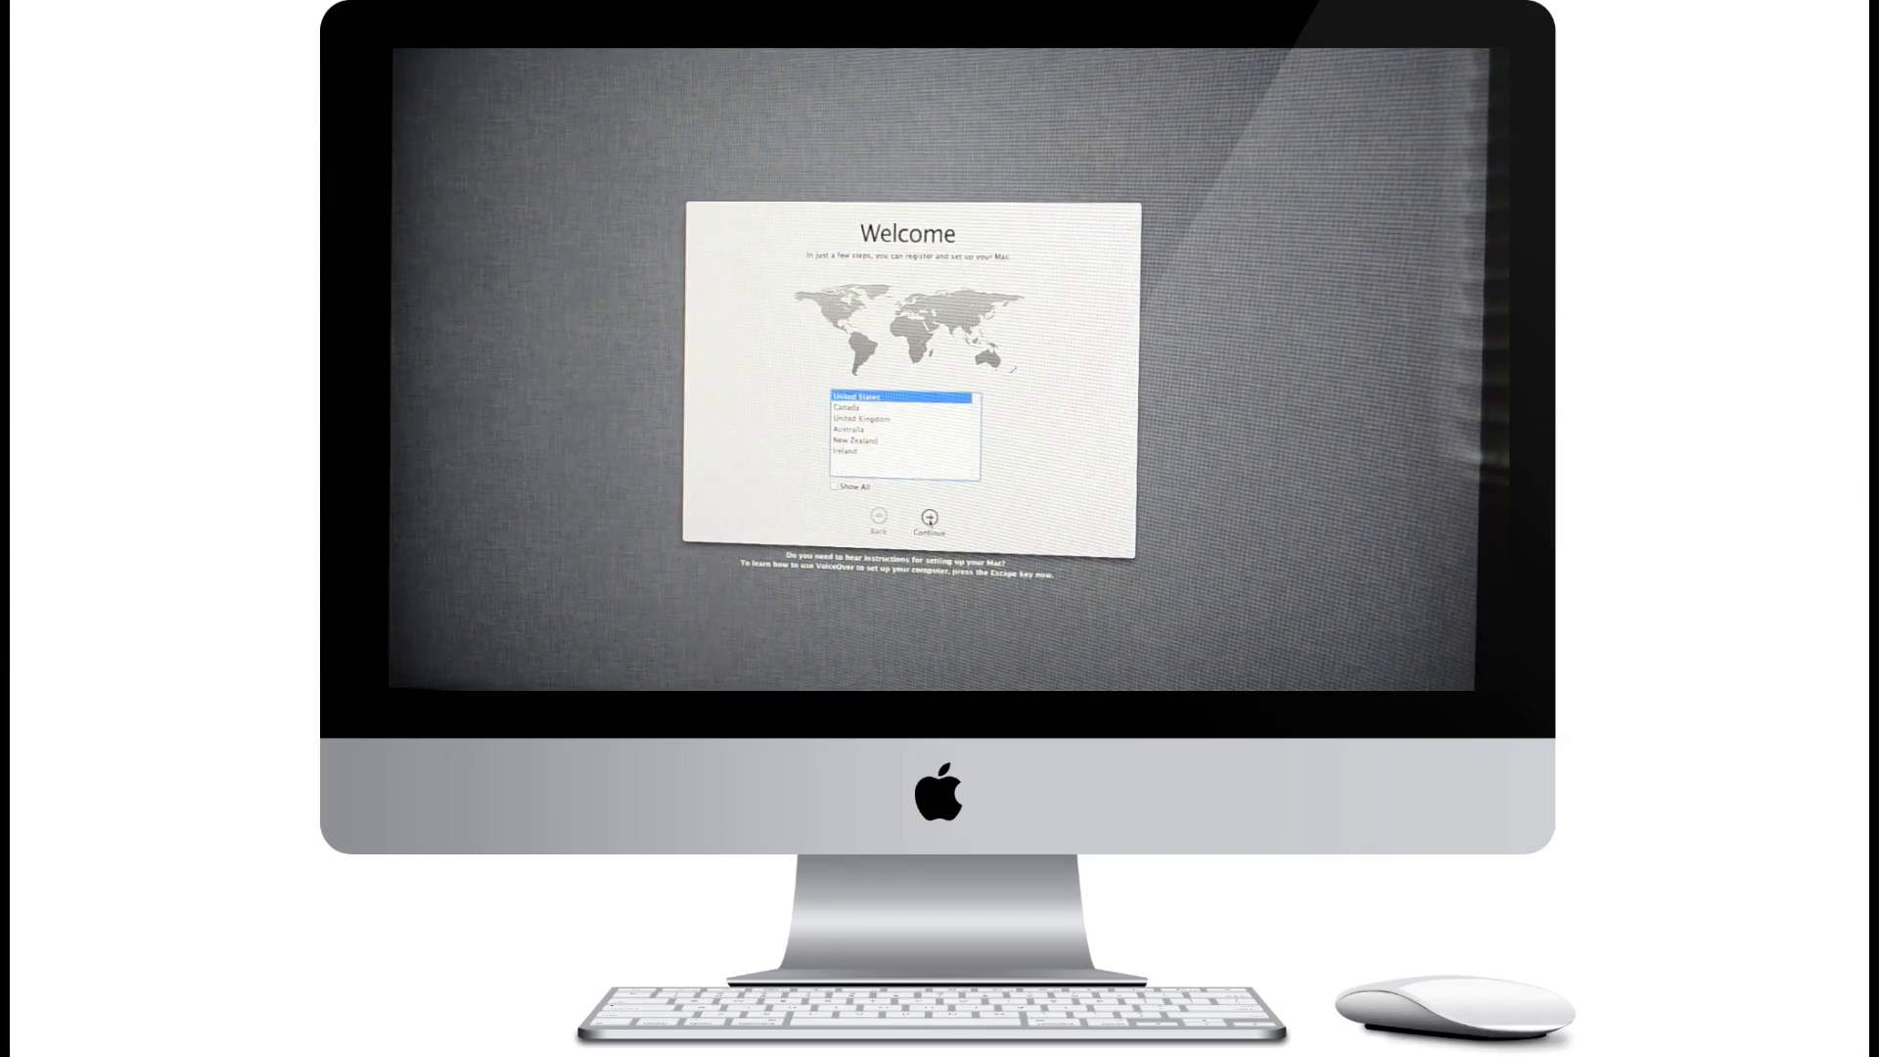
pyautogui.click(926, 517)
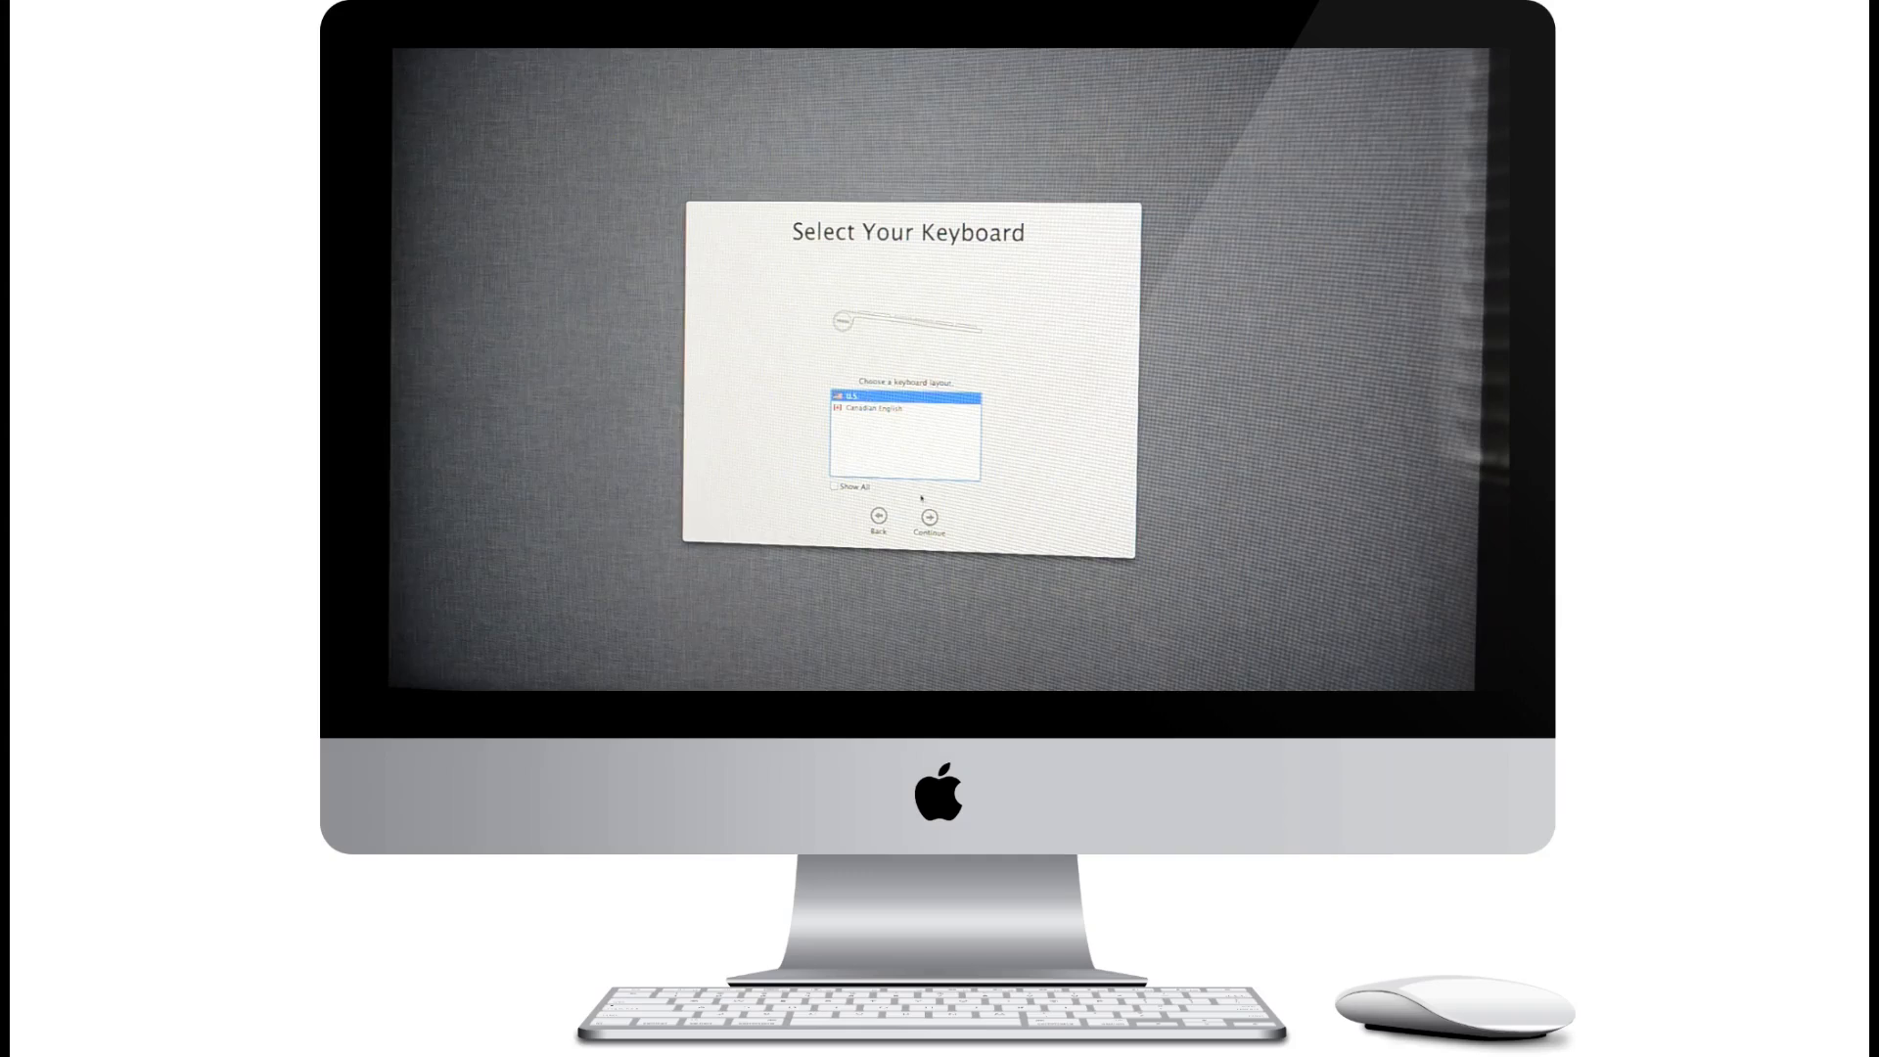
pyautogui.click(924, 515)
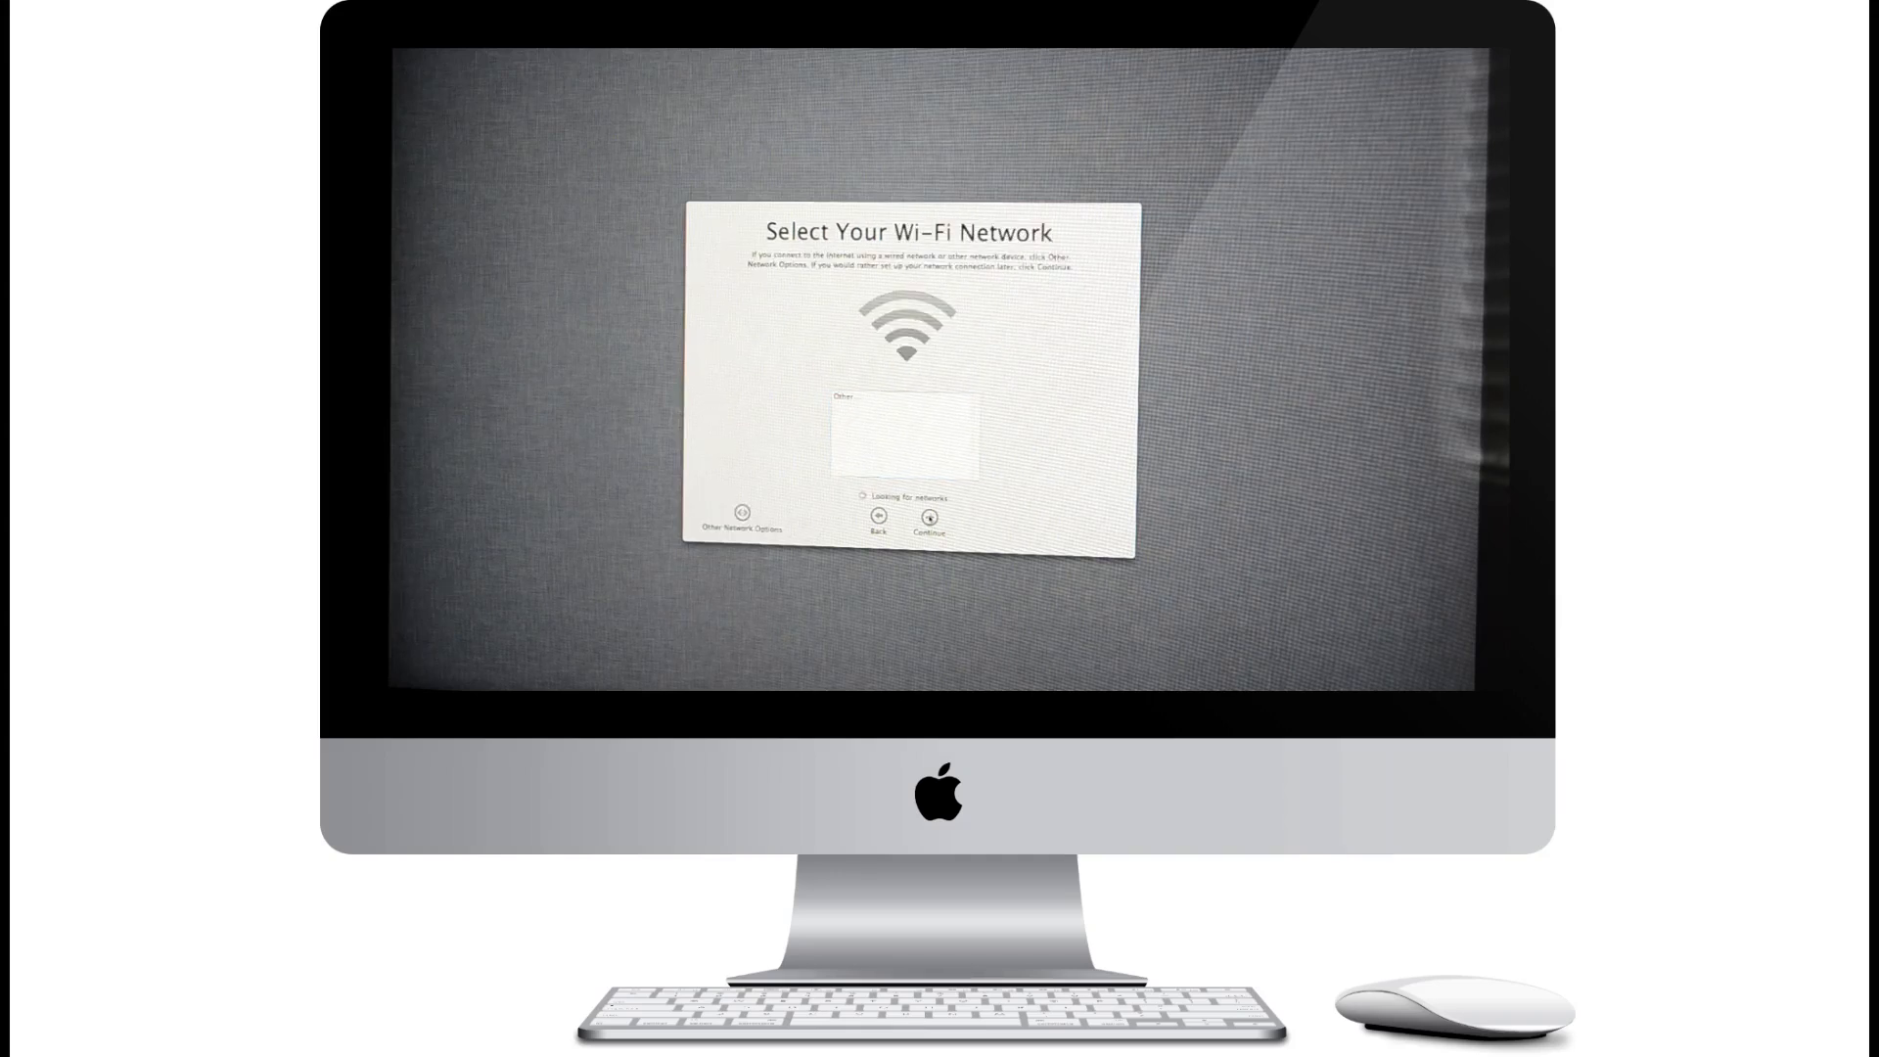
pyautogui.click(928, 515)
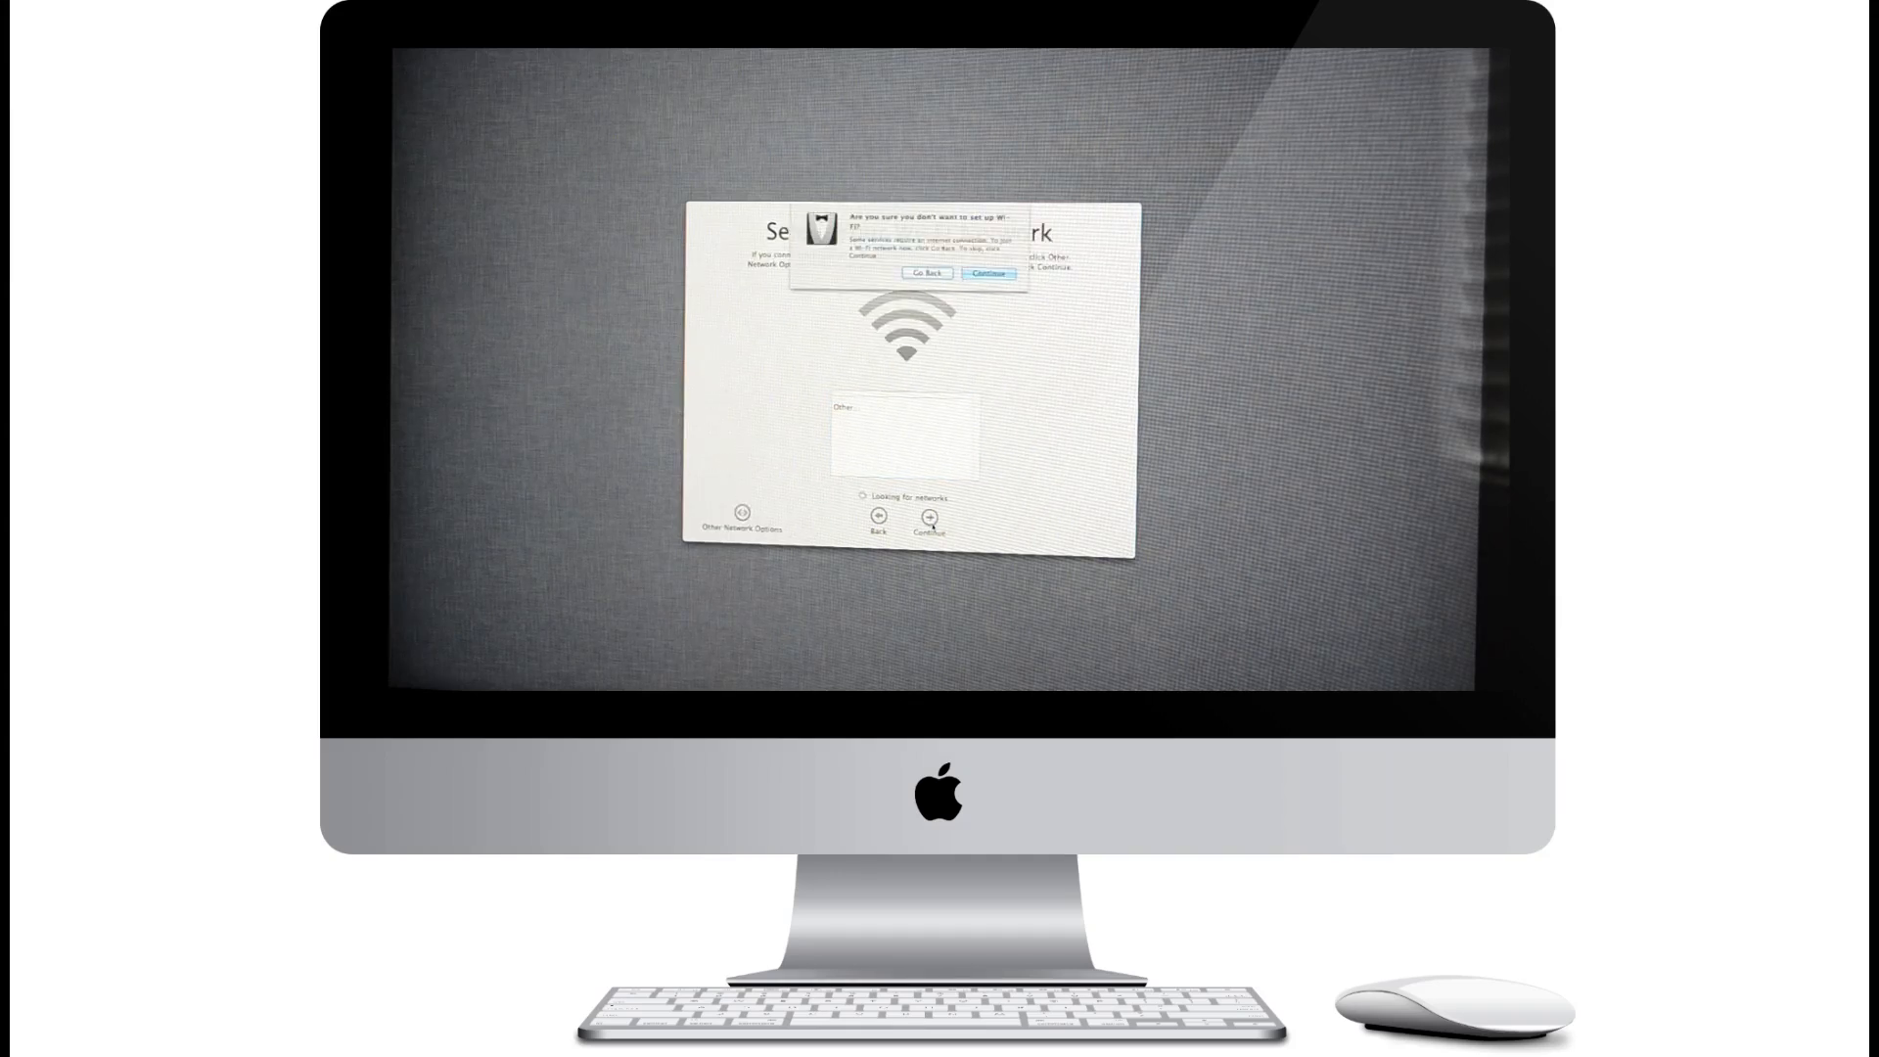
pyautogui.click(987, 274)
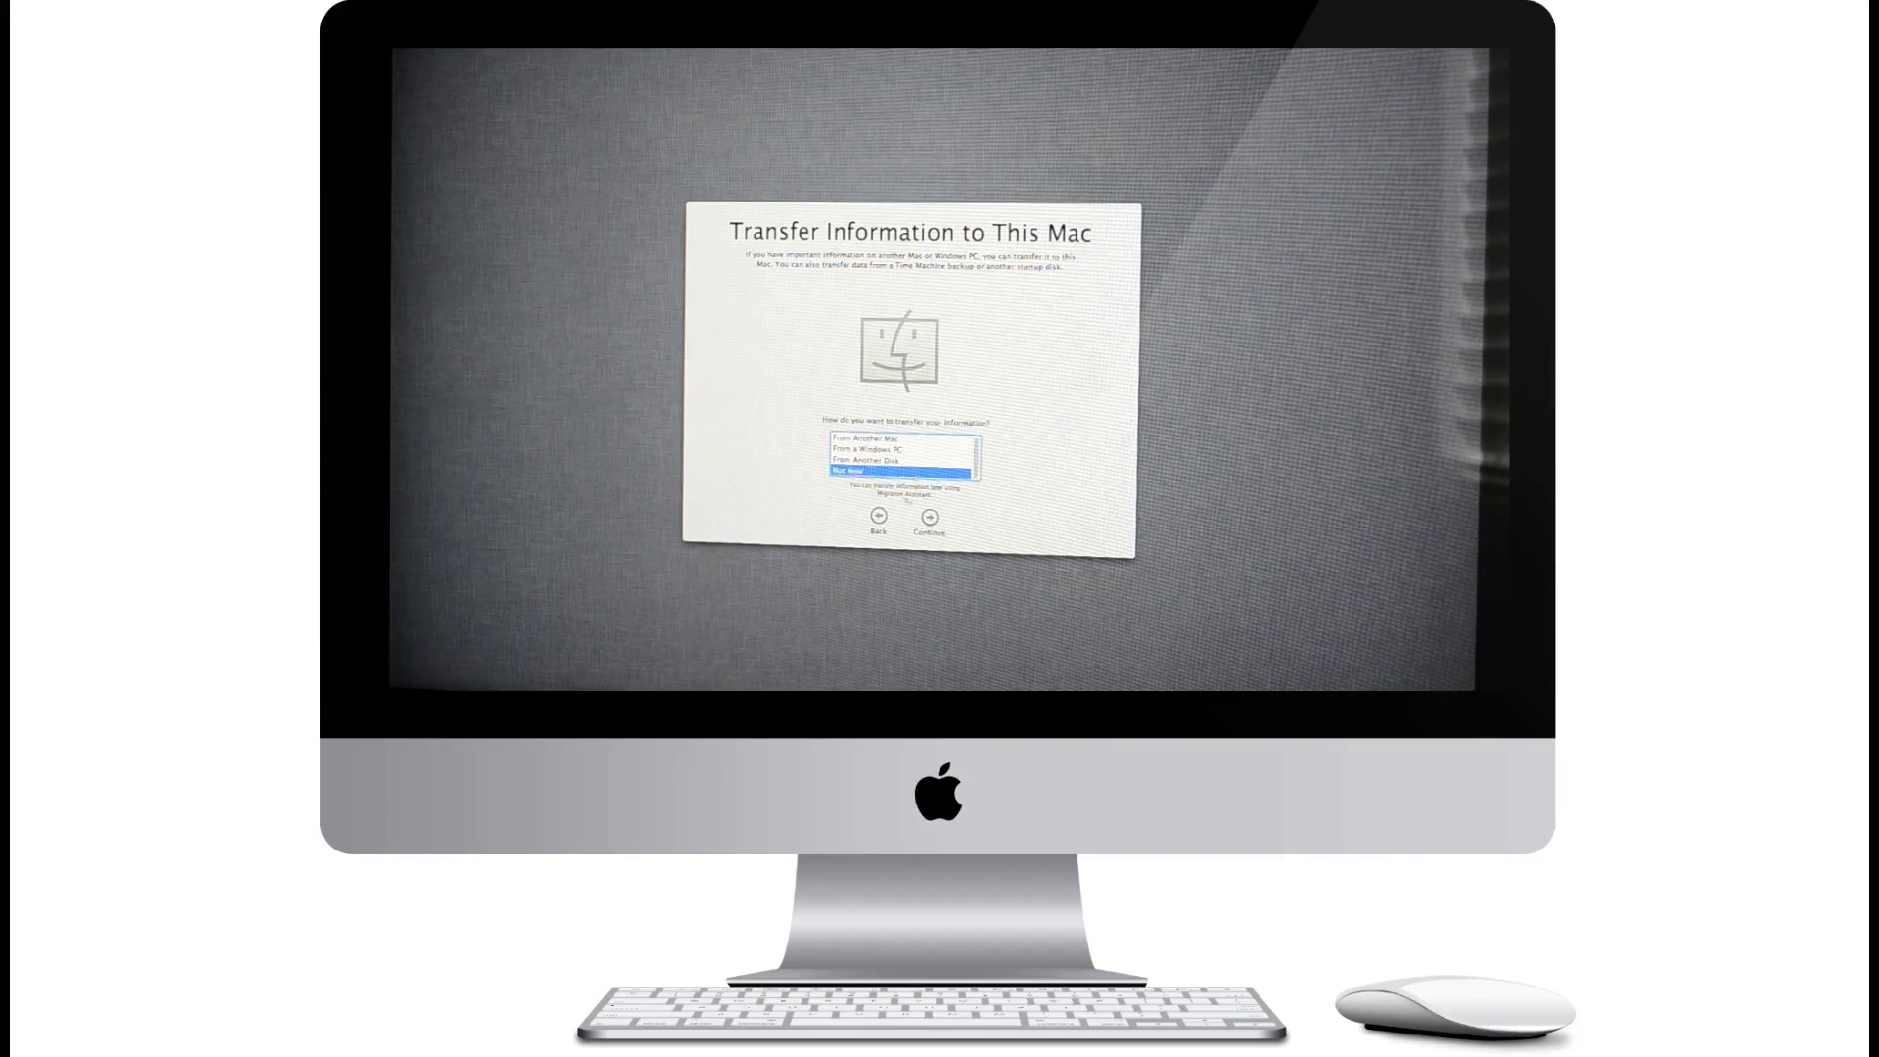
# Step: Skip transferring information from another computer and continue to Terms and Conditions
pyautogui.click(922, 531)
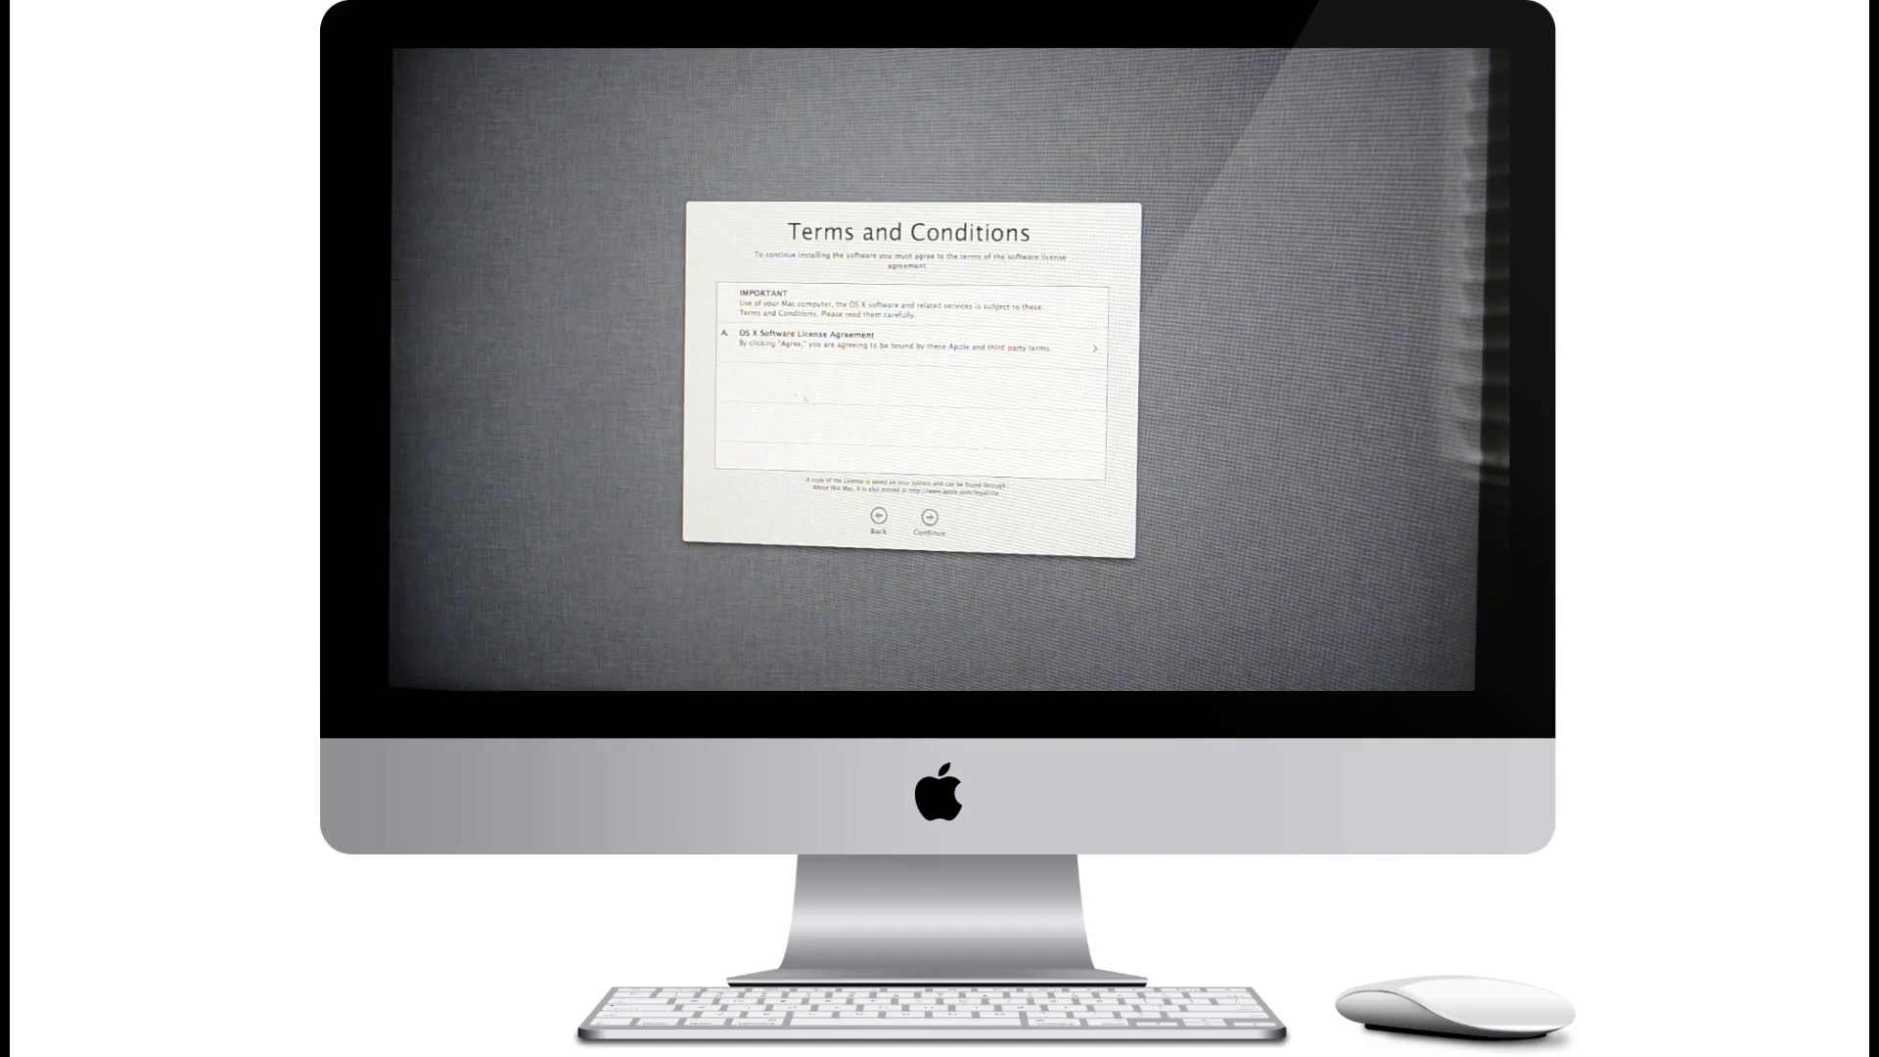
# Step: Accept the OS X license agreement and confirm it in the sheet
pyautogui.click(926, 514)
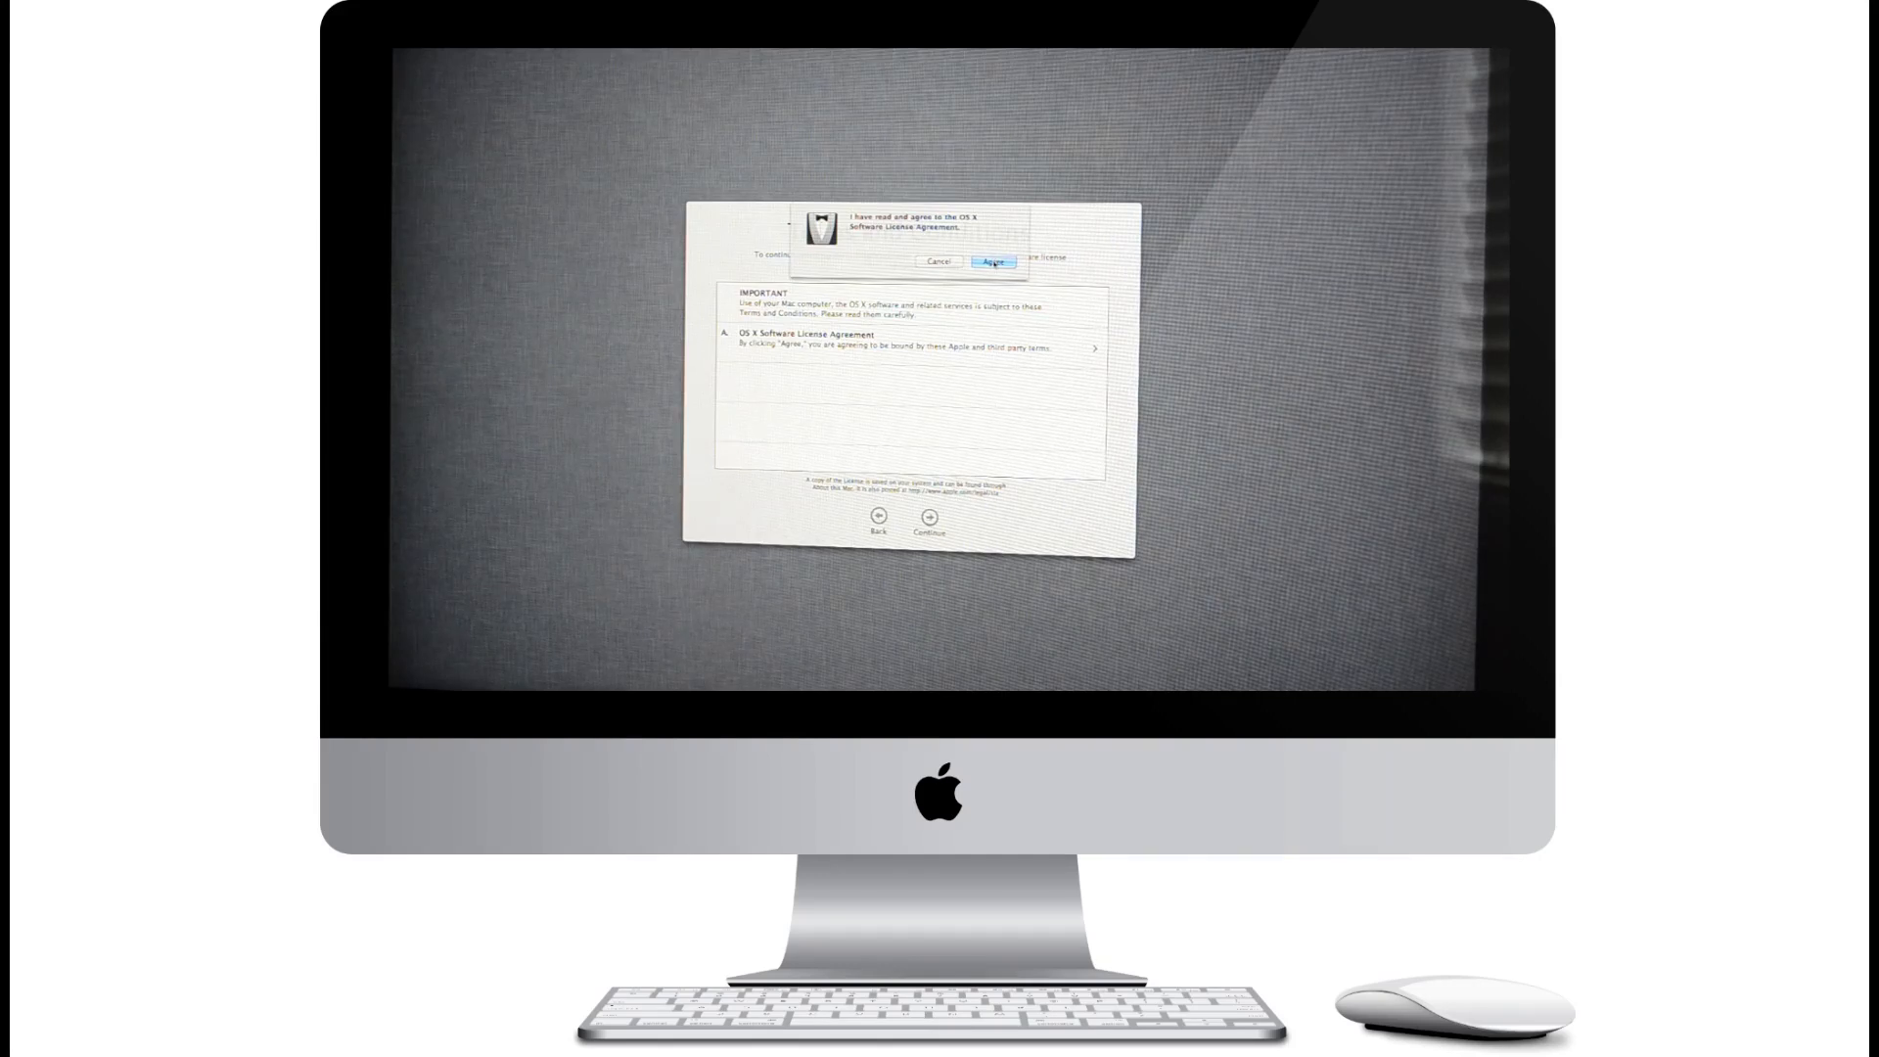
pyautogui.click(993, 263)
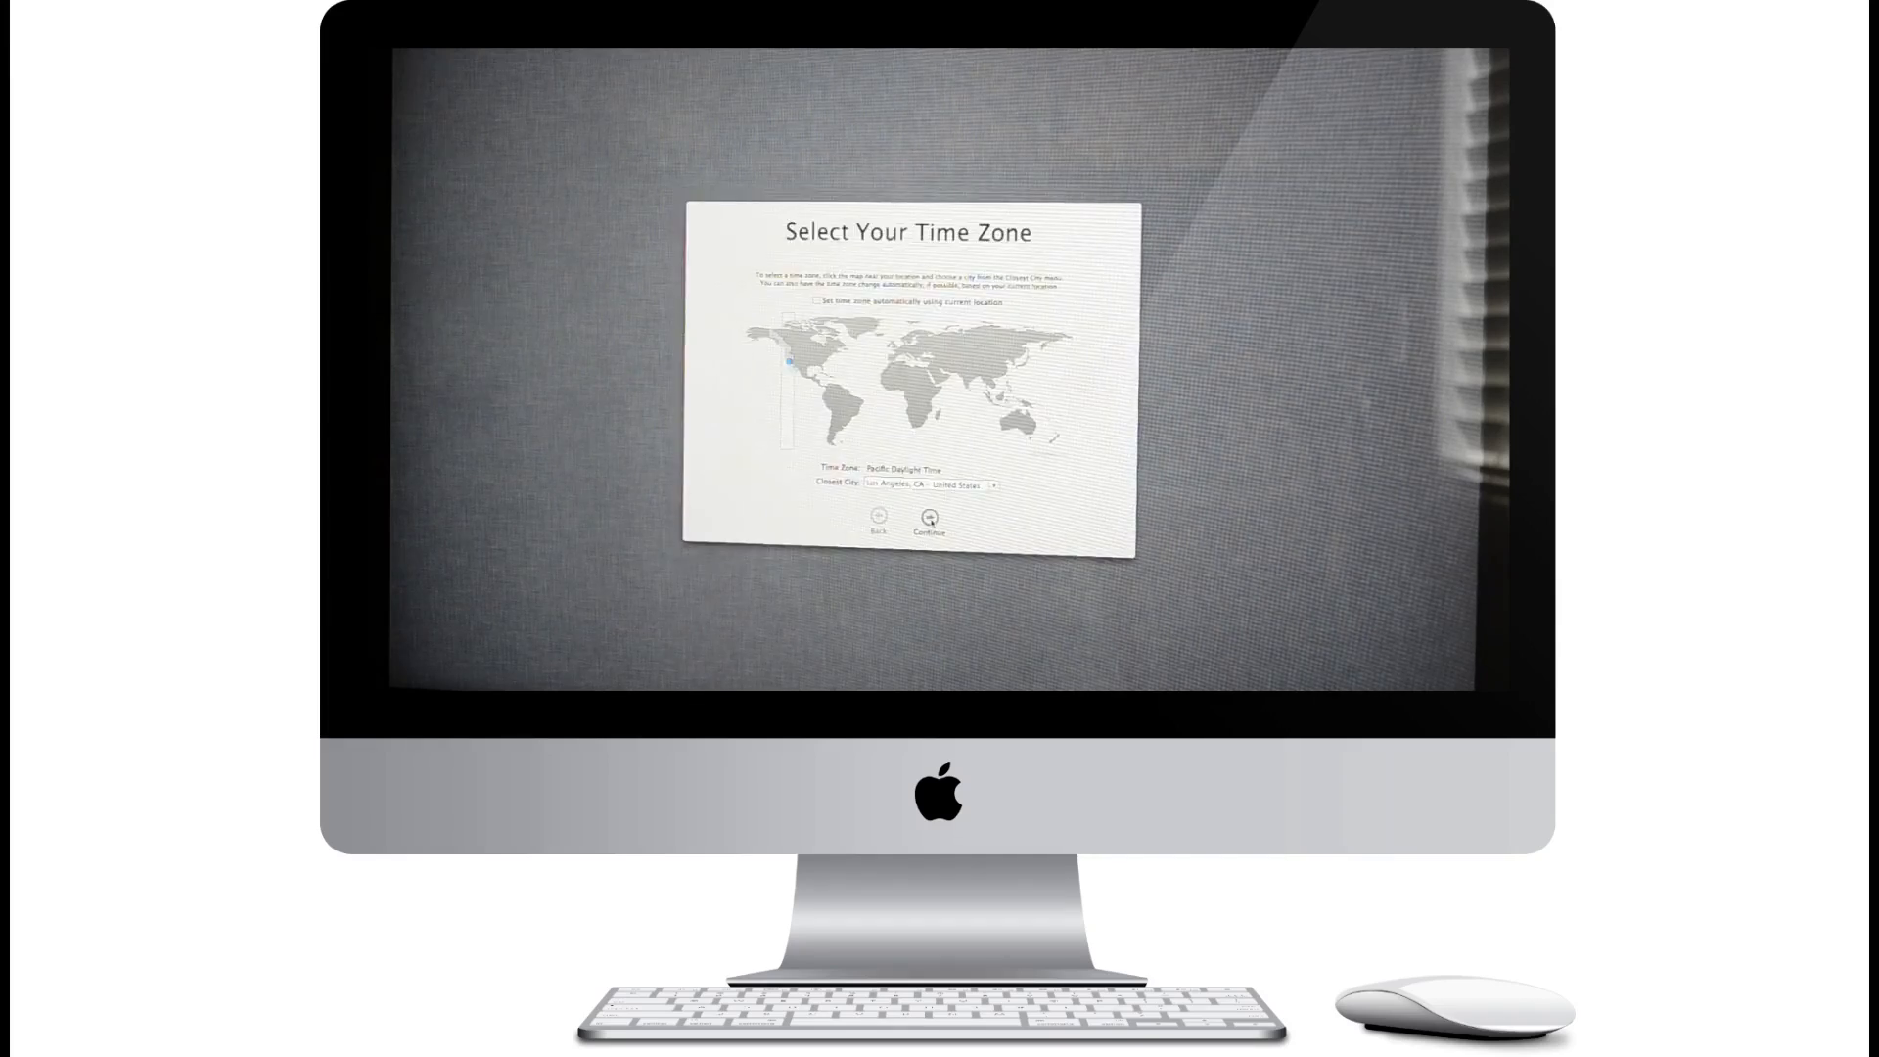
# Step: Accept Pacific Daylight Time and finish setup to reach the desktop
pyautogui.click(928, 517)
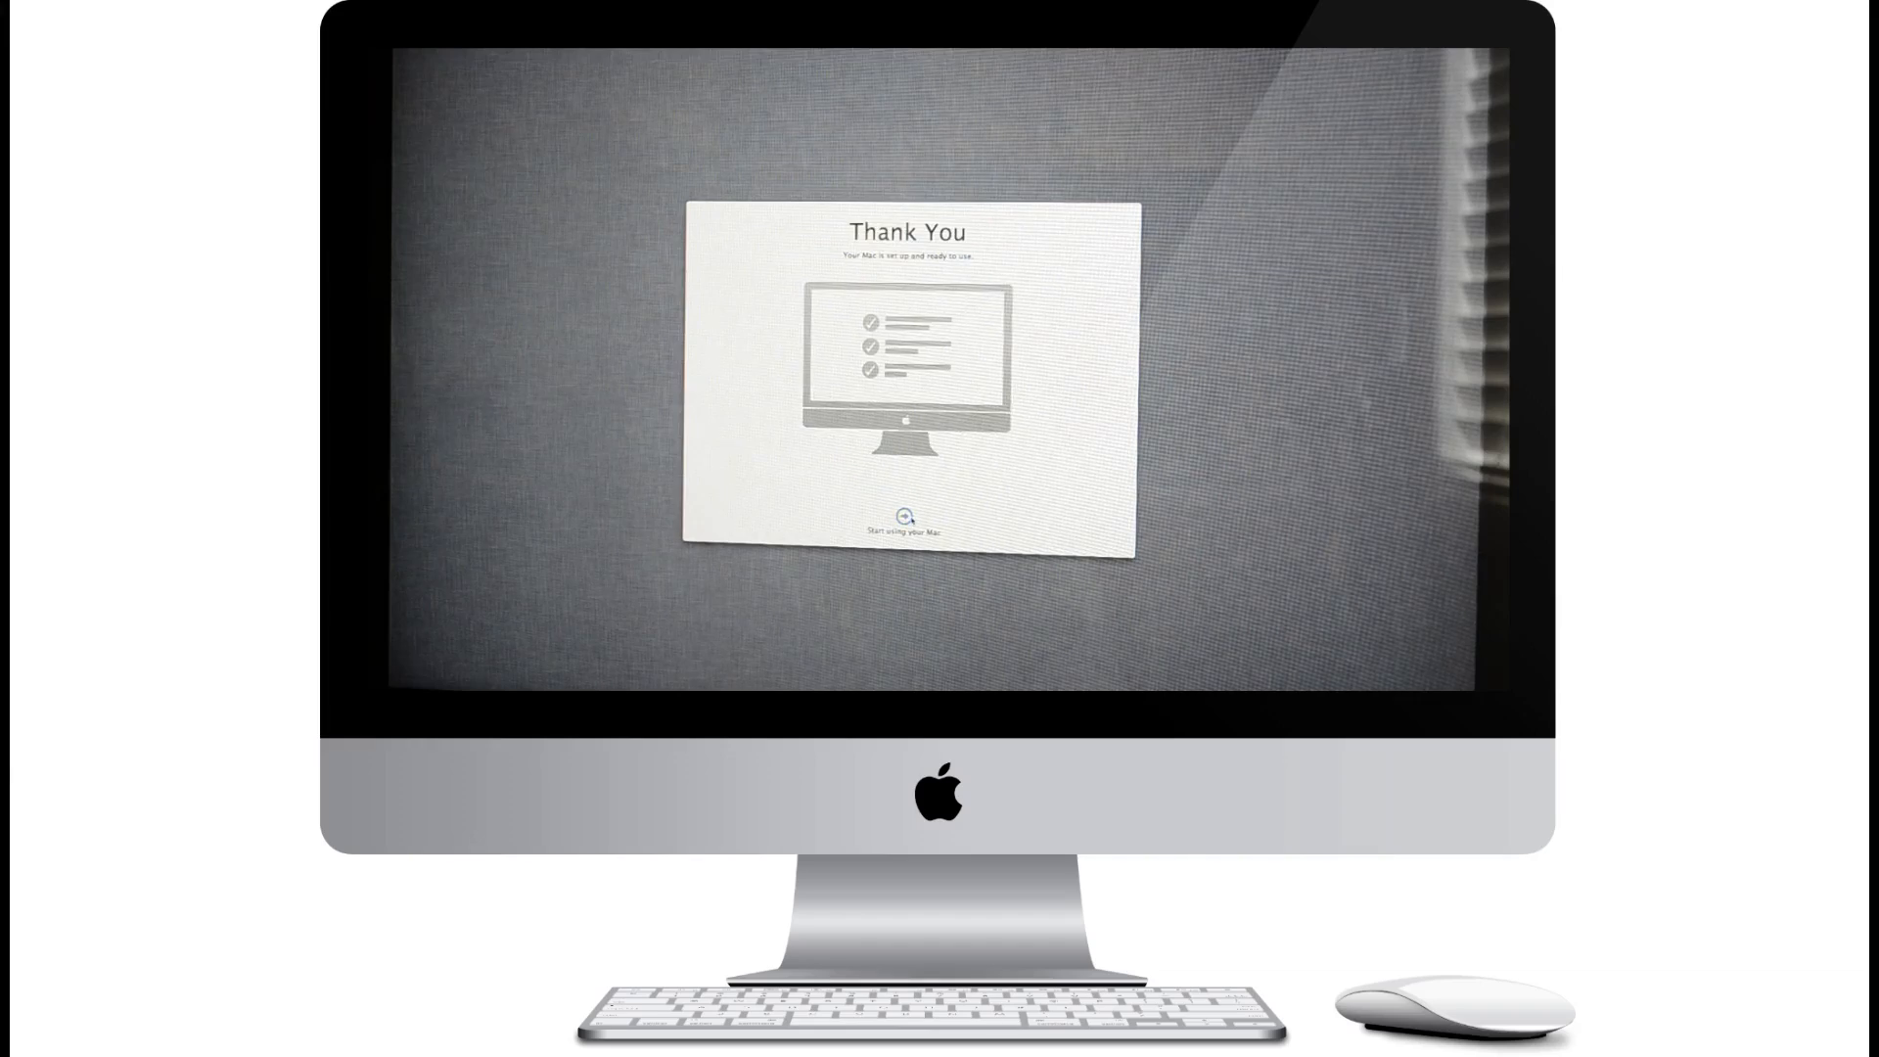
pyautogui.click(906, 513)
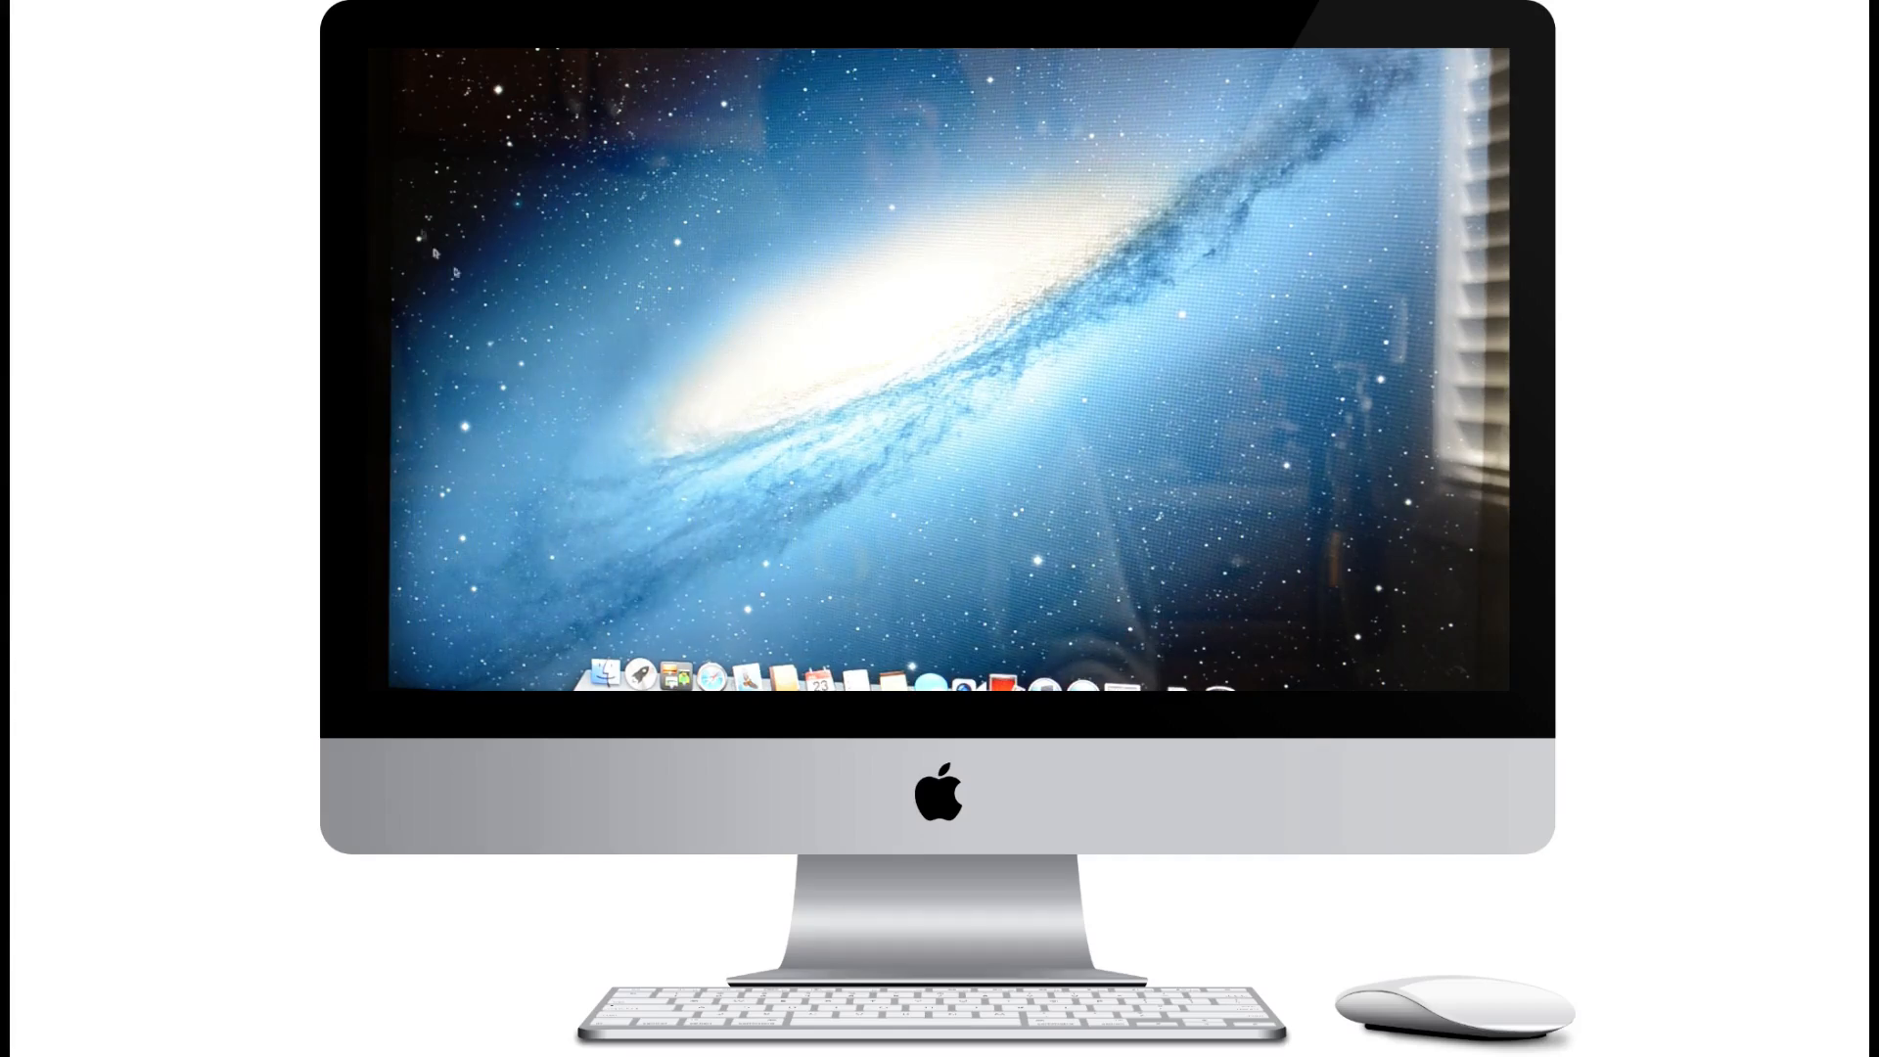
# Step: Show About This Mac from the Apple menu on the new desktop
pyautogui.click(401, 41)
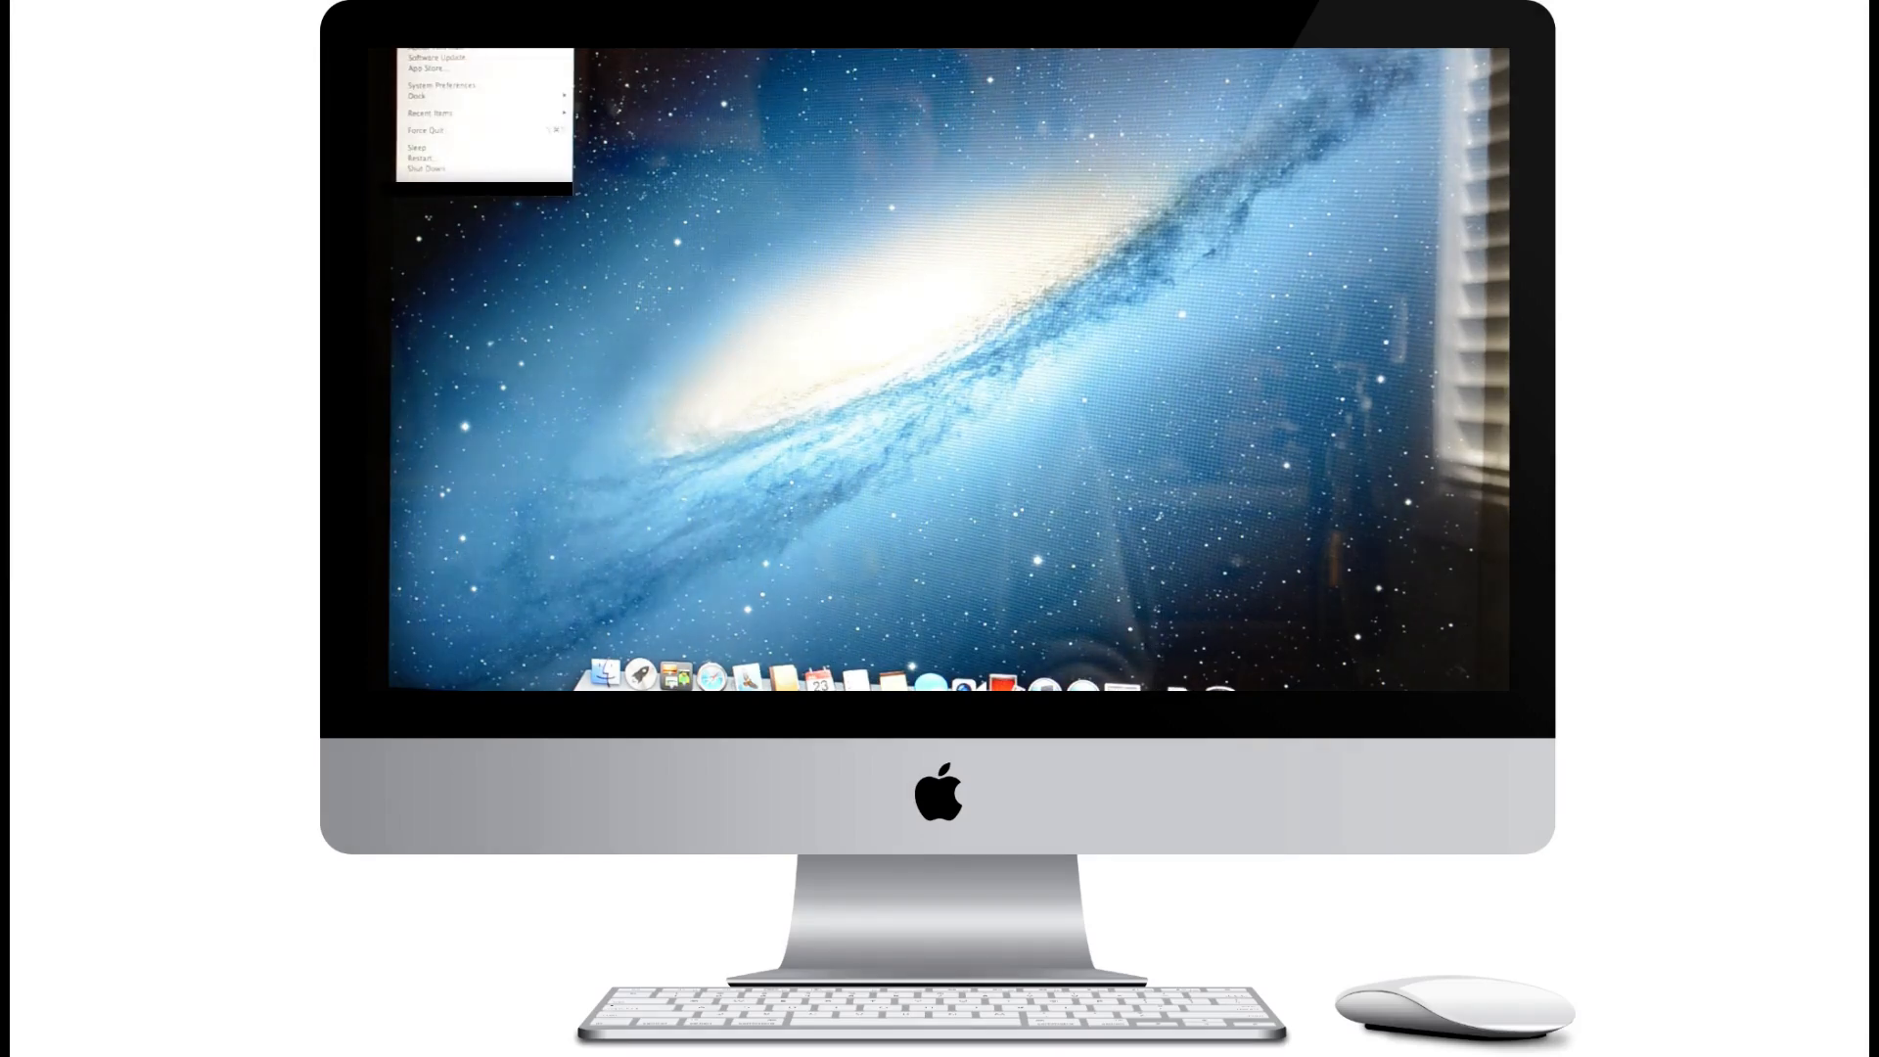
pyautogui.click(427, 68)
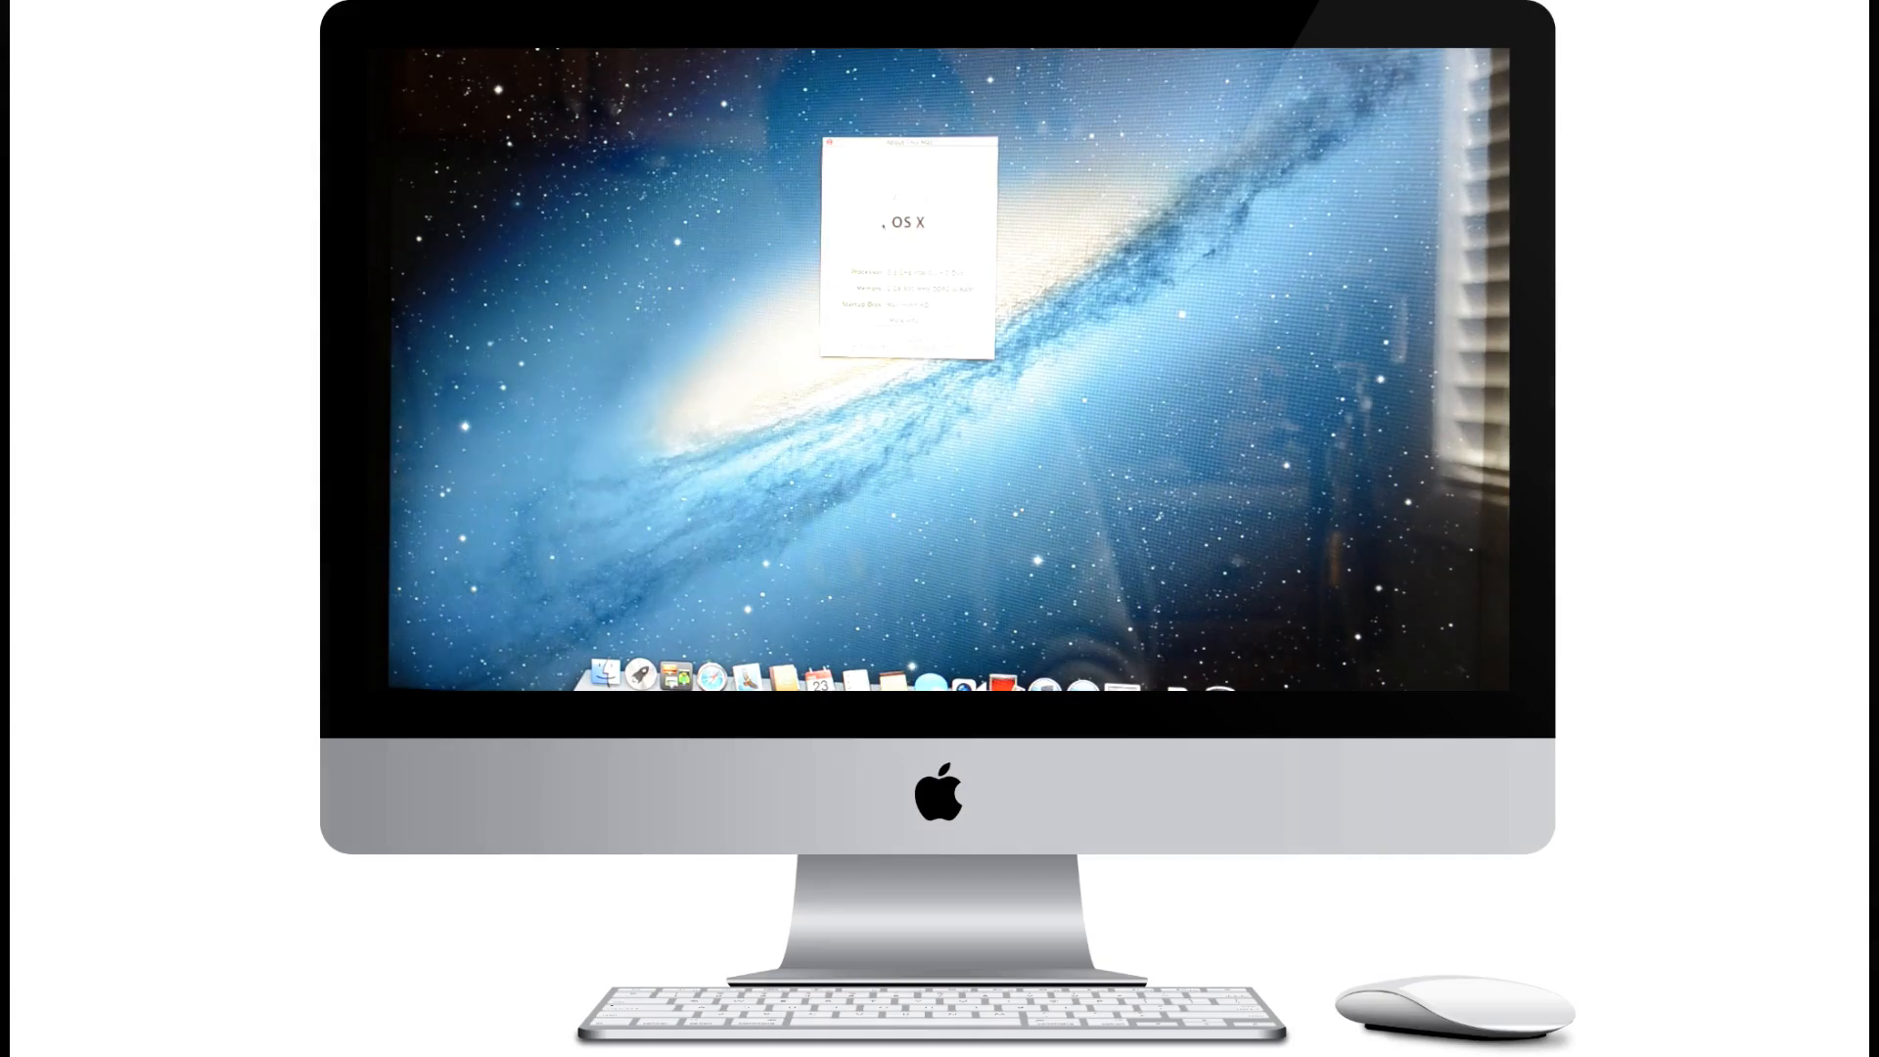